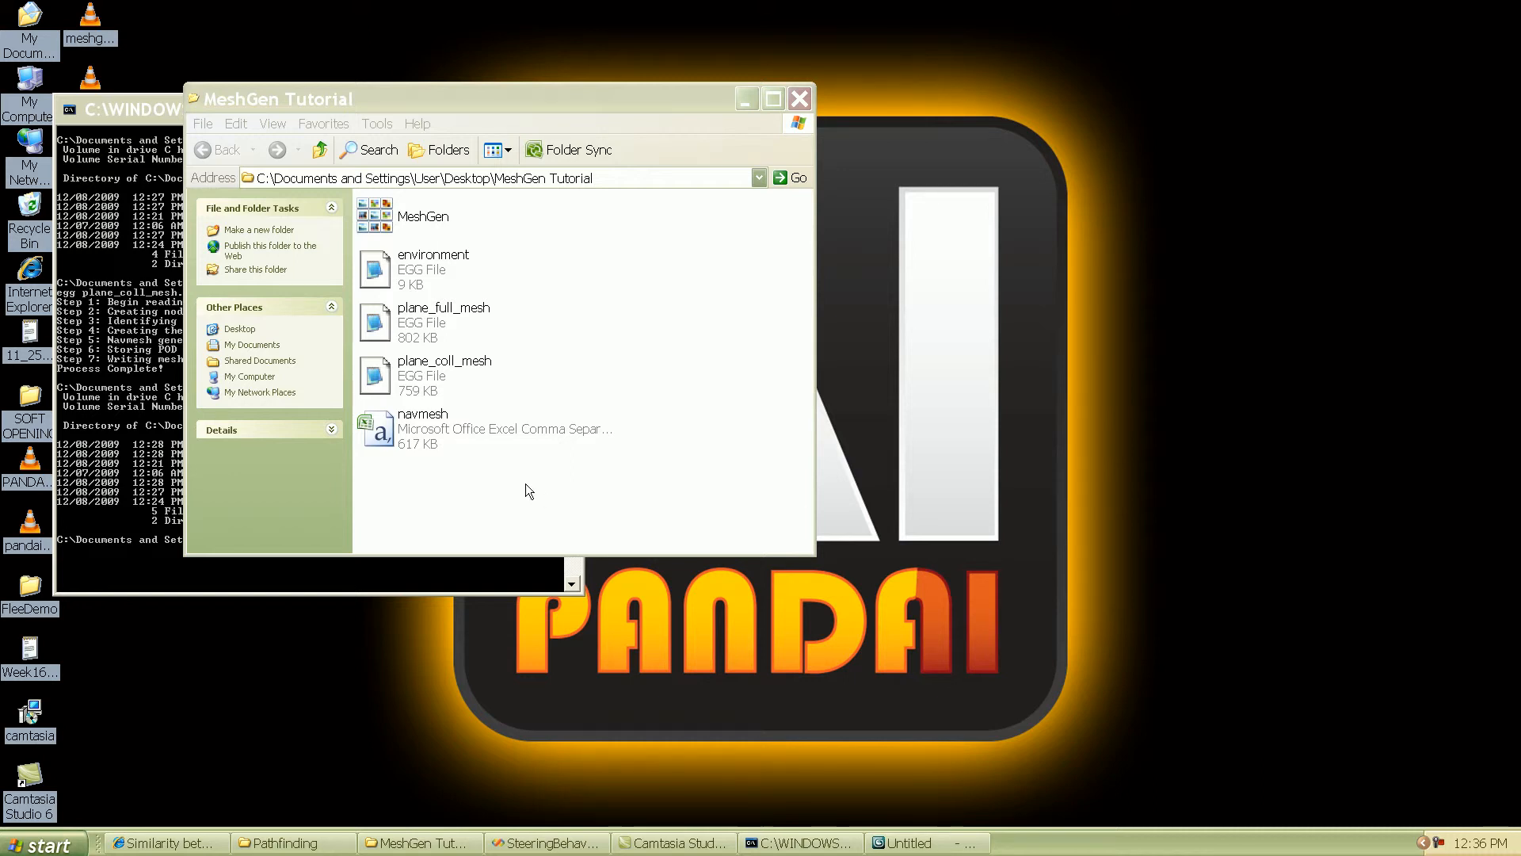
mouse_move(458, 449)
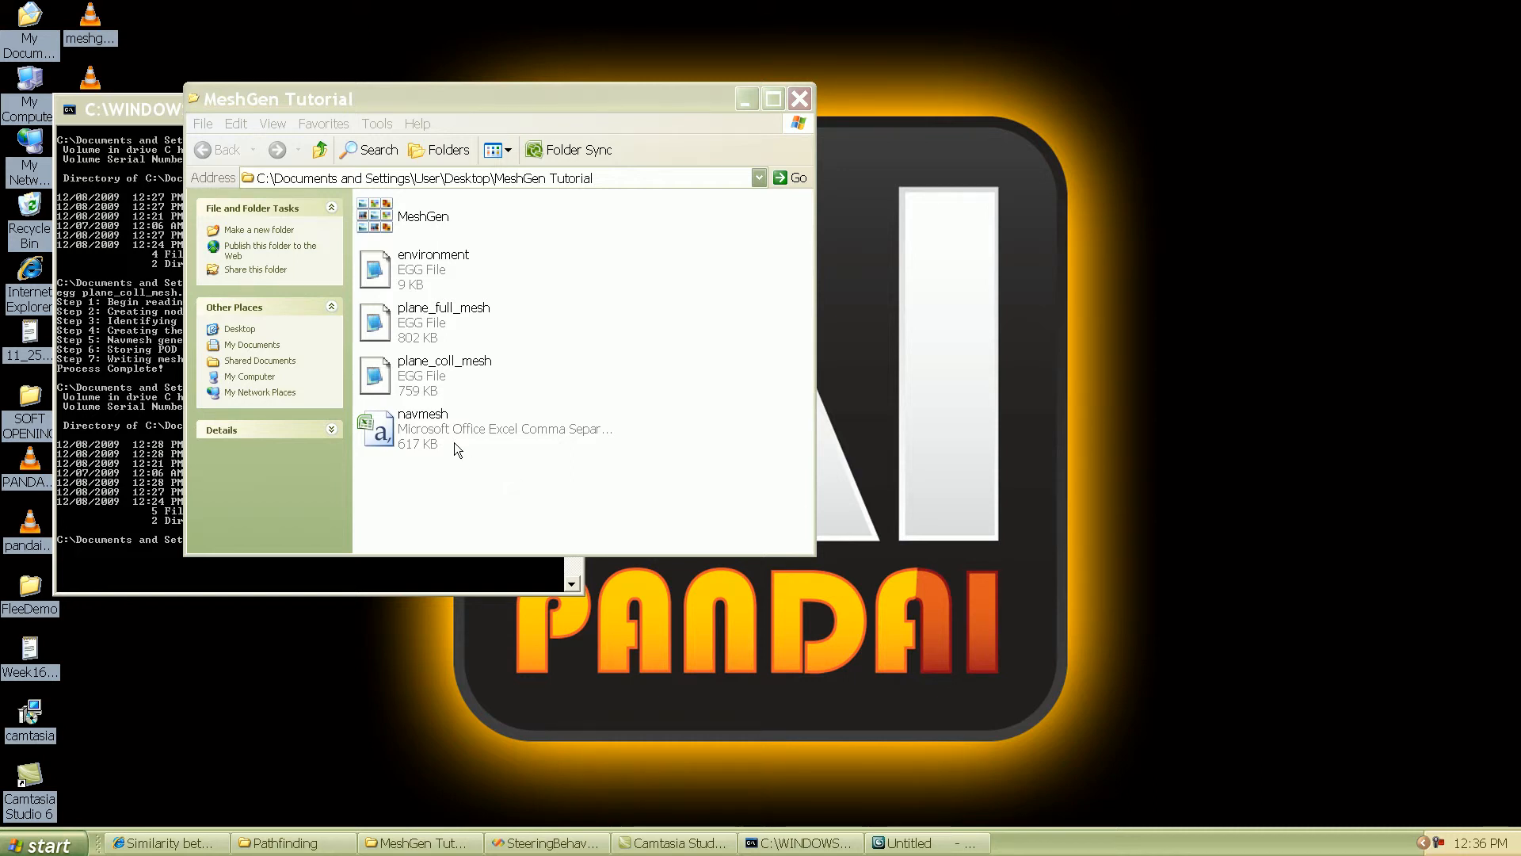
Copy the generated navmesh file into Pathfinding > Steering Behaviors, replacing the existing copy
left_click(422, 428)
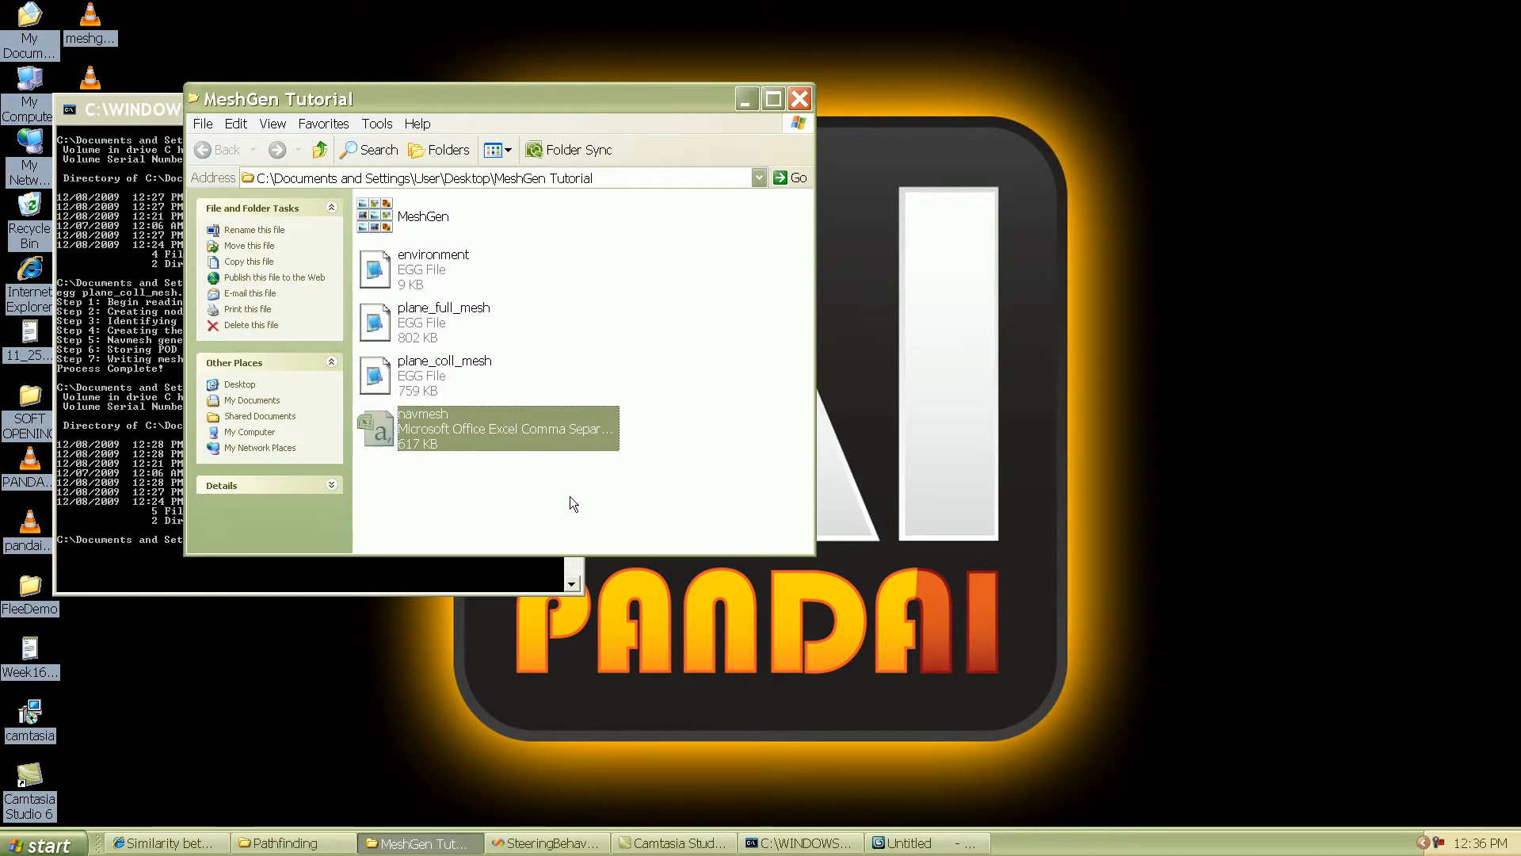
left_click(284, 842)
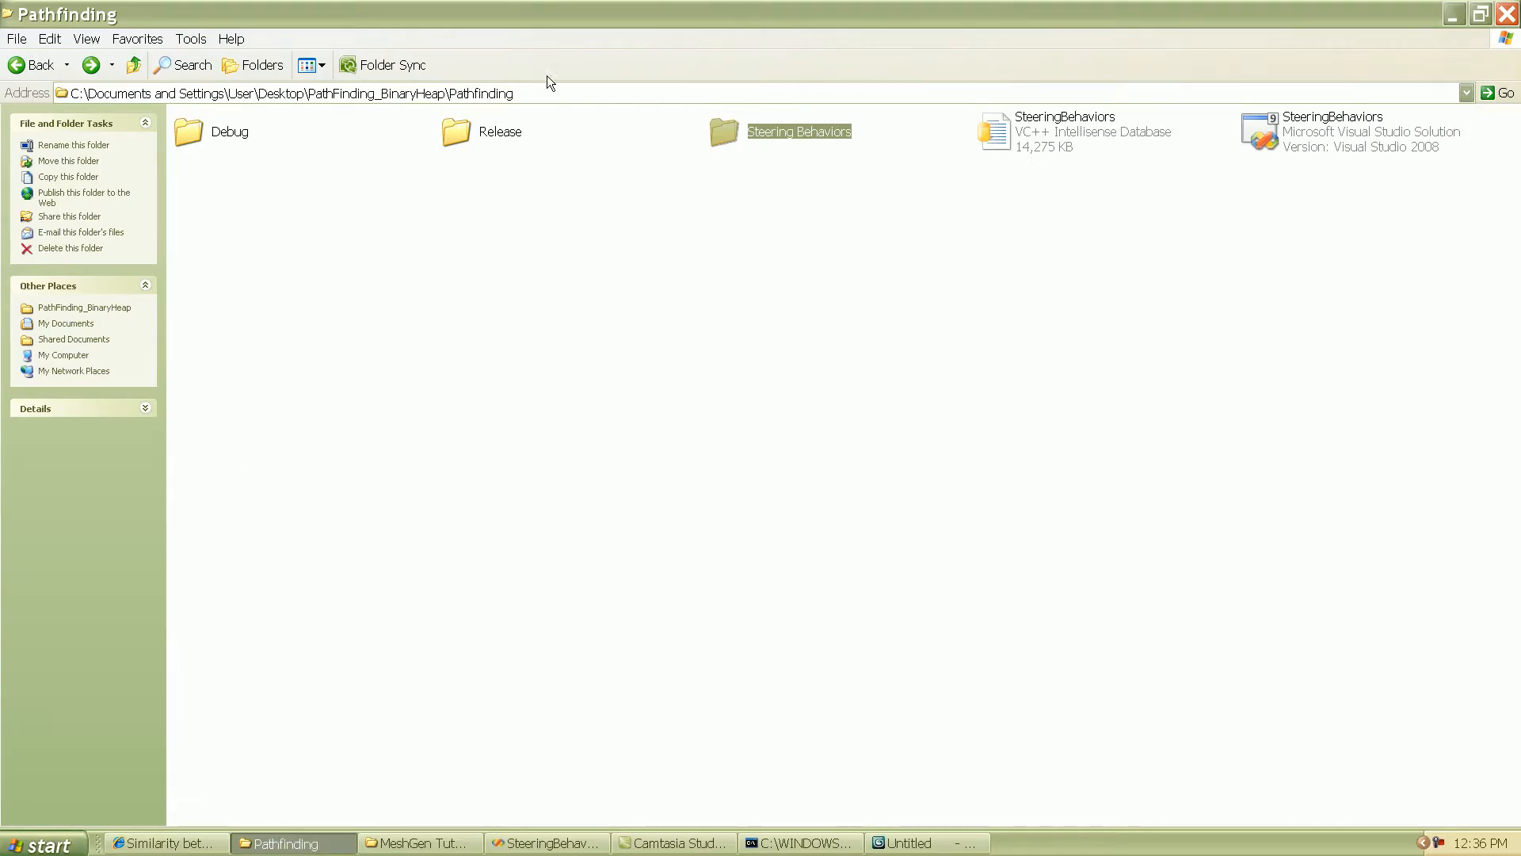
double_click(799, 131)
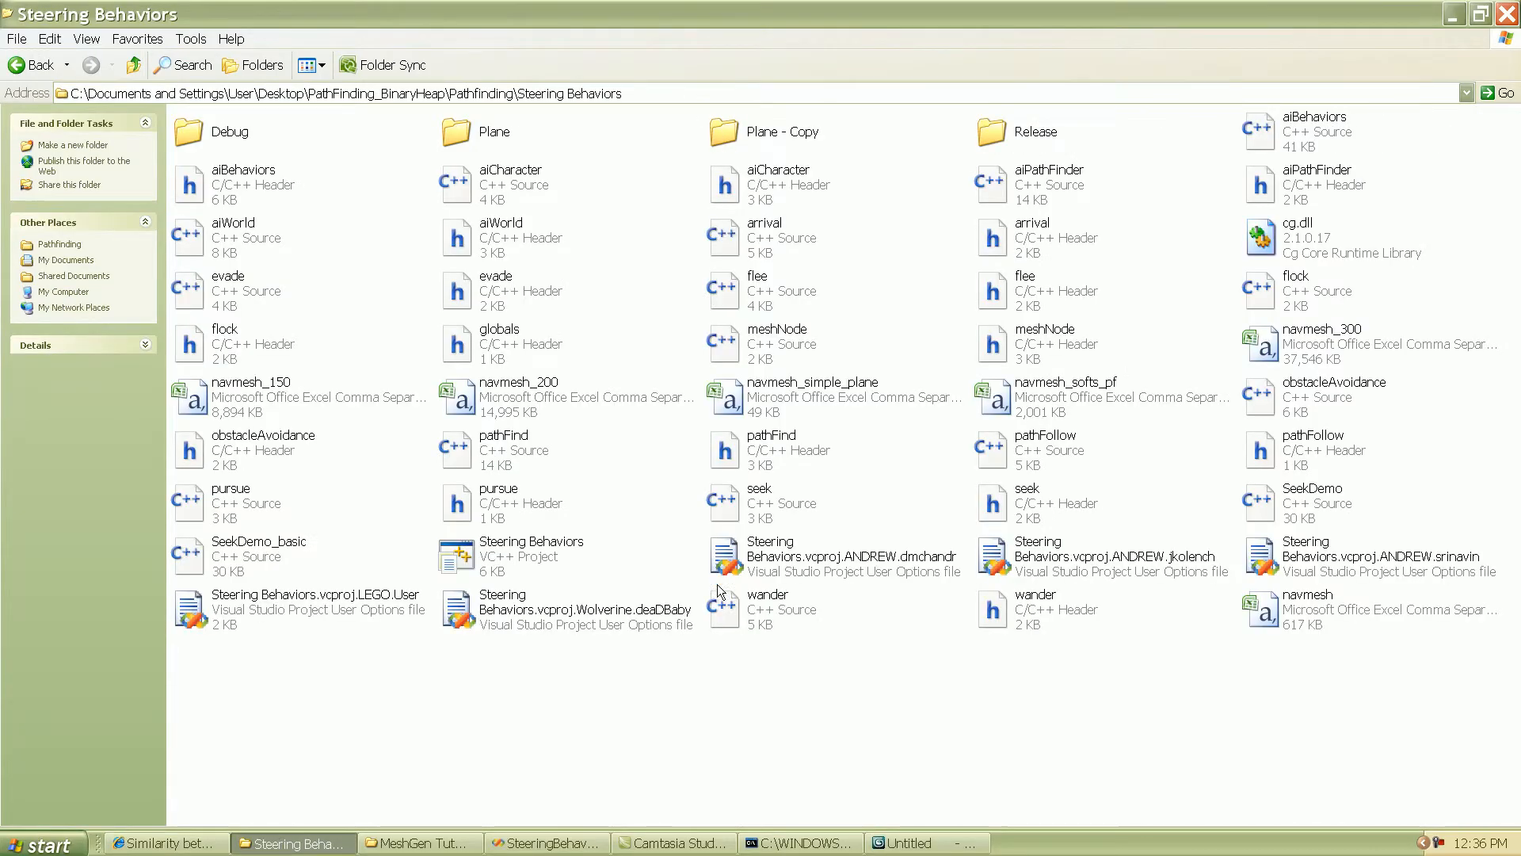
mouse_move(644, 699)
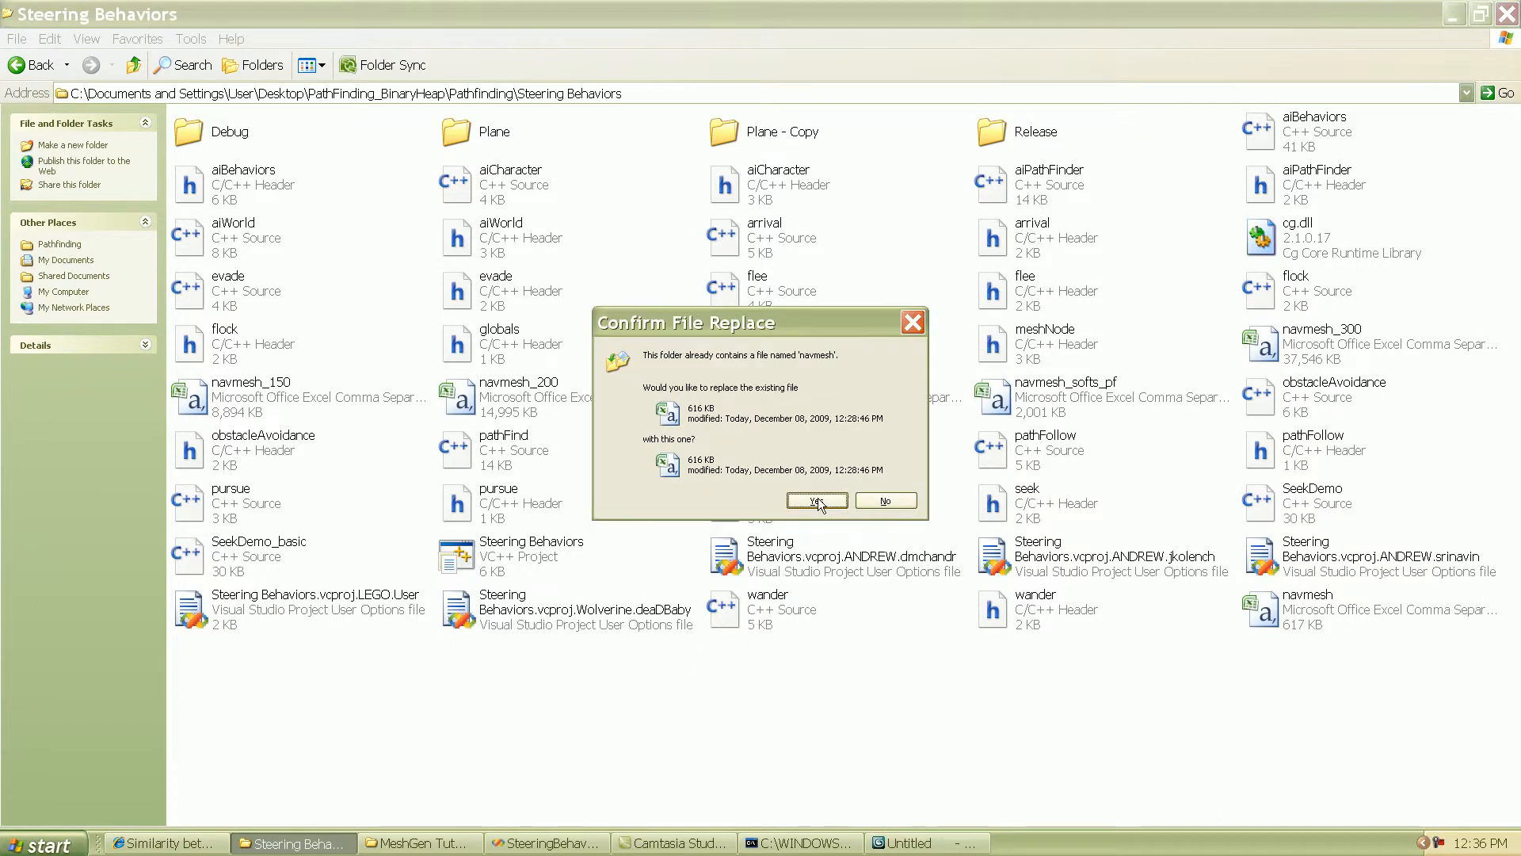
left_click(812, 500)
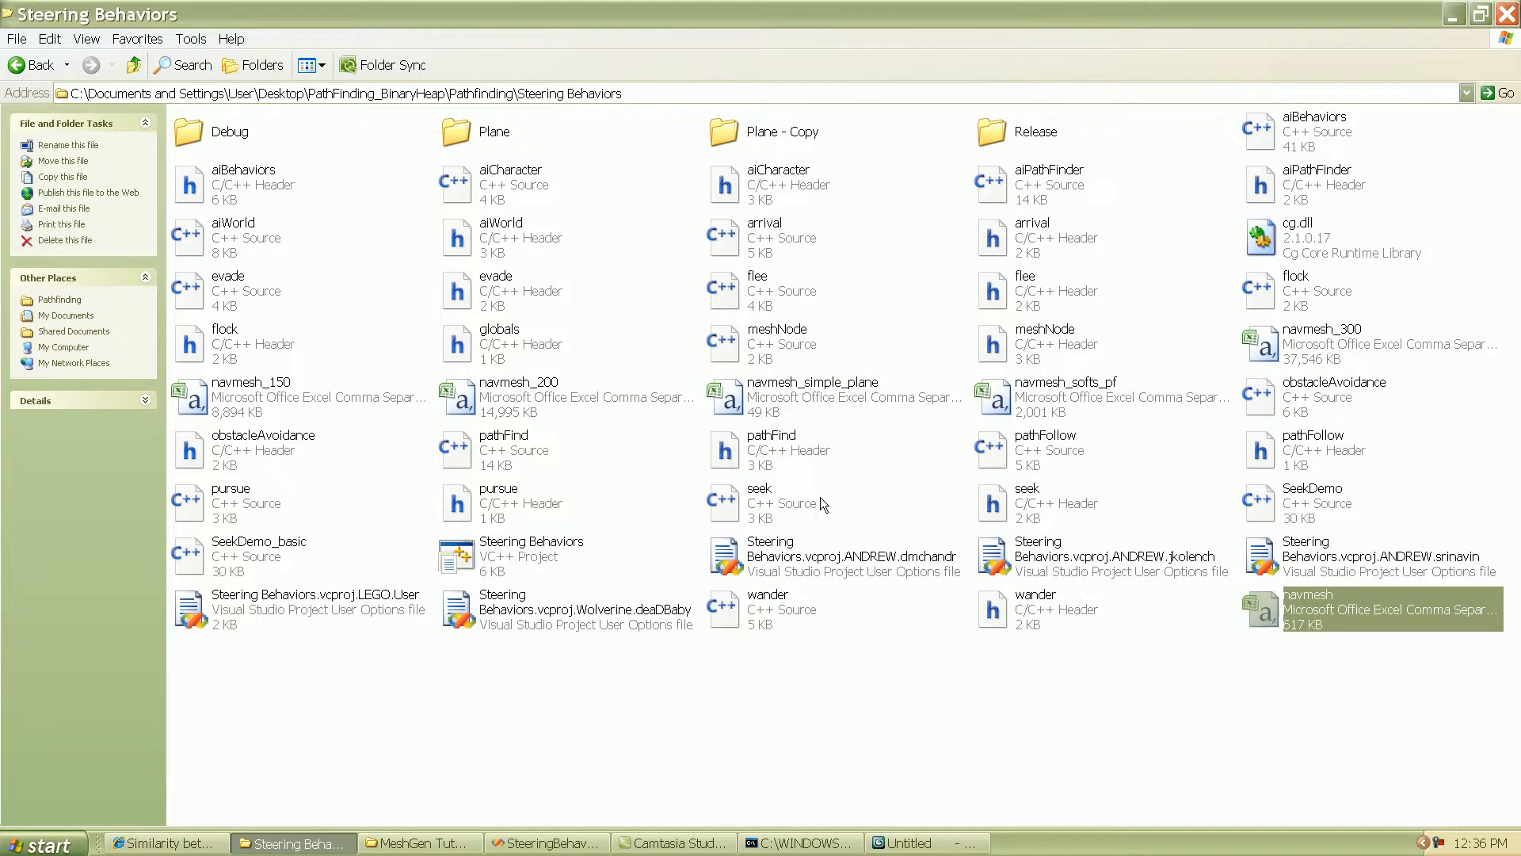
mouse_move(377, 132)
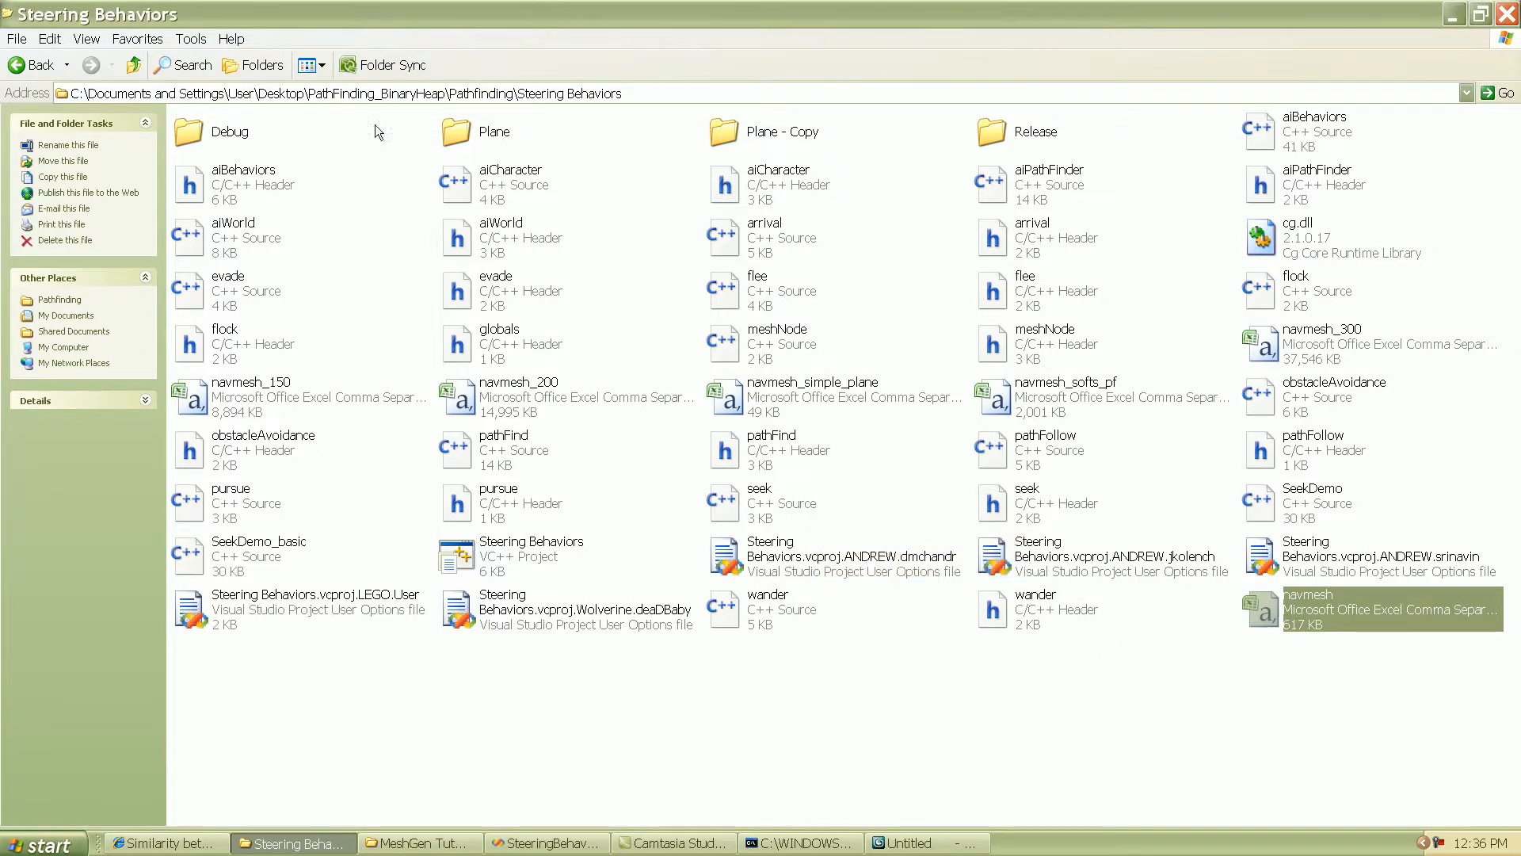
left_click(416, 841)
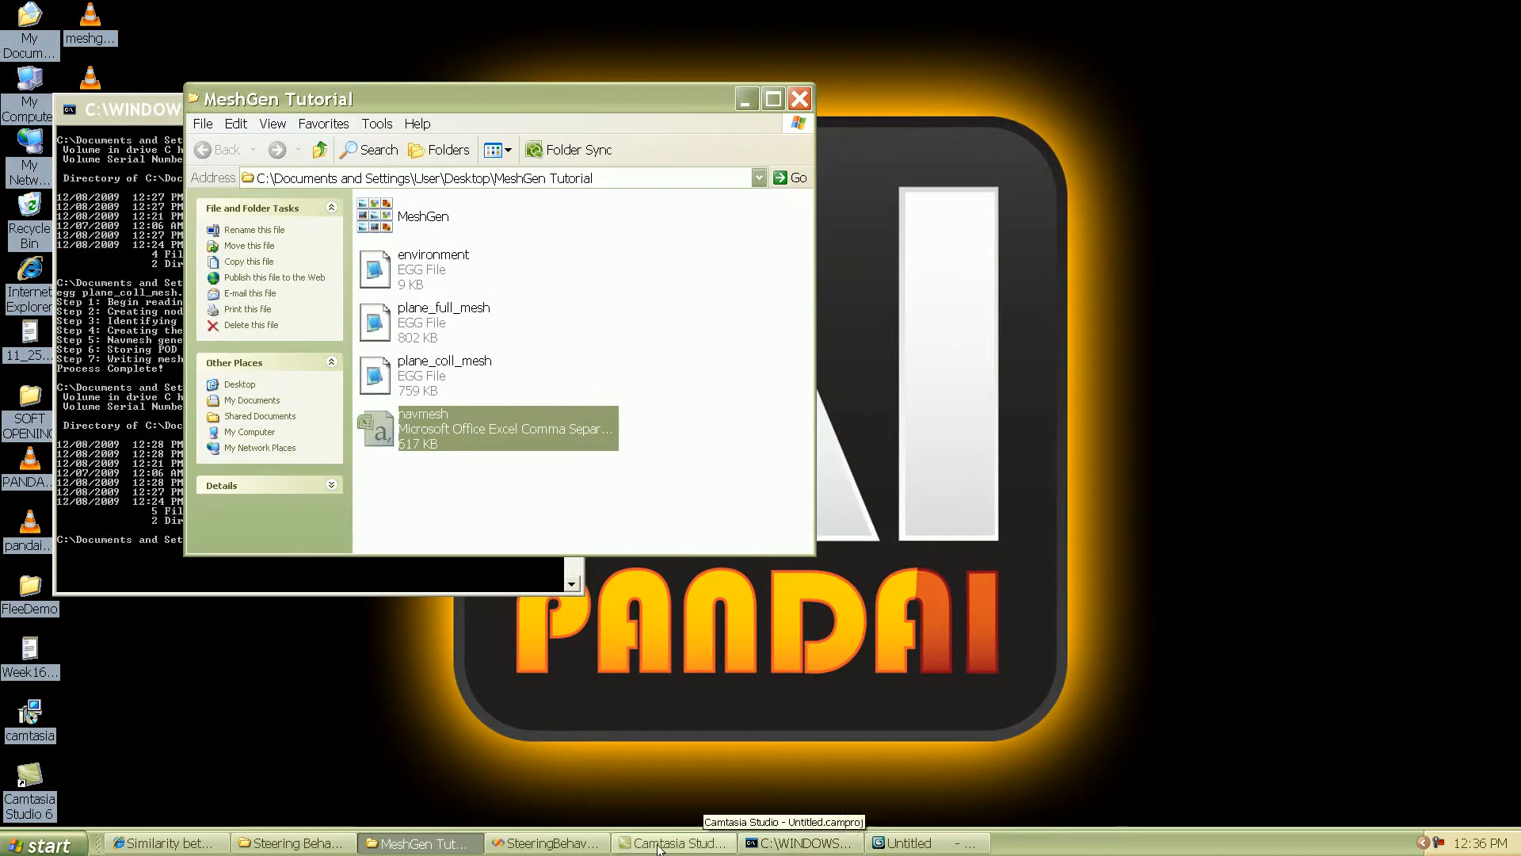
Comment out the plane_seek load line in SeekDemo.cxx so models/environment loads, and save
left_click(547, 841)
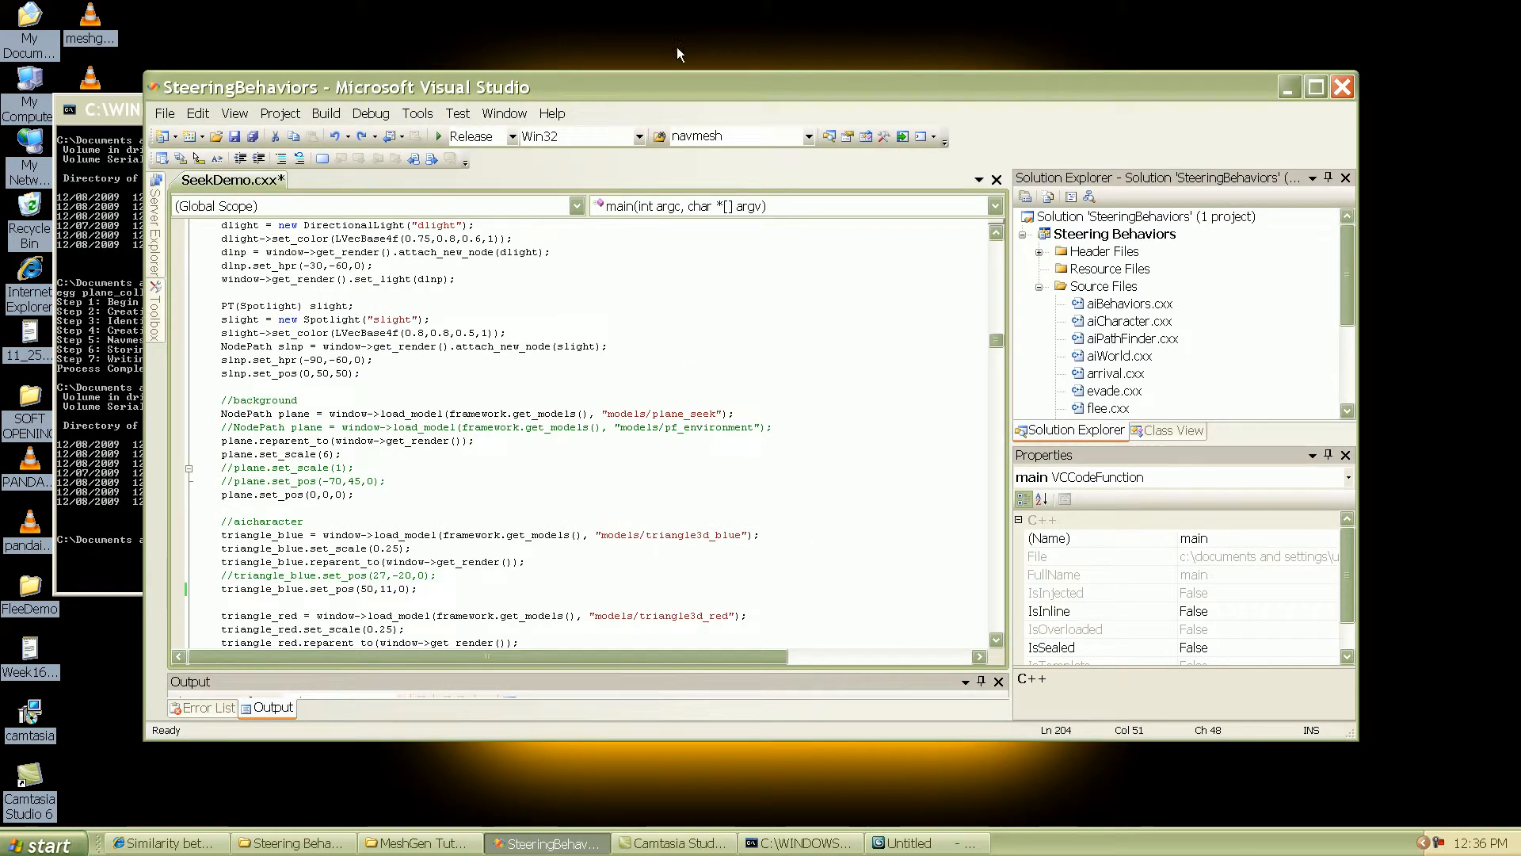
left_click(1315, 86)
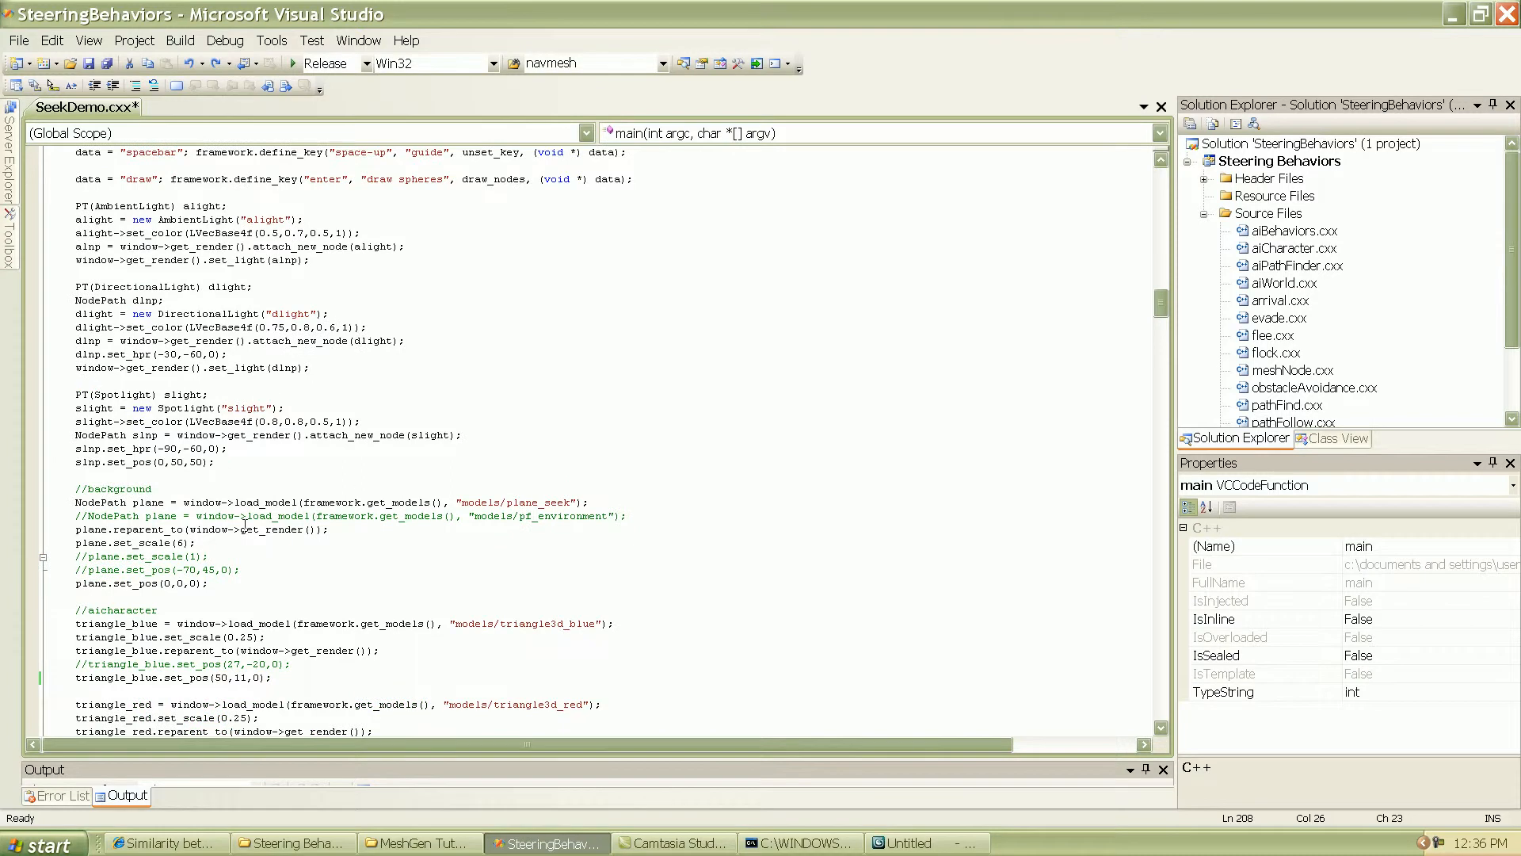
left_click(80, 503)
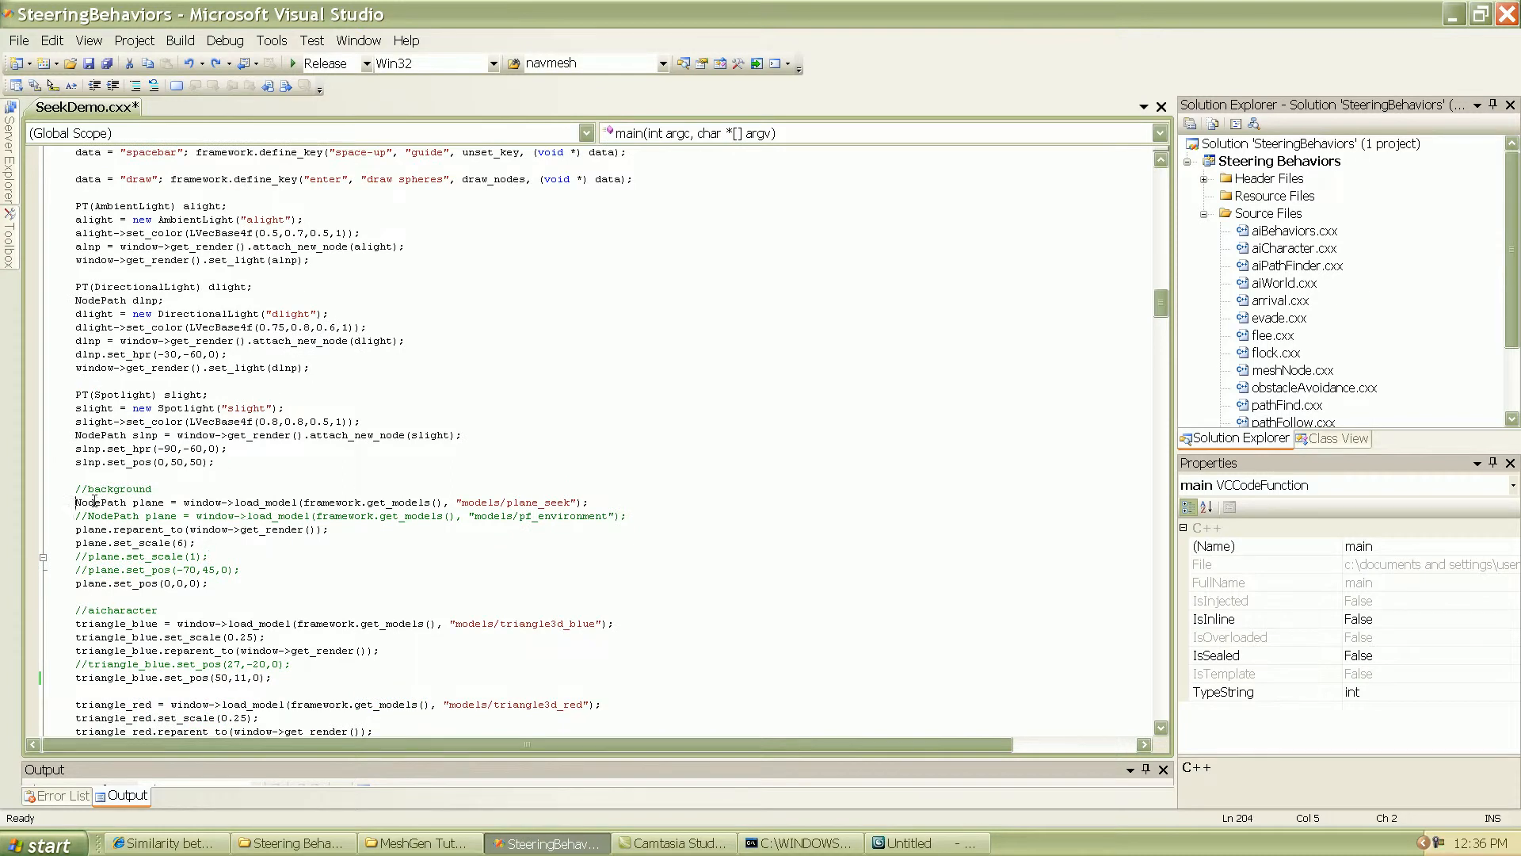
type("//")
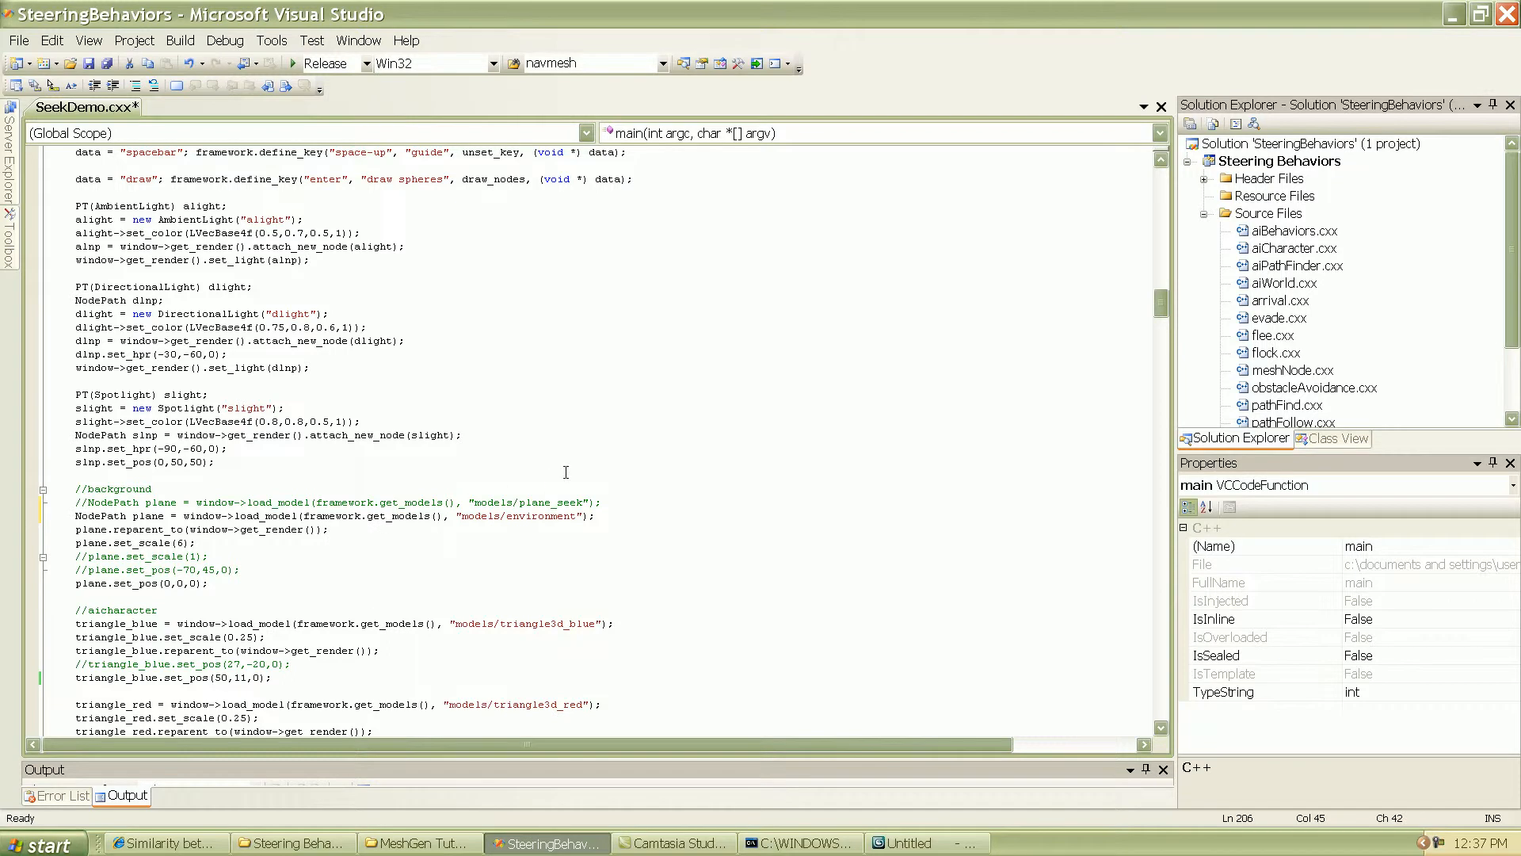
key("ctrl+s")
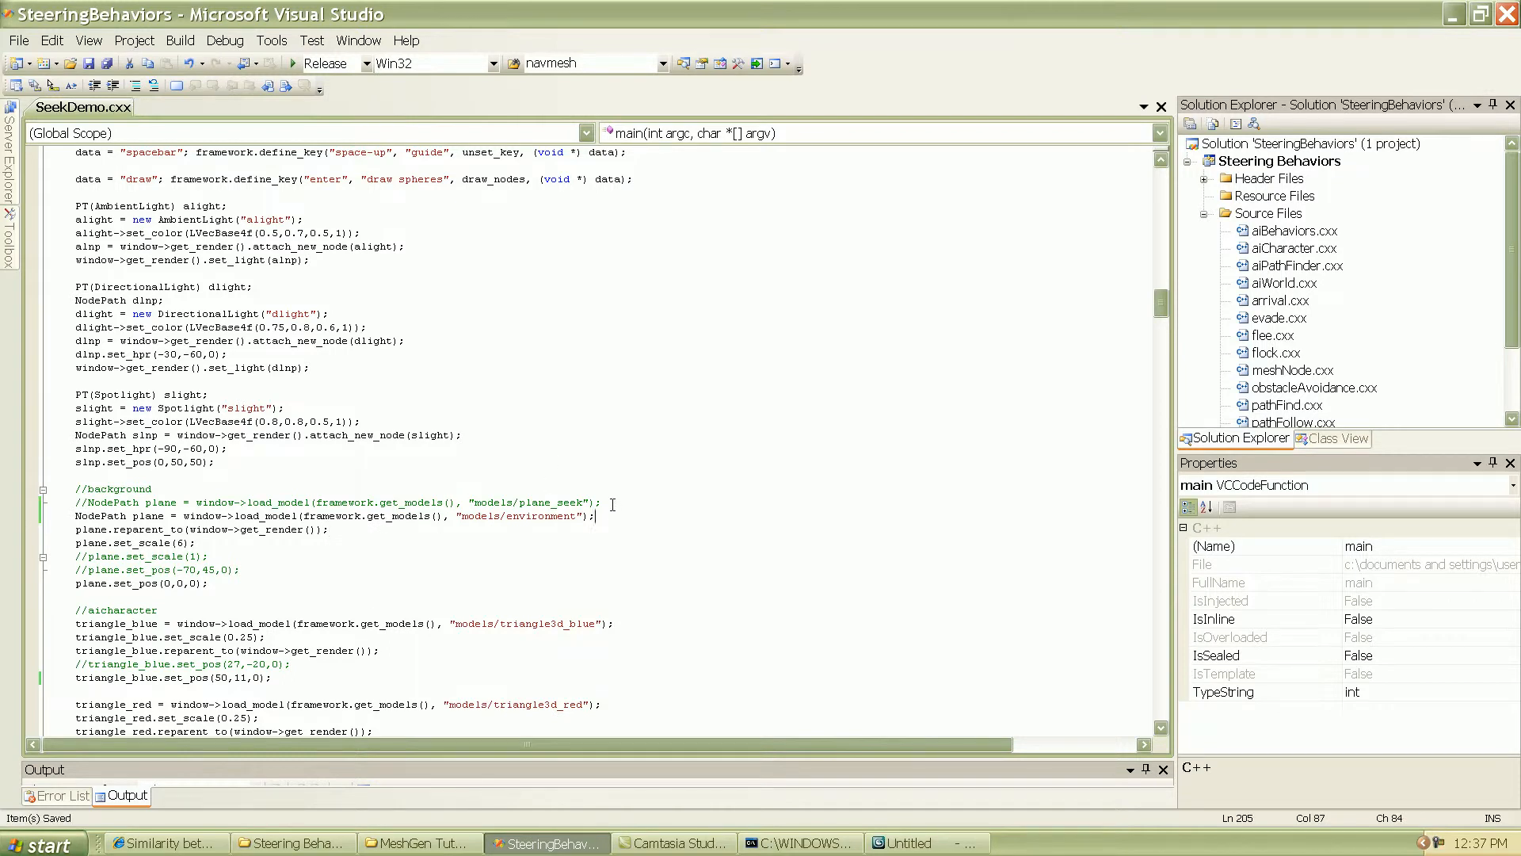
left_click(599, 462)
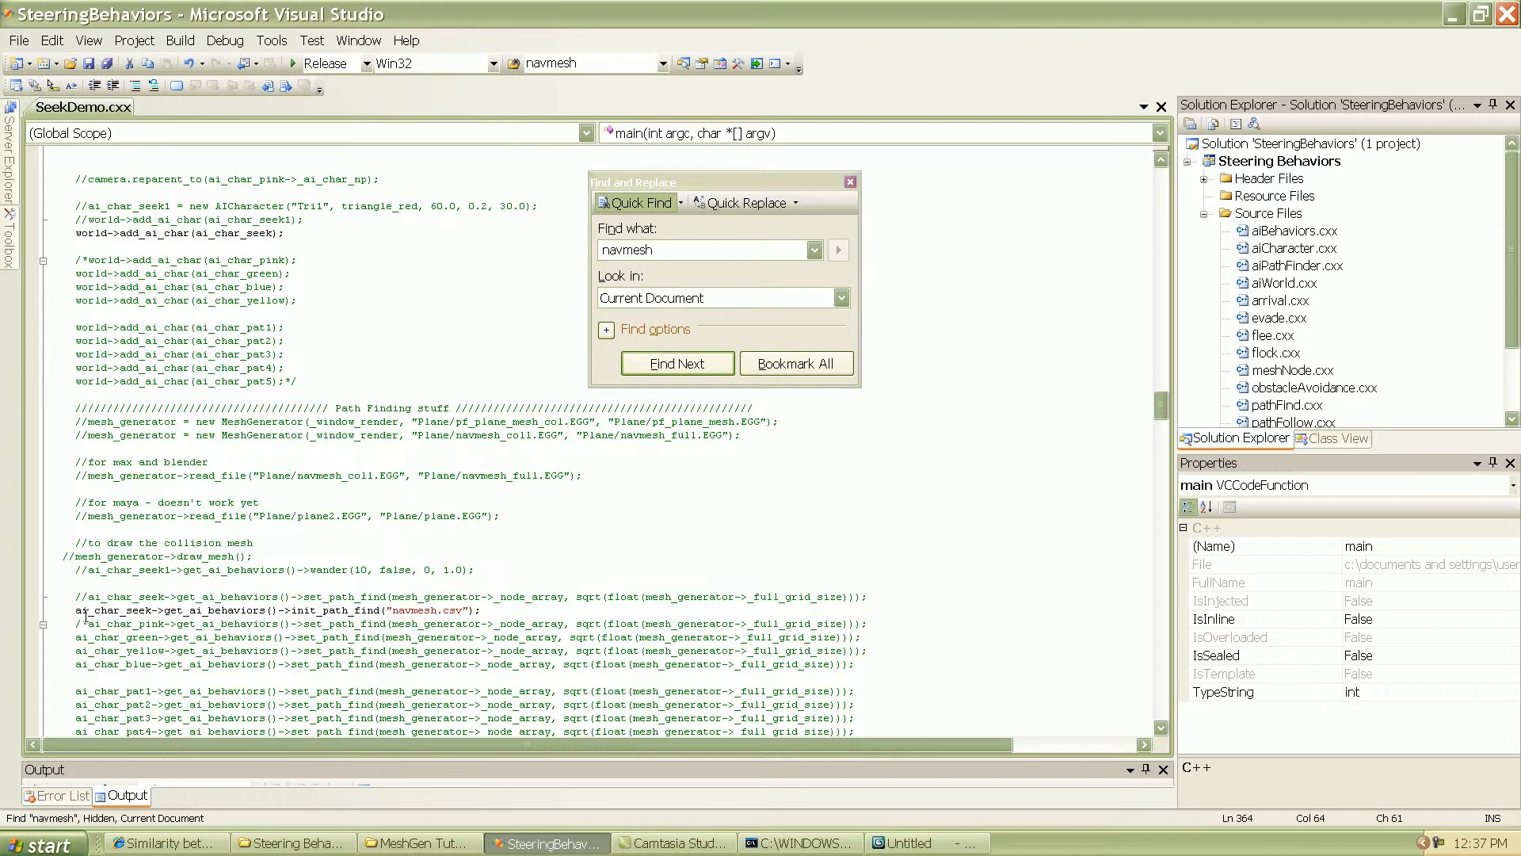
Set the init_path_find call reading navmesh.csv apart on its own line
triple_click(271, 608)
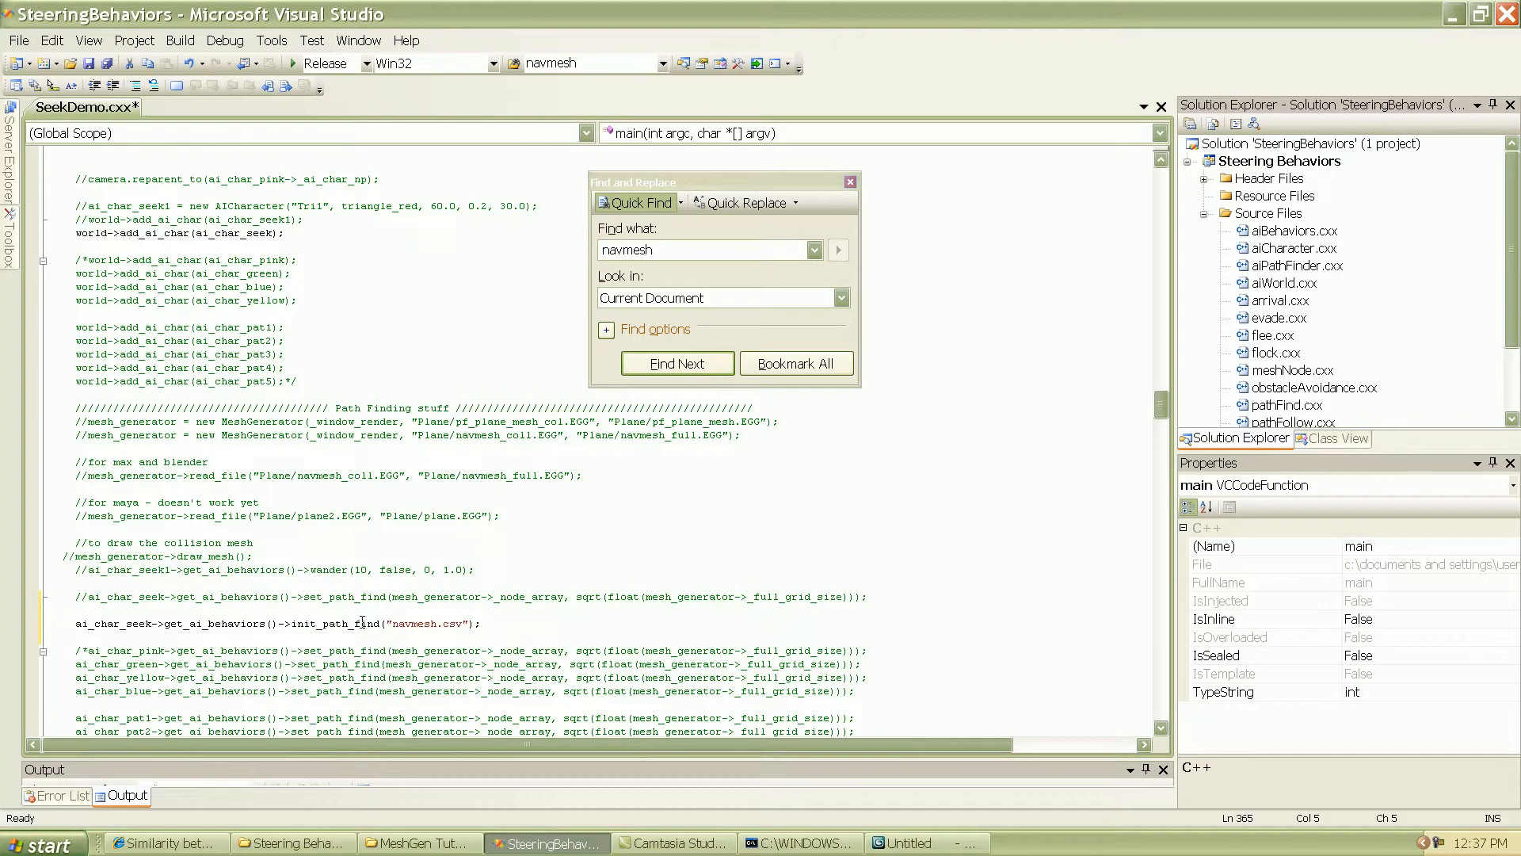
double_click(425, 623)
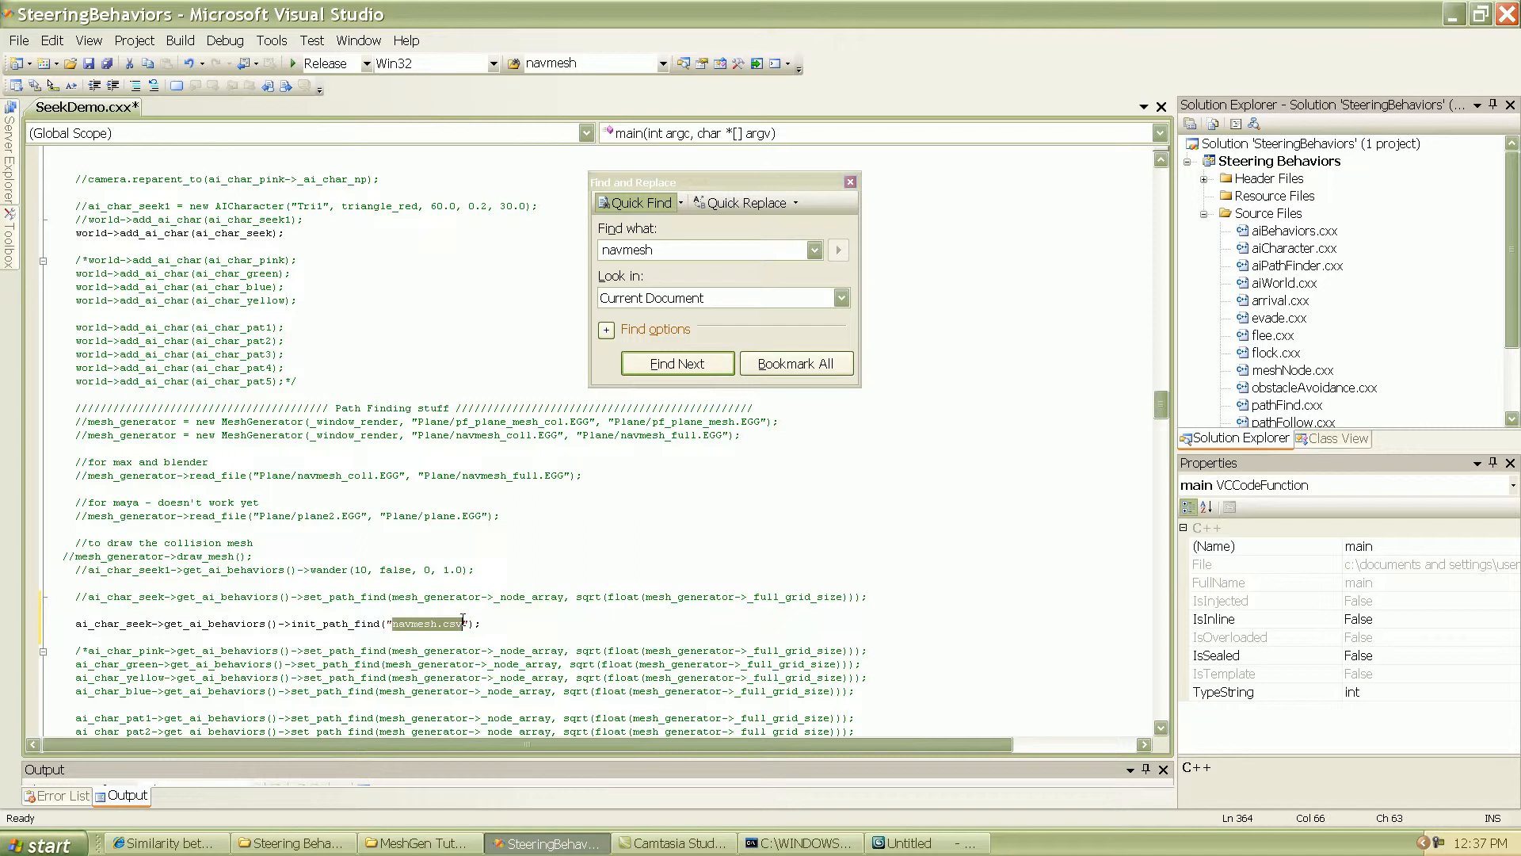
mouse_move(488, 613)
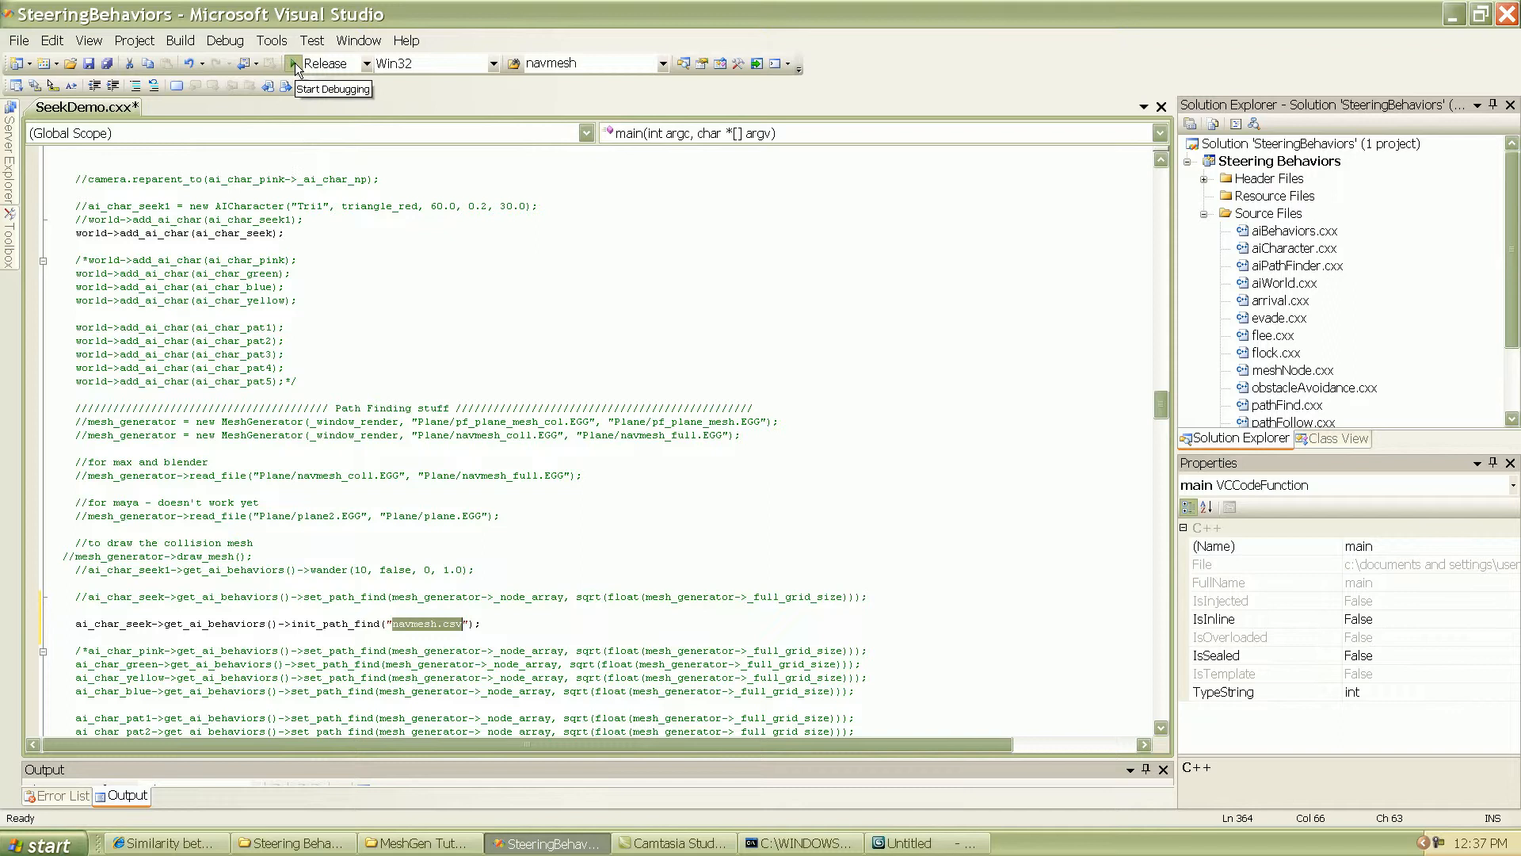
Build and run the Steering Behaviors demo with Start Debugging
left_click(294, 62)
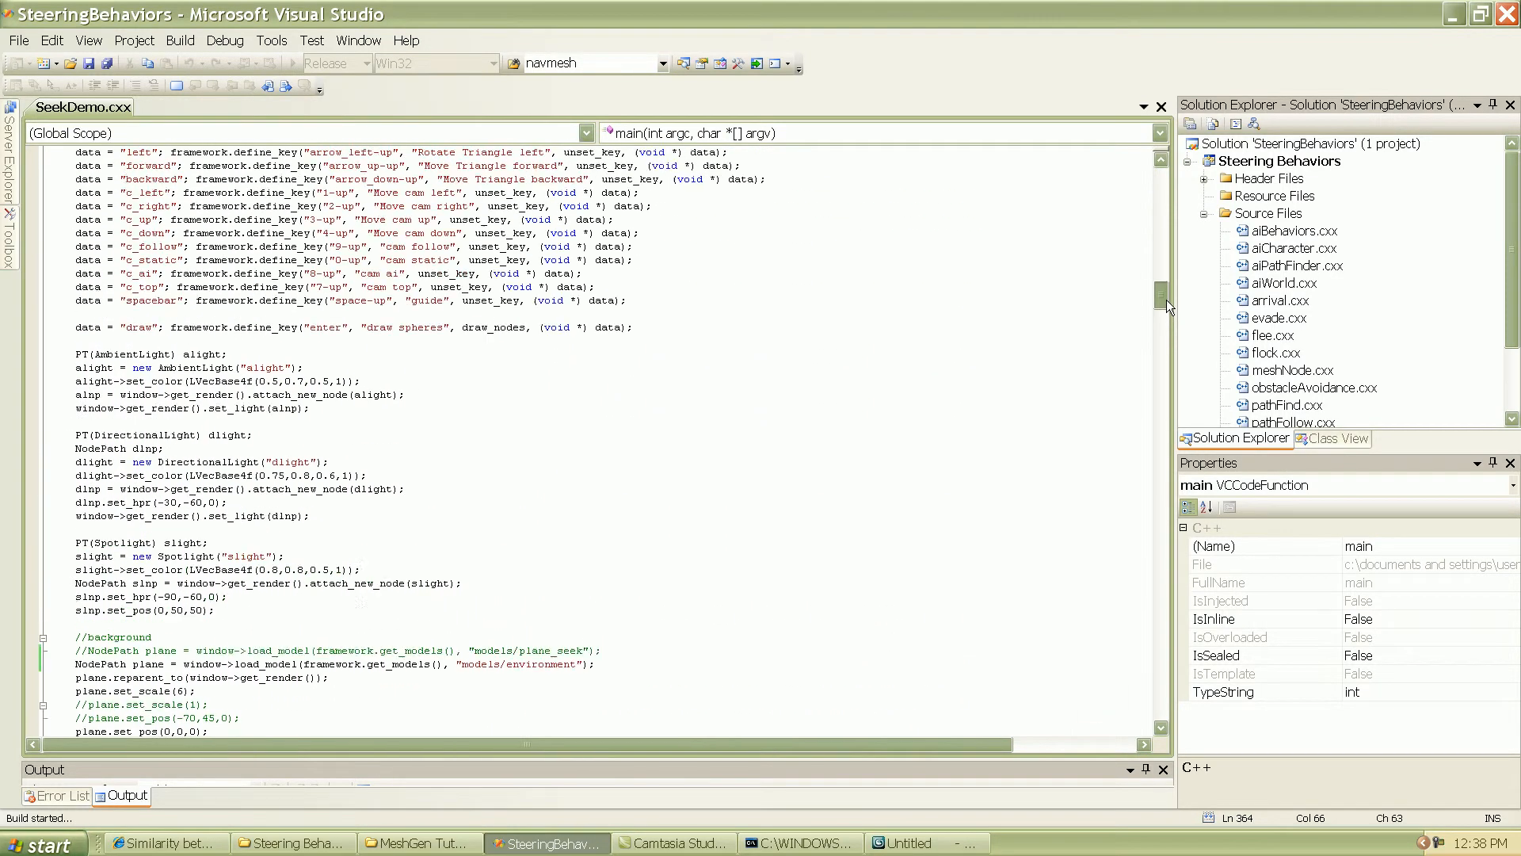
scroll("down", 3)
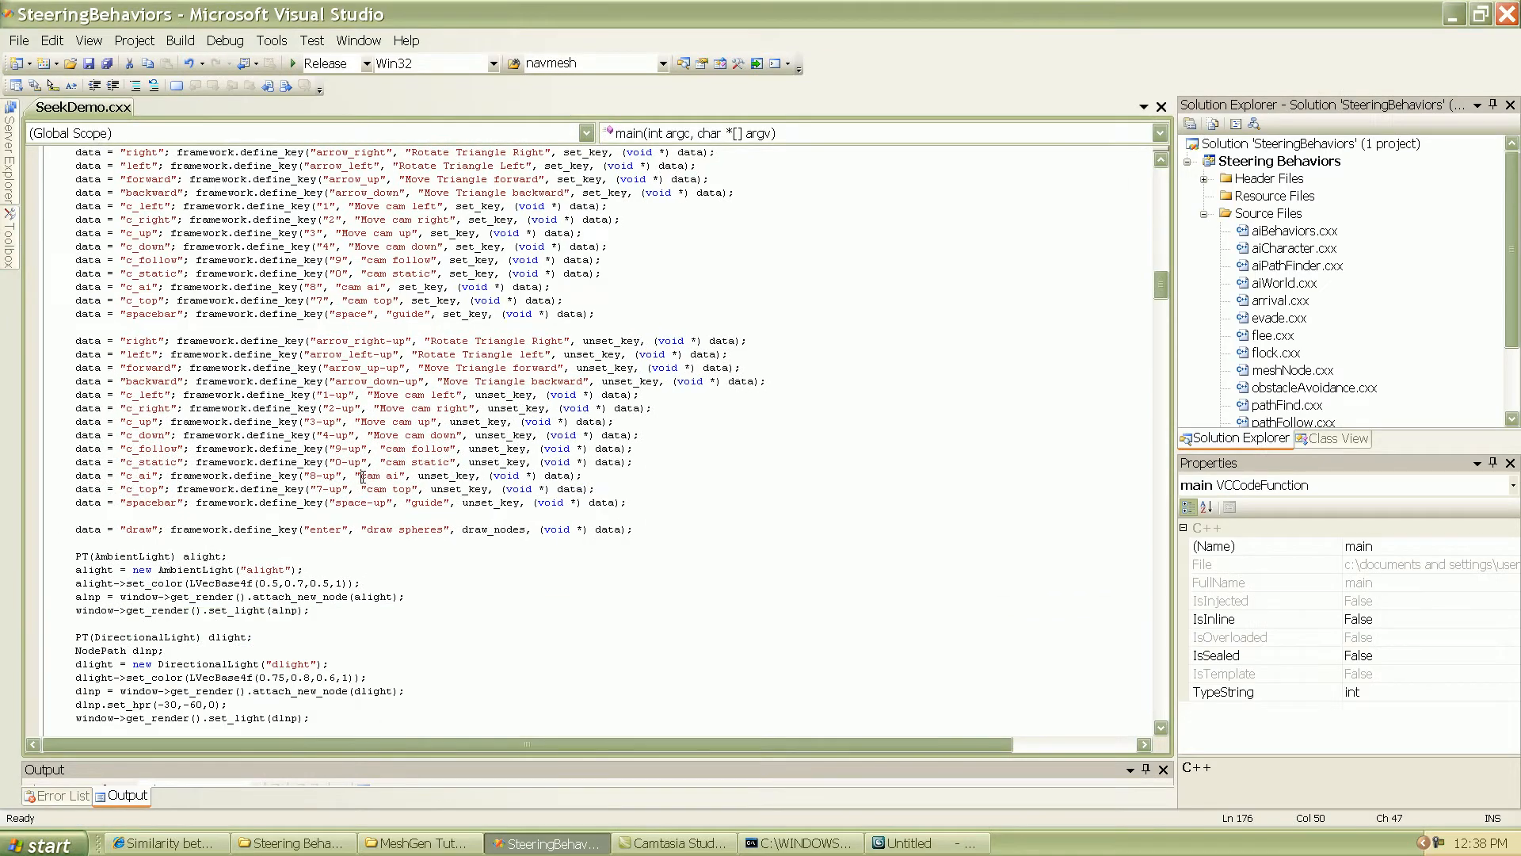
Find the environment load line and change plane.set_scale(6) to plane.set_scale(1)
type("enviro")
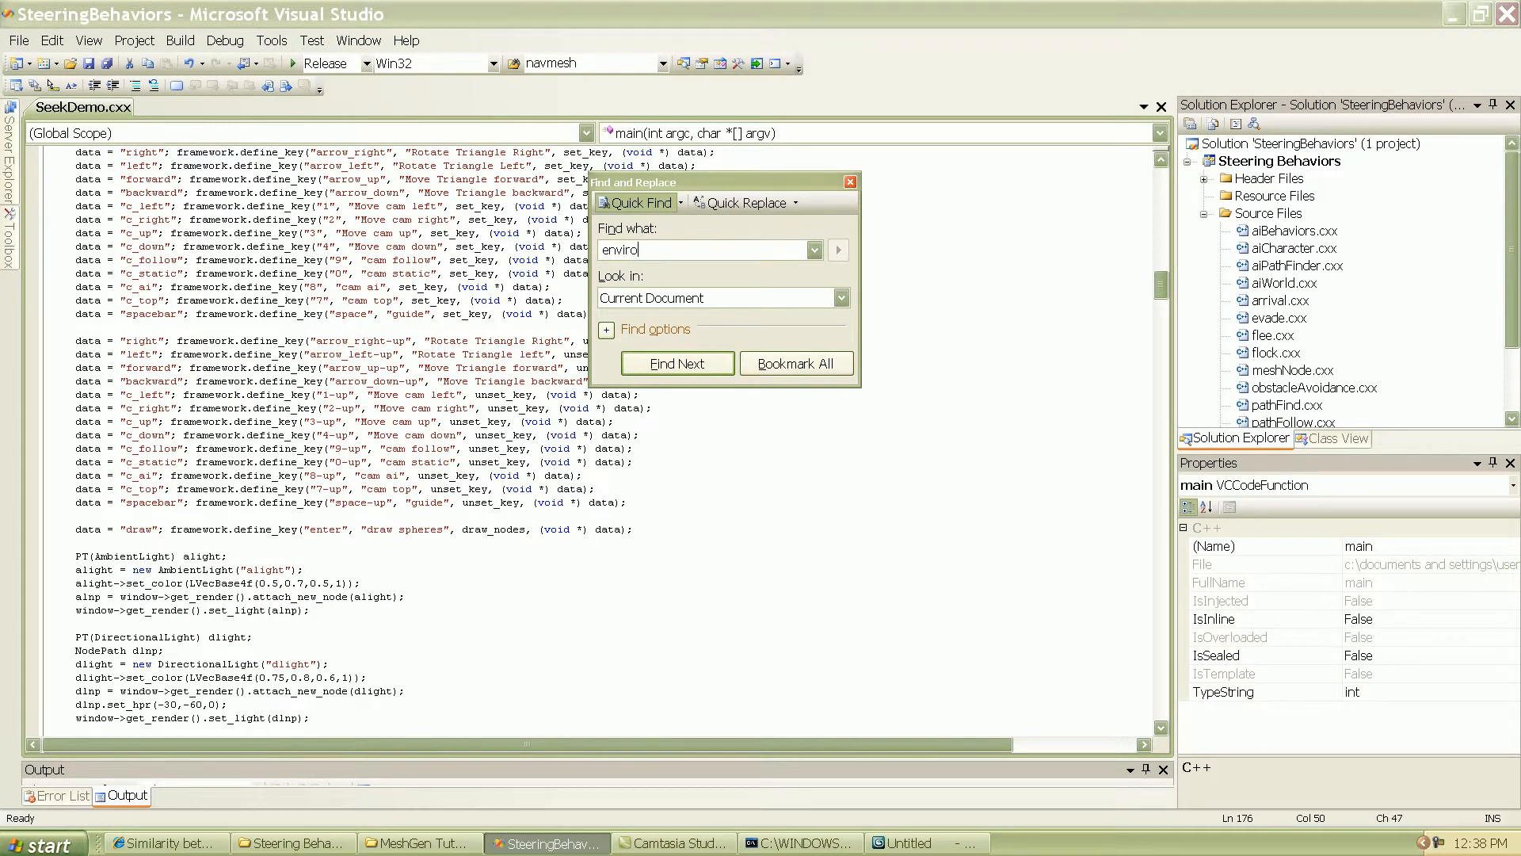
left_click(677, 363)
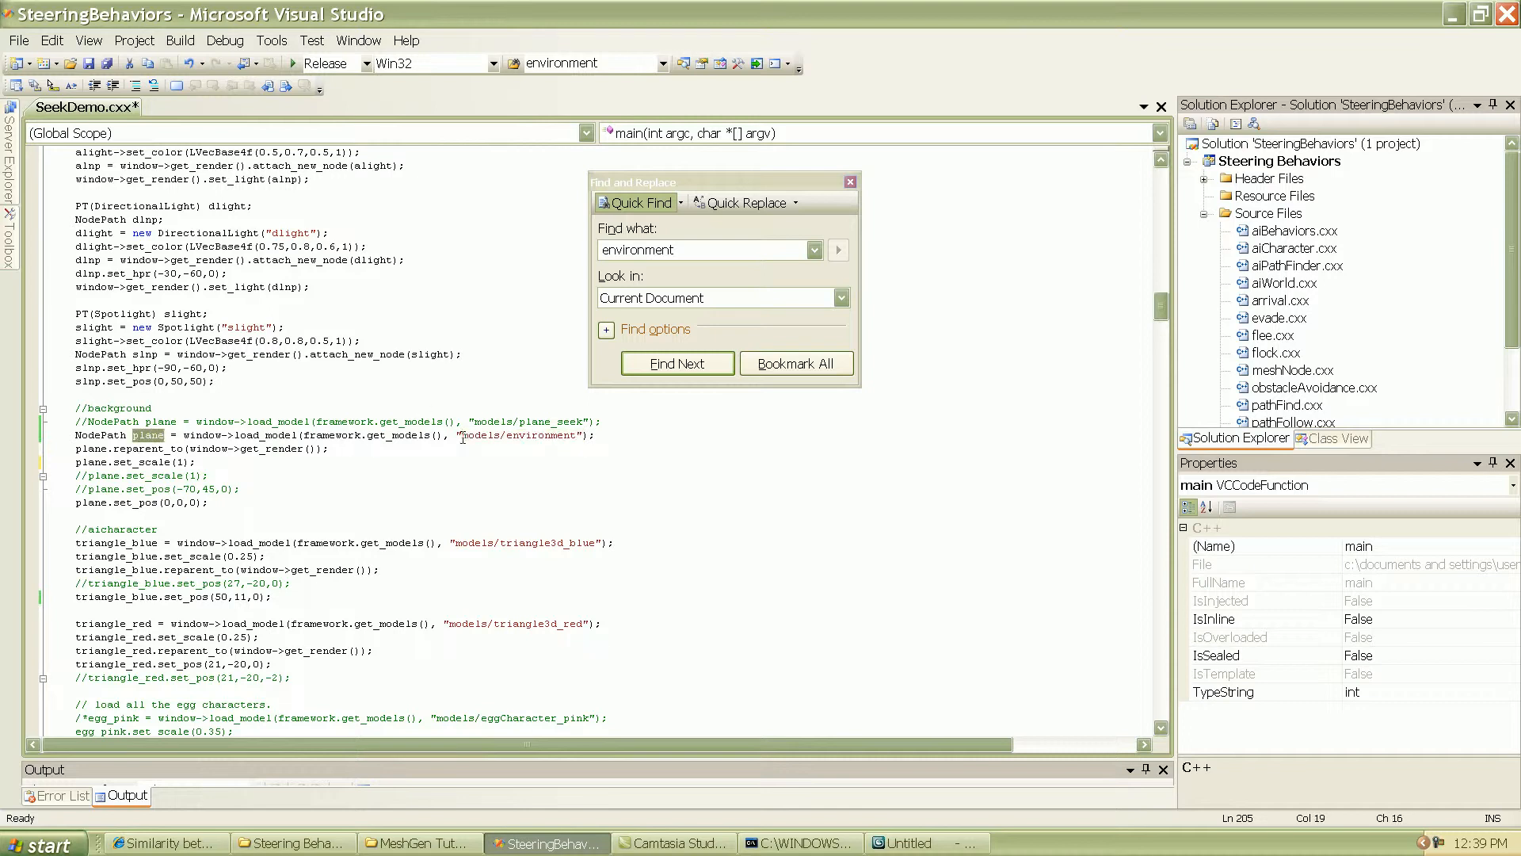
left_click(676, 363)
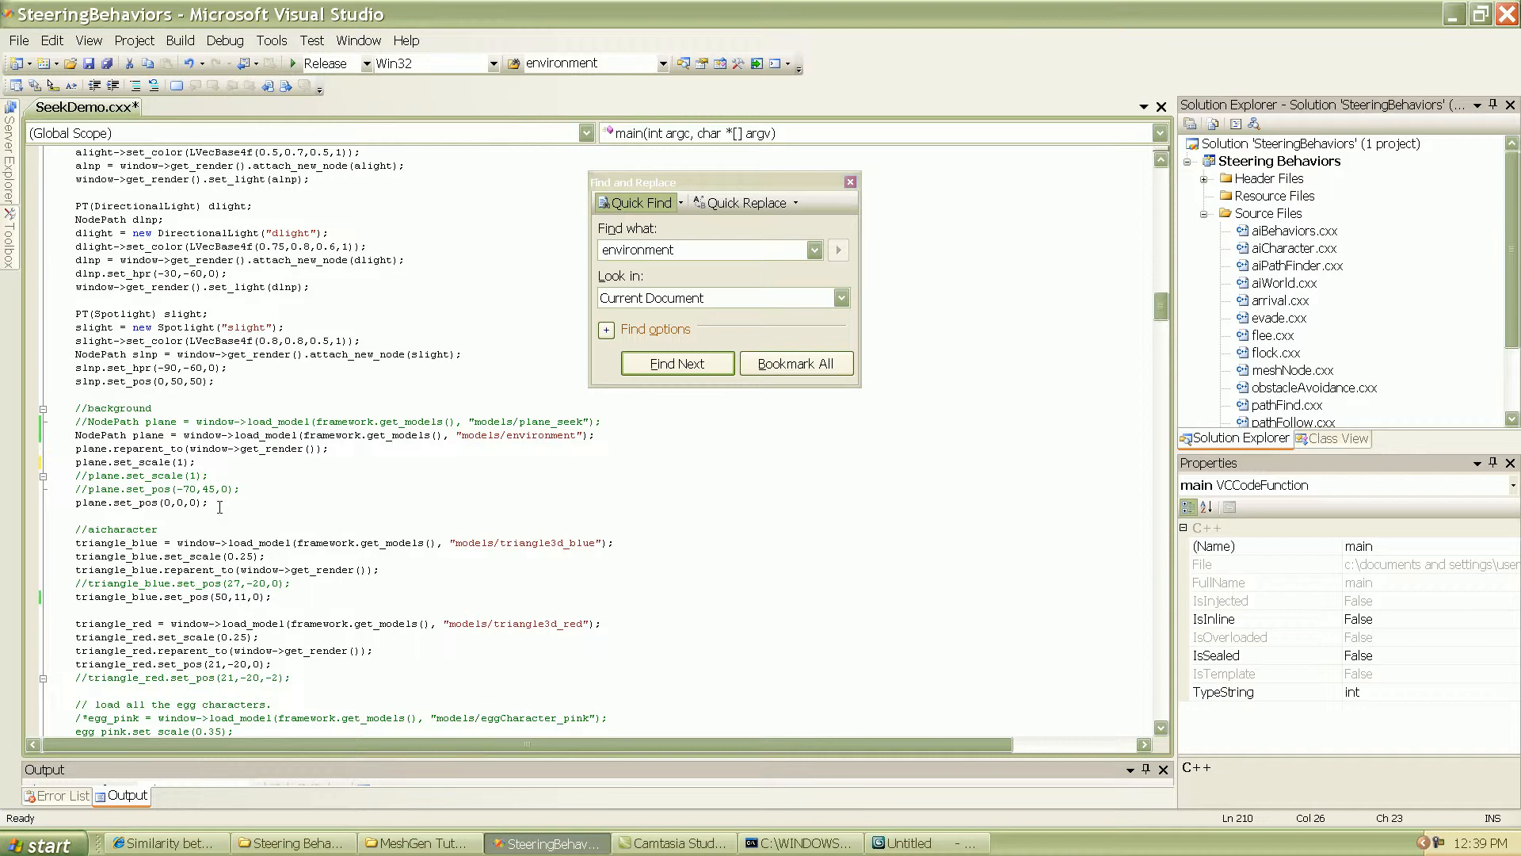
Save SeekDemo.cxx and start a new build of the demo
key("ctrl+s")
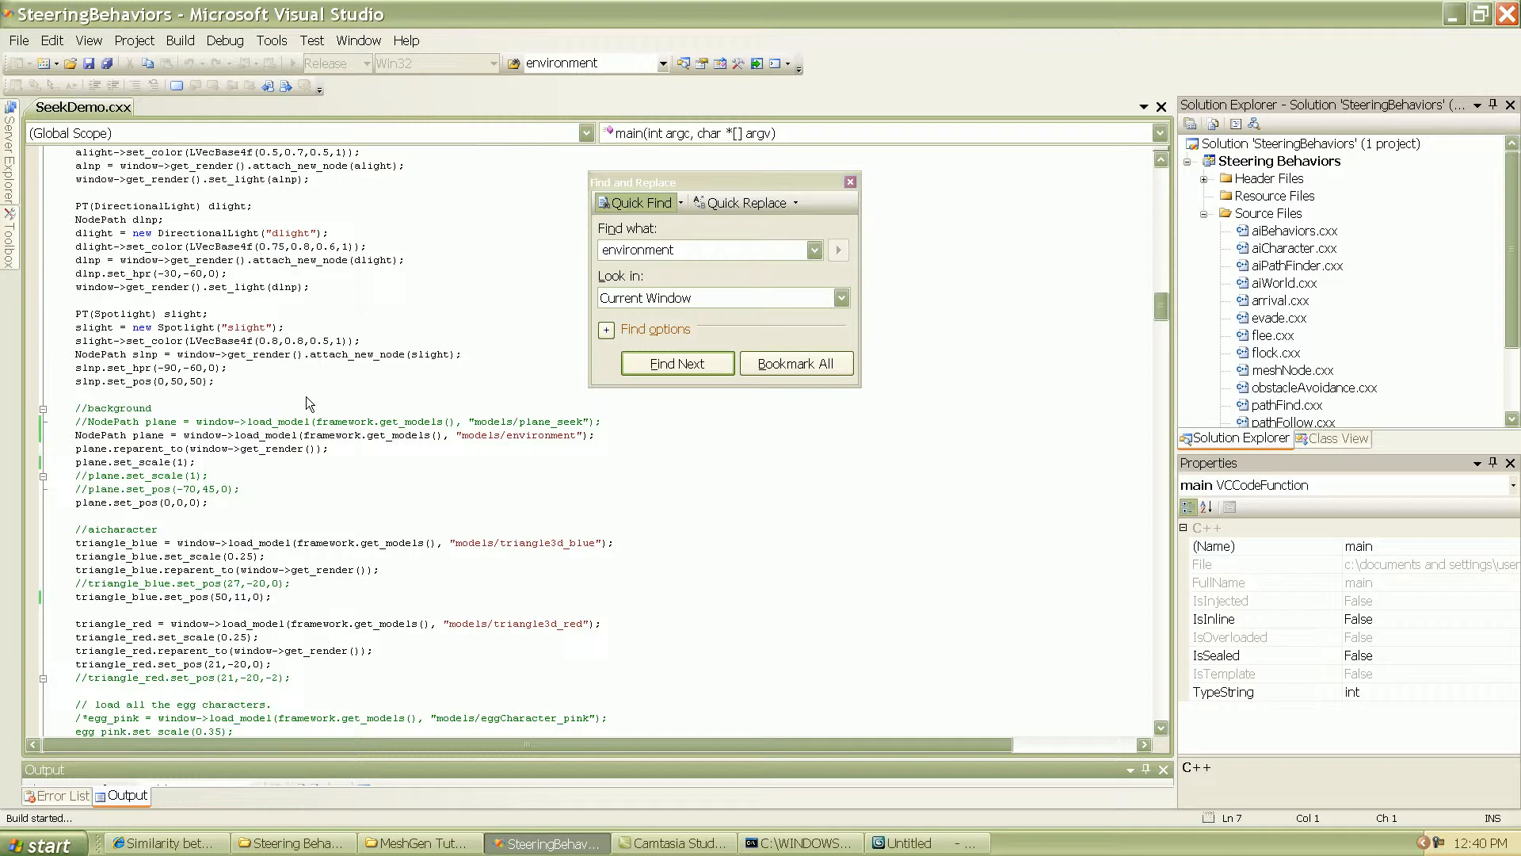
mouse_move(366, 179)
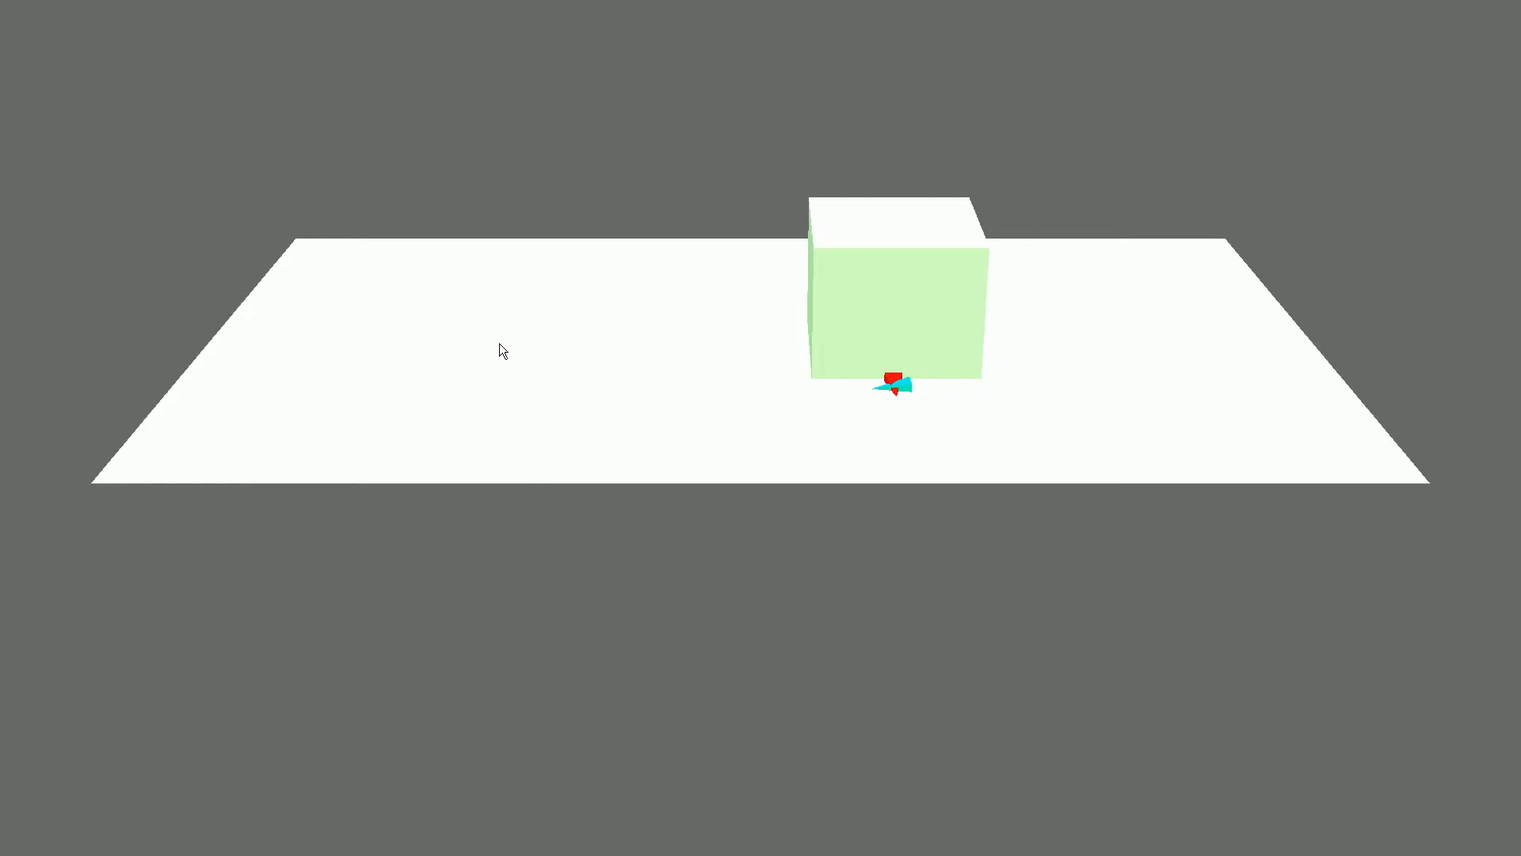
mouse_move(668, 474)
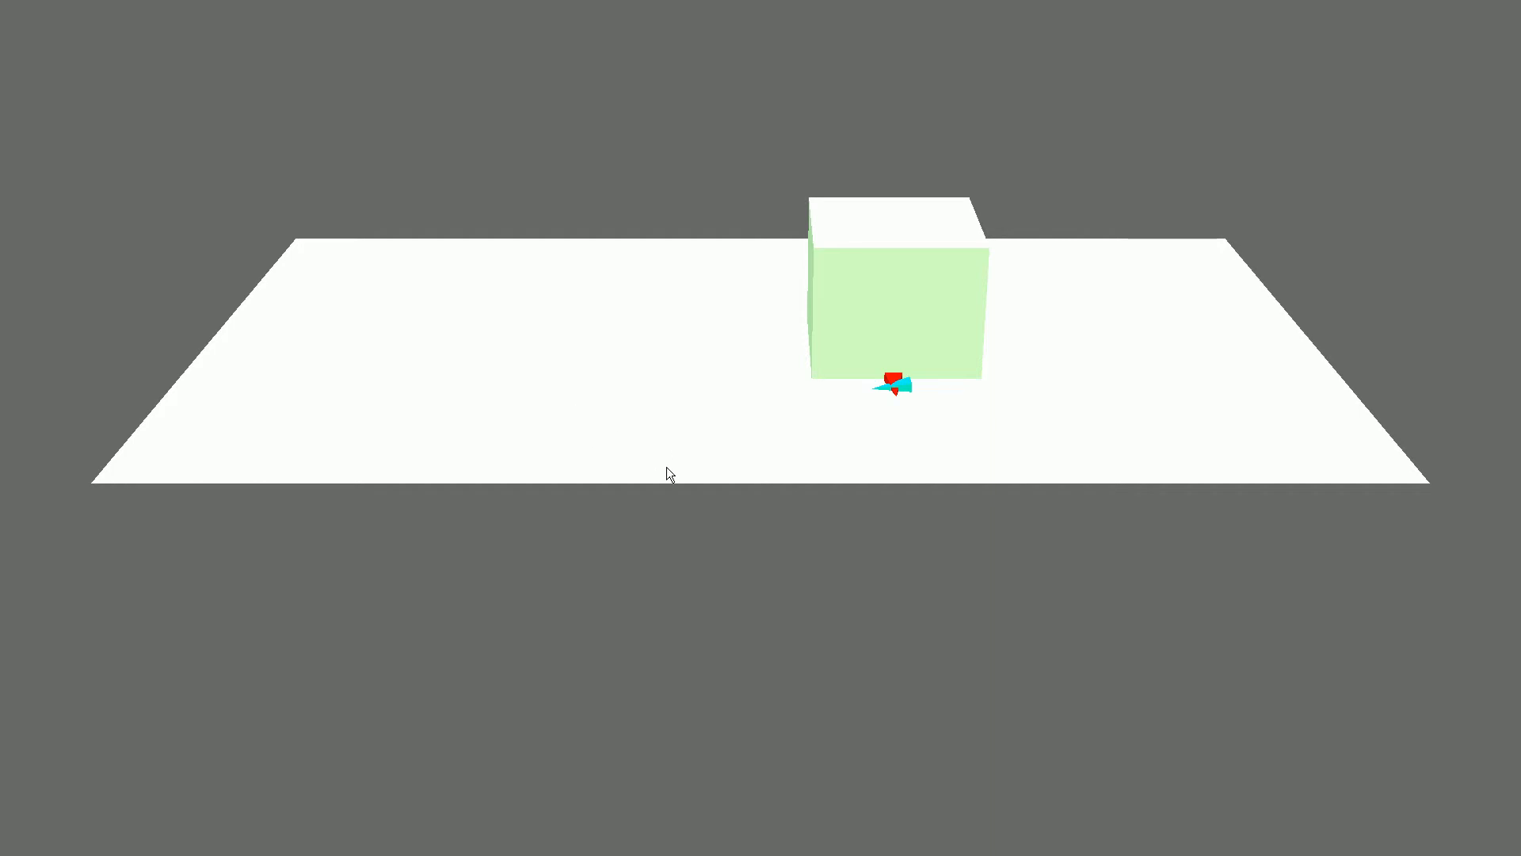
mouse_move(967, 327)
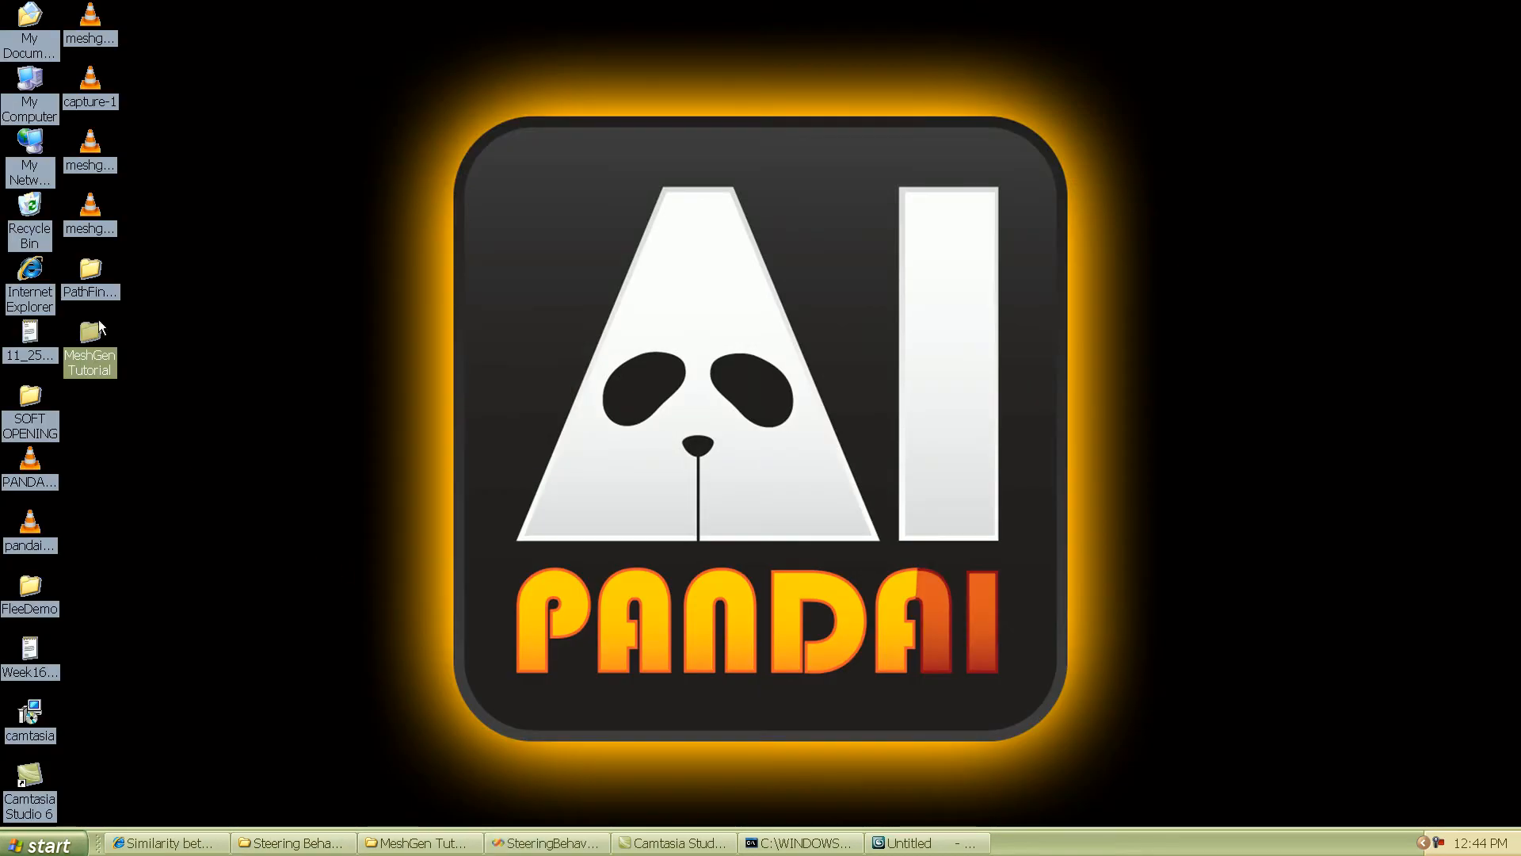
Launch pf_plane.max in 3ds Max, choosing 'Run the product' past the activation reminder
left_click(88, 271)
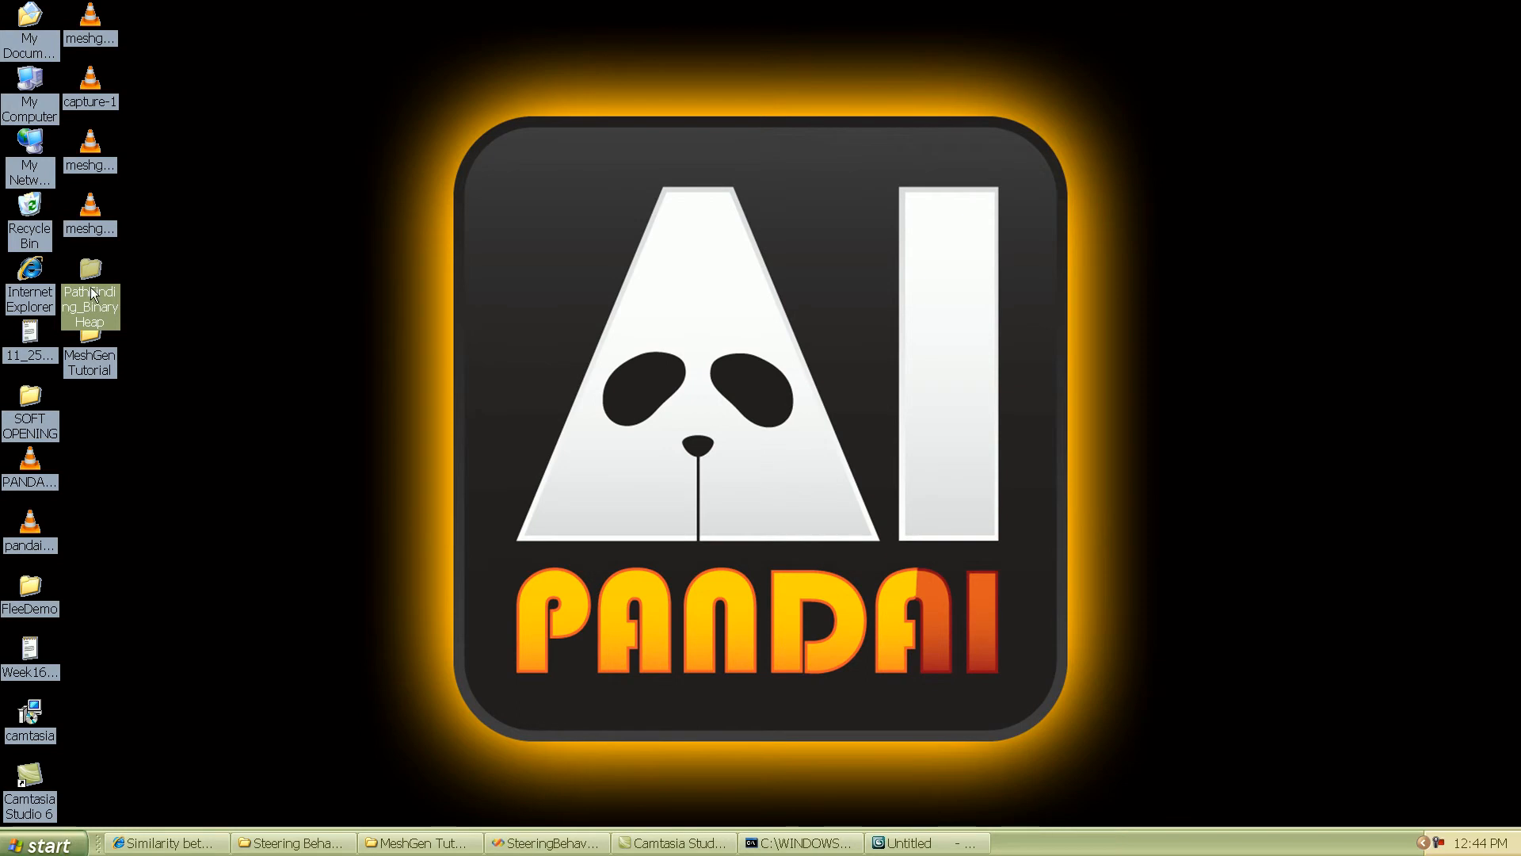
left_click(29, 591)
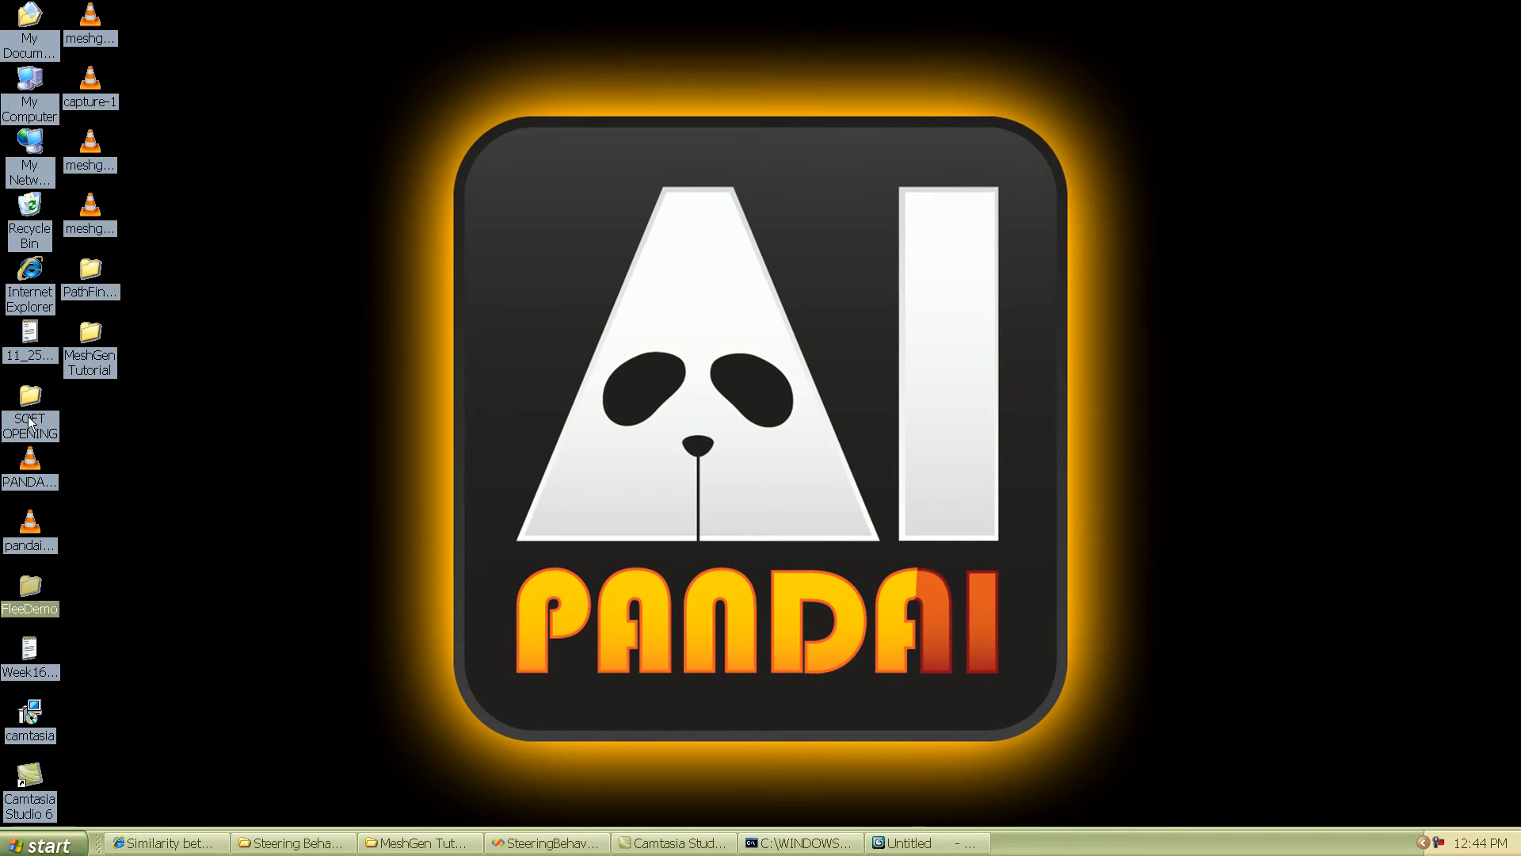
double_click(31, 417)
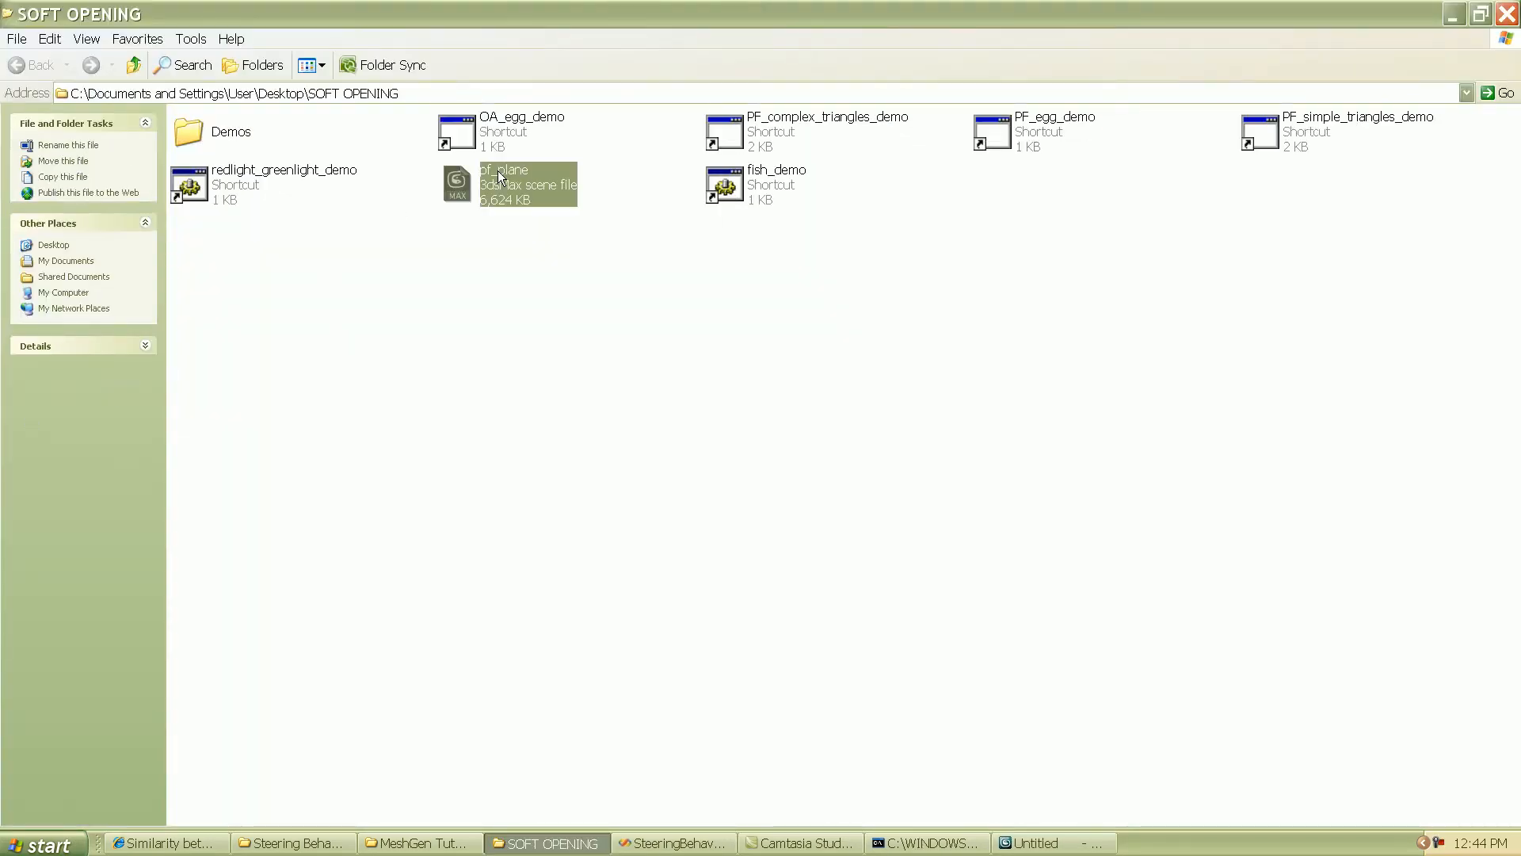
double_click(504, 183)
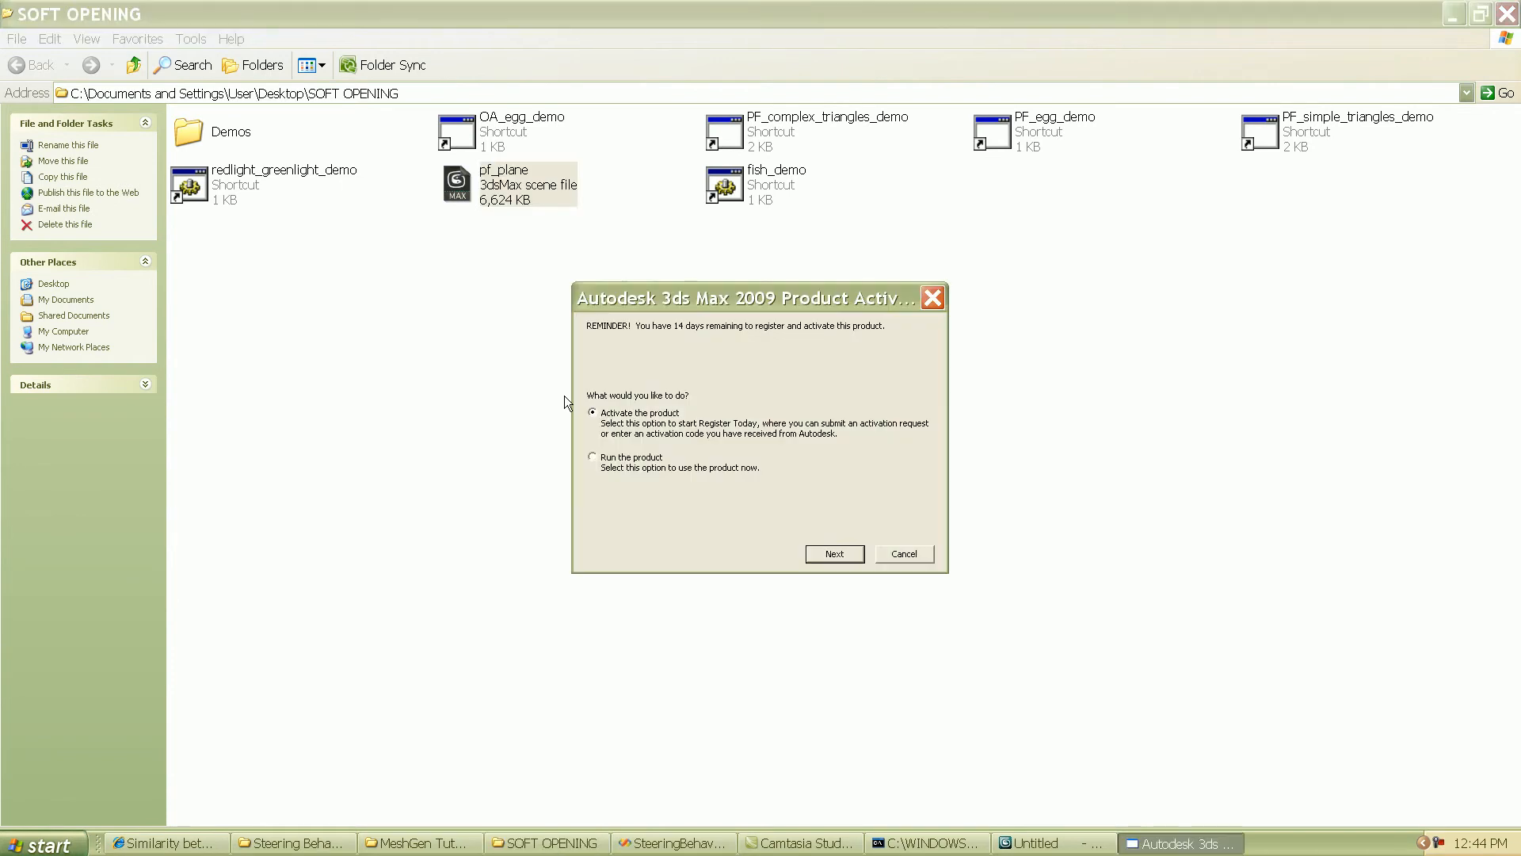
left_click(592, 457)
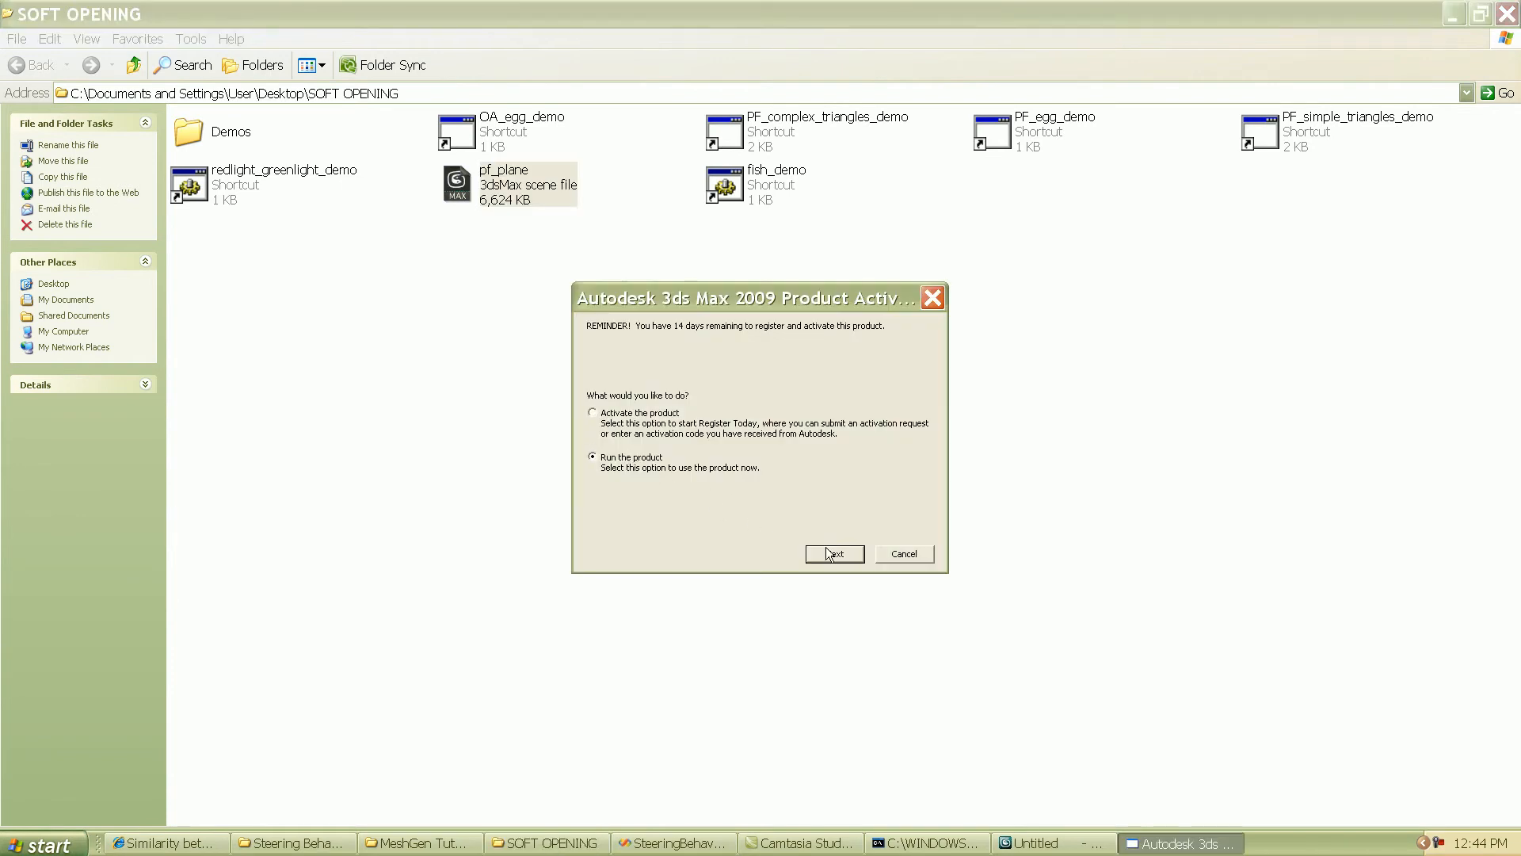
left_click(832, 553)
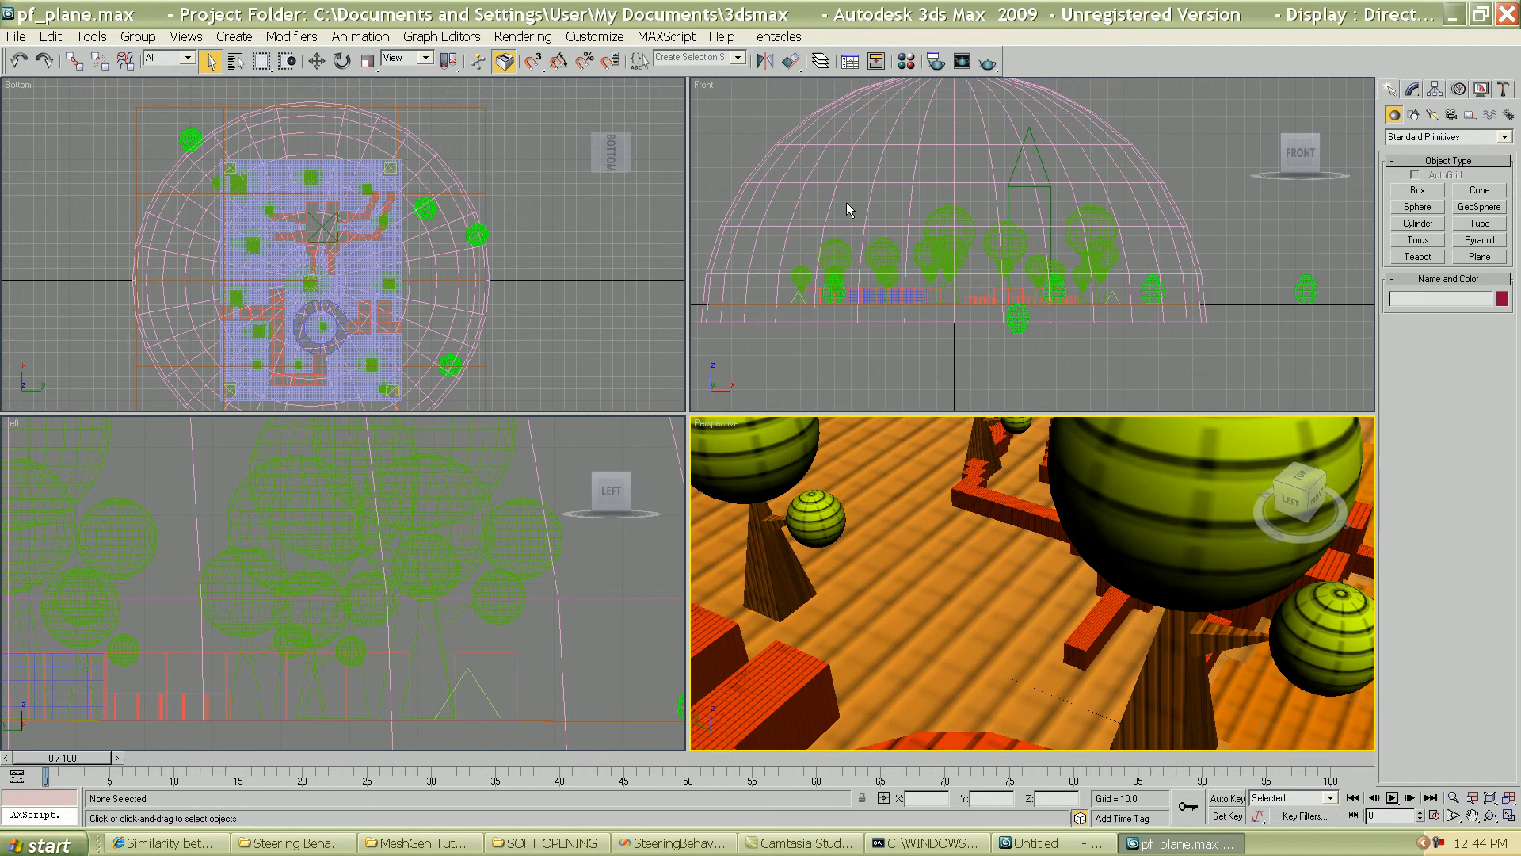
Hide the enclosing dome sphere via Hide Selection, exposing the ground environment
left_click(832, 179)
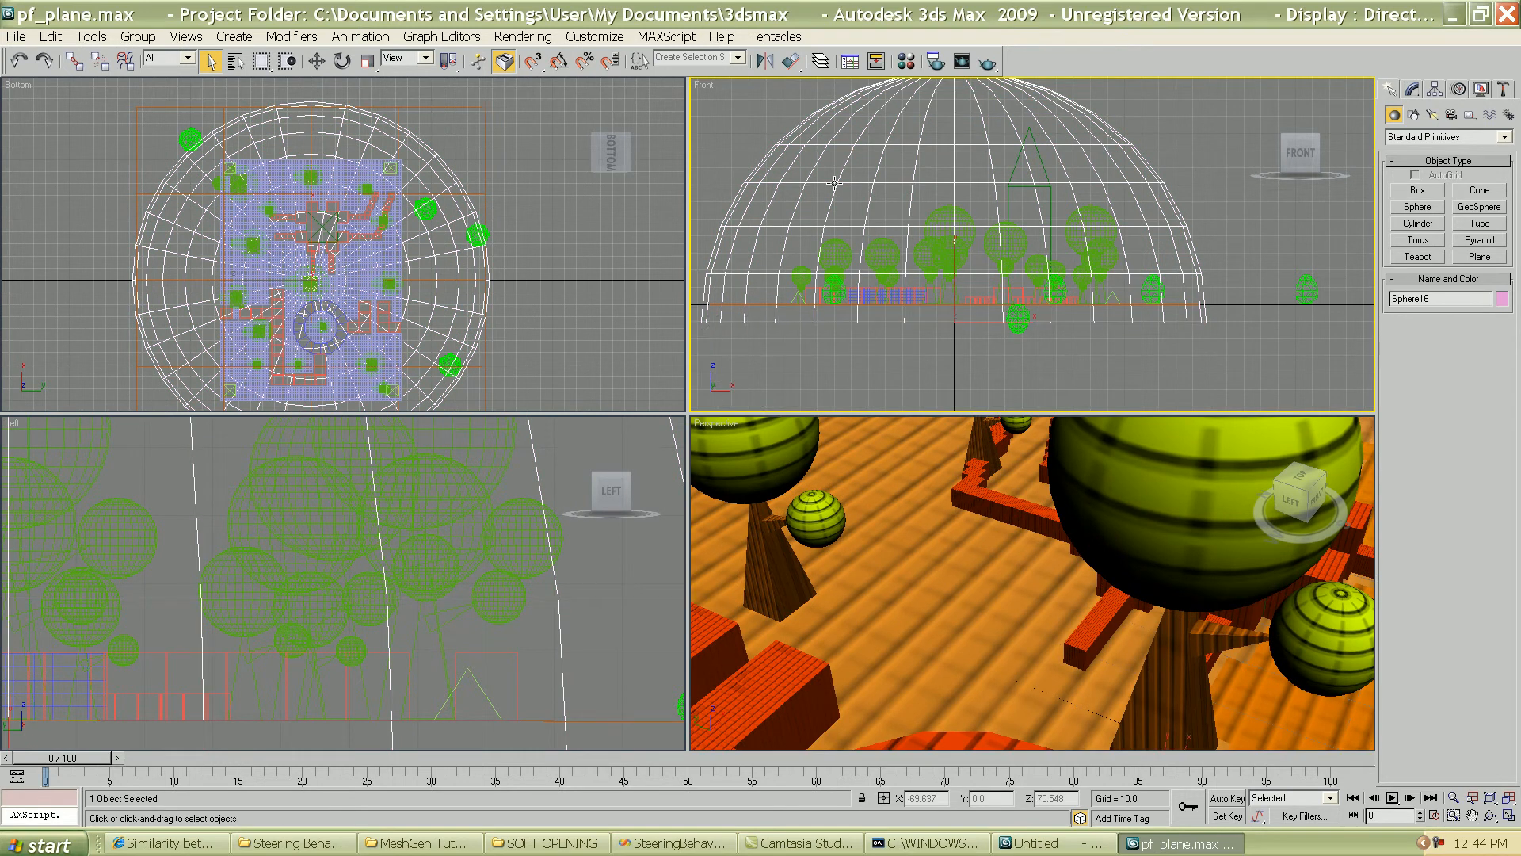
right_click(832, 180)
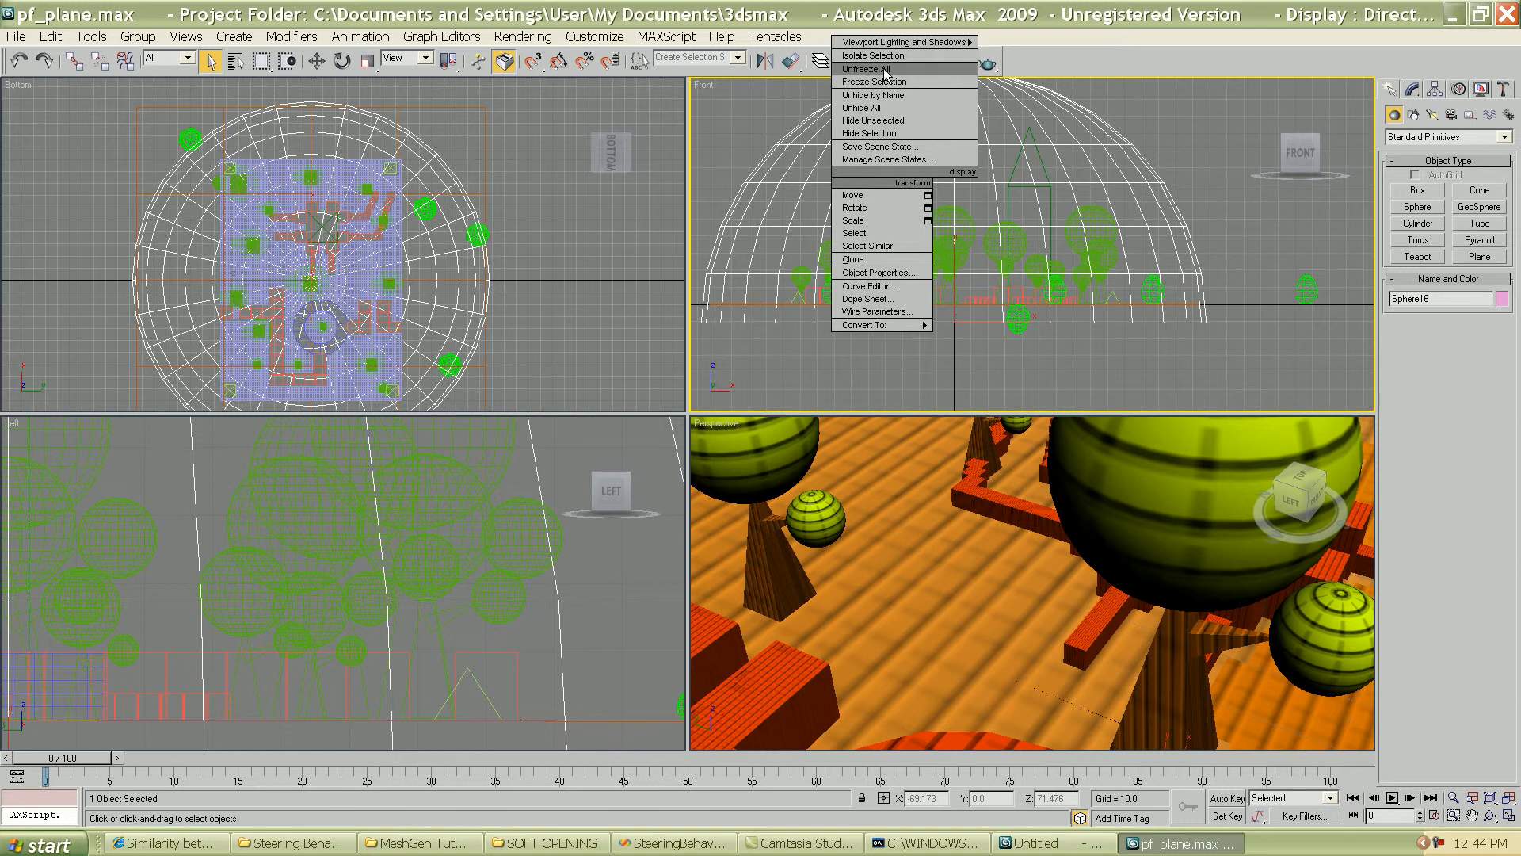
left_click(892, 133)
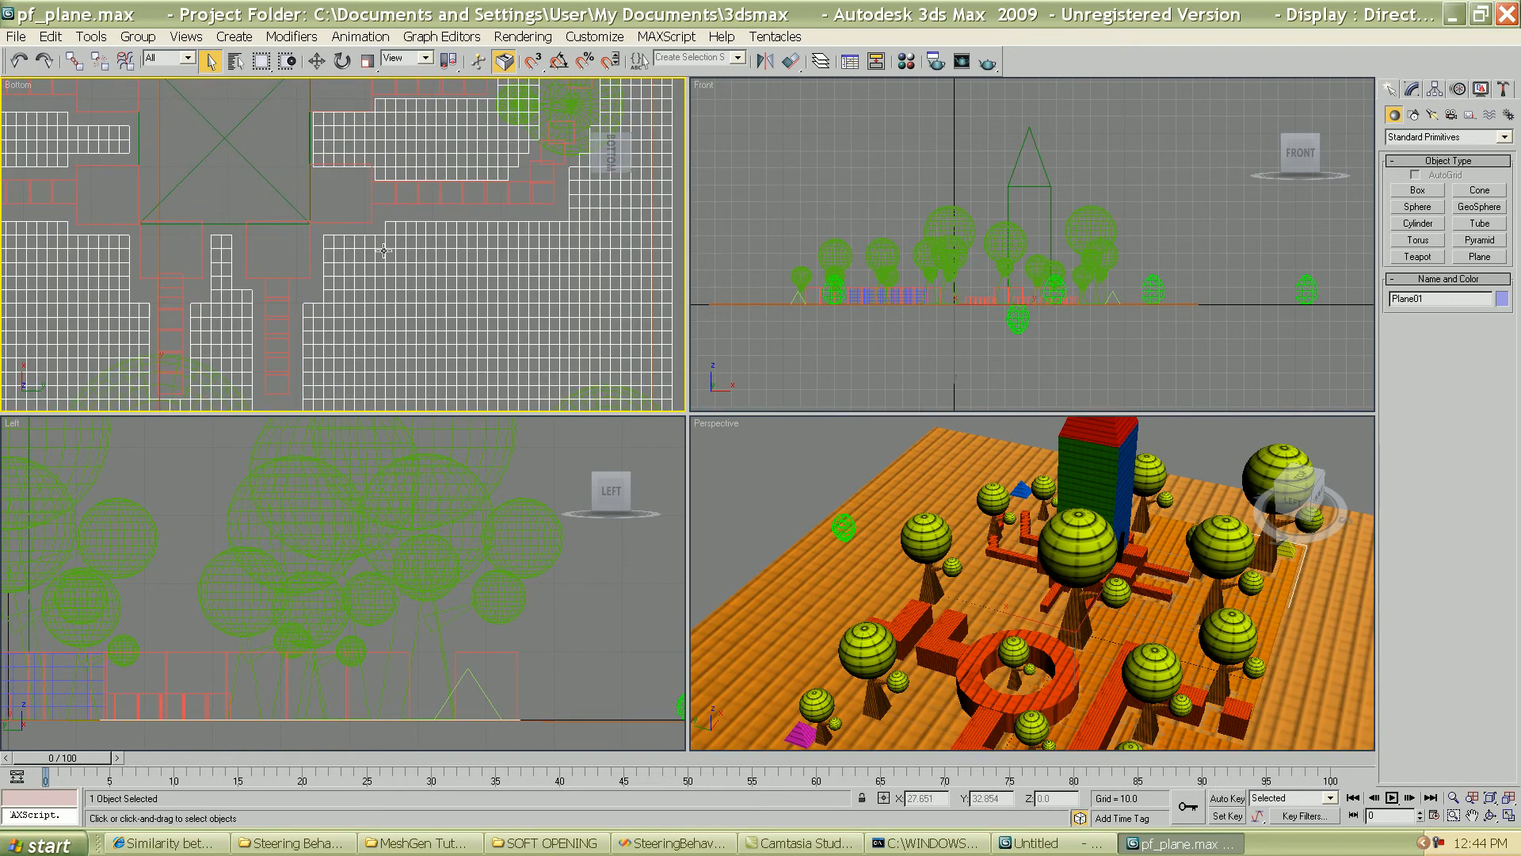
Hide everything except Plane01 and orbit to inspect its cut-out holes
right_click(383, 250)
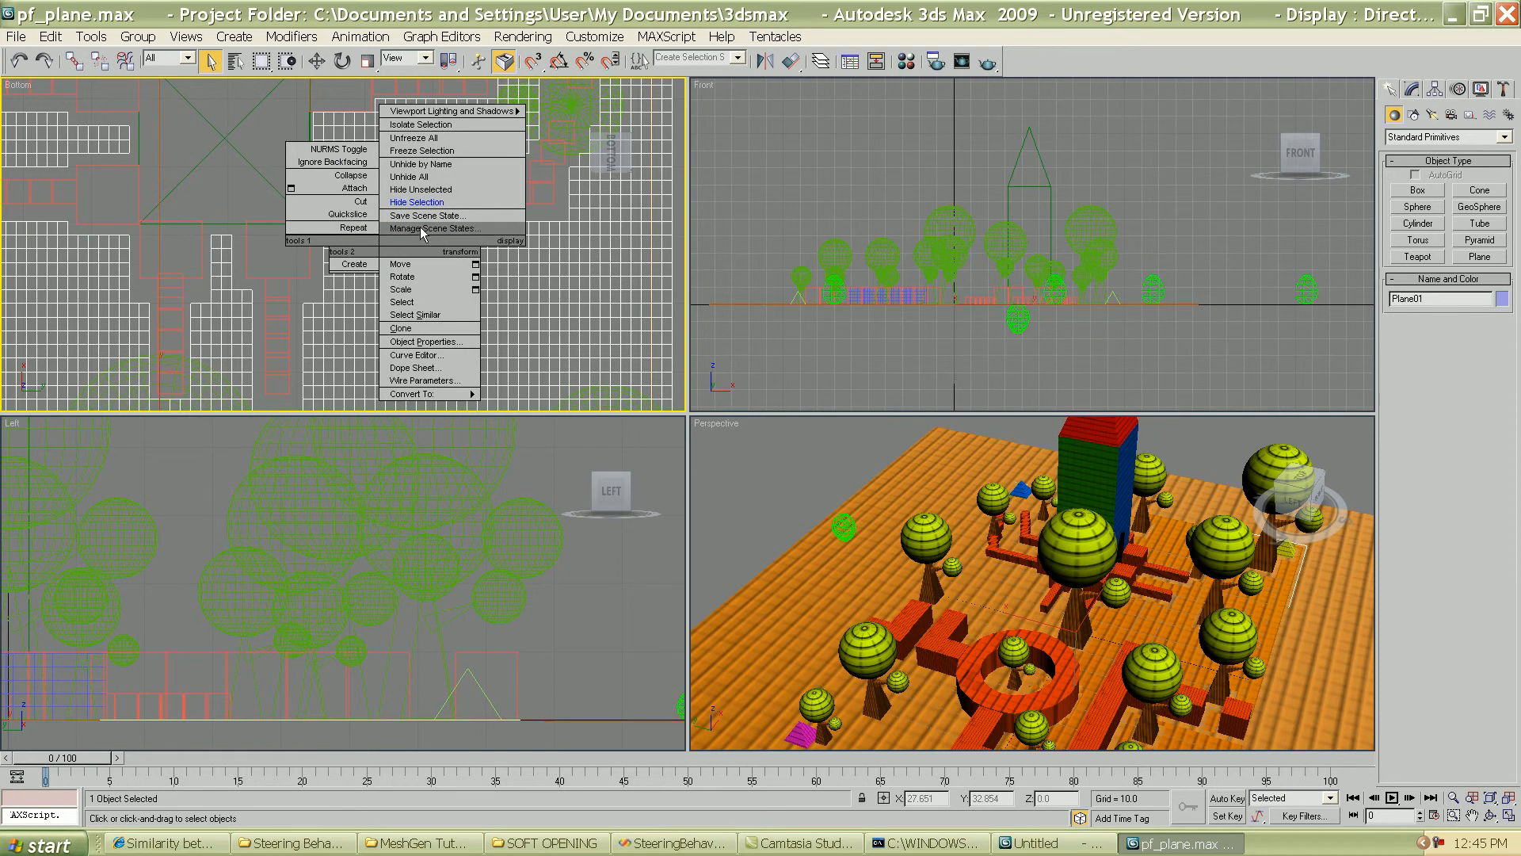
left_click(416, 201)
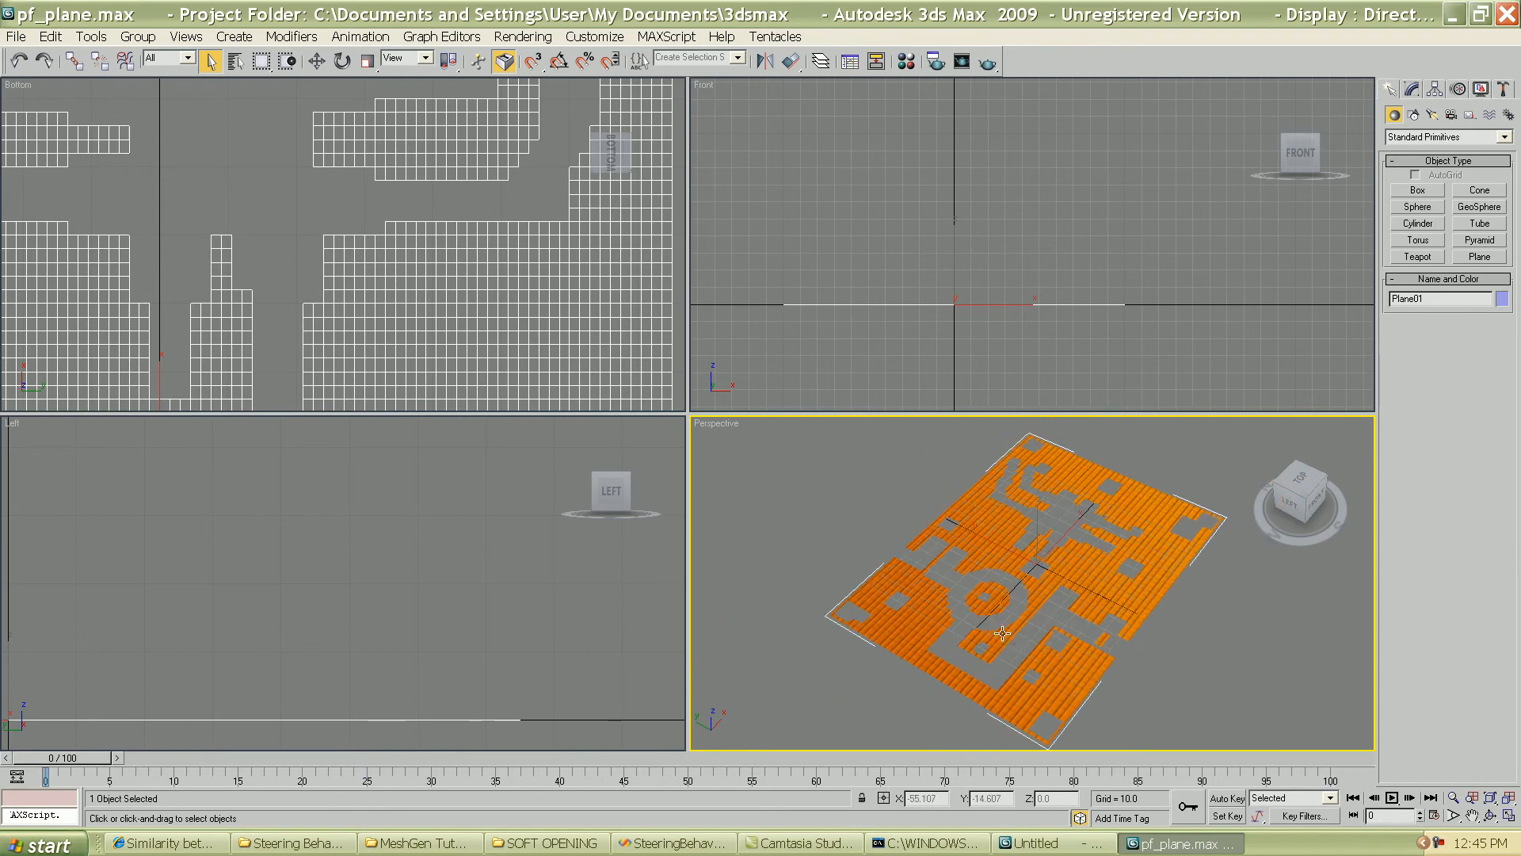
left_click_drag(1005, 632, 967, 621)
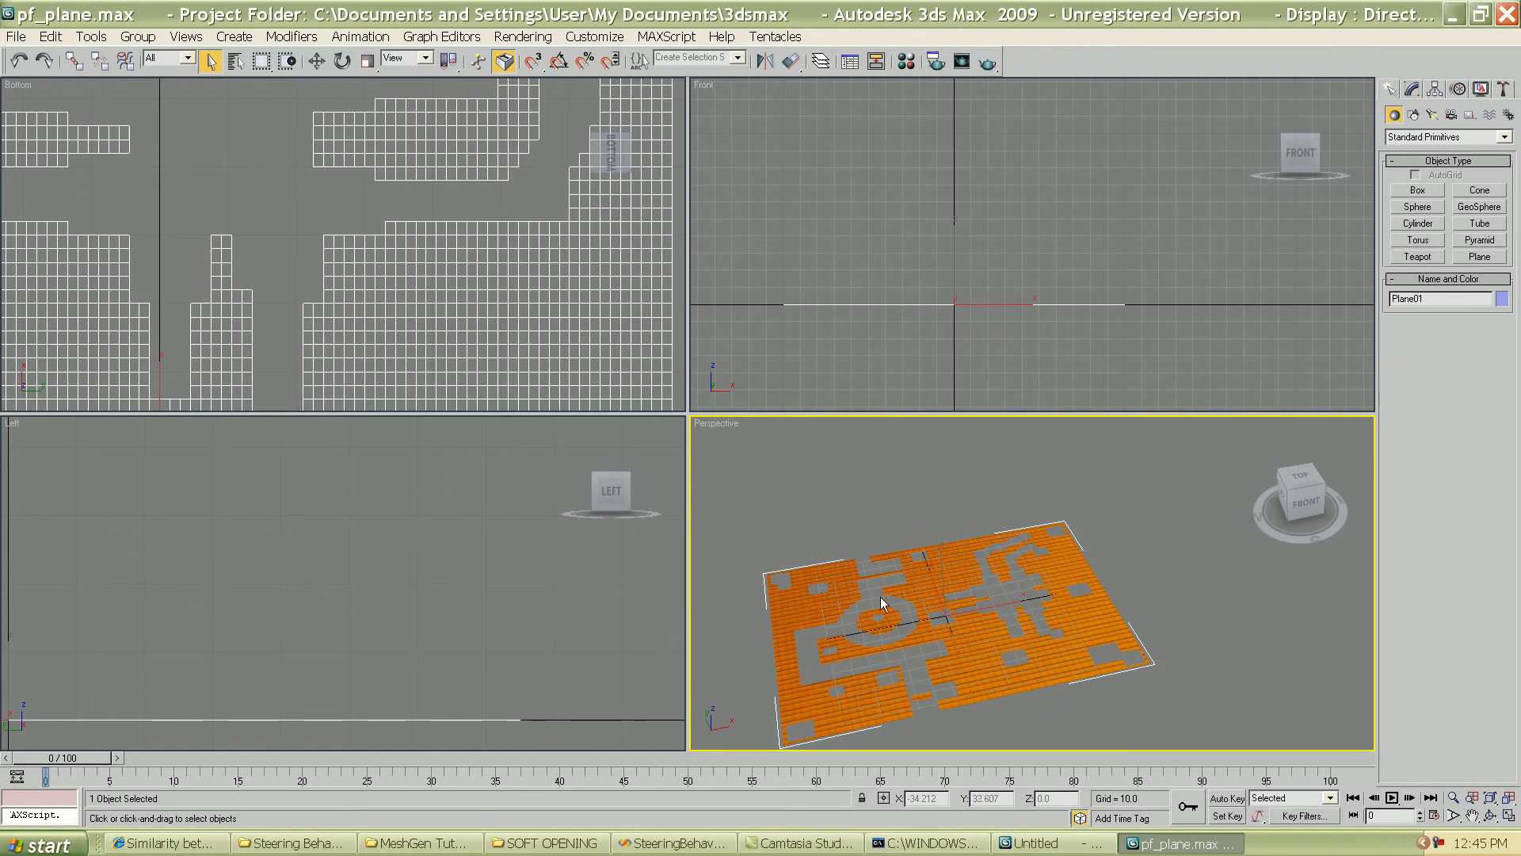
left_click_drag(883, 602, 870, 664)
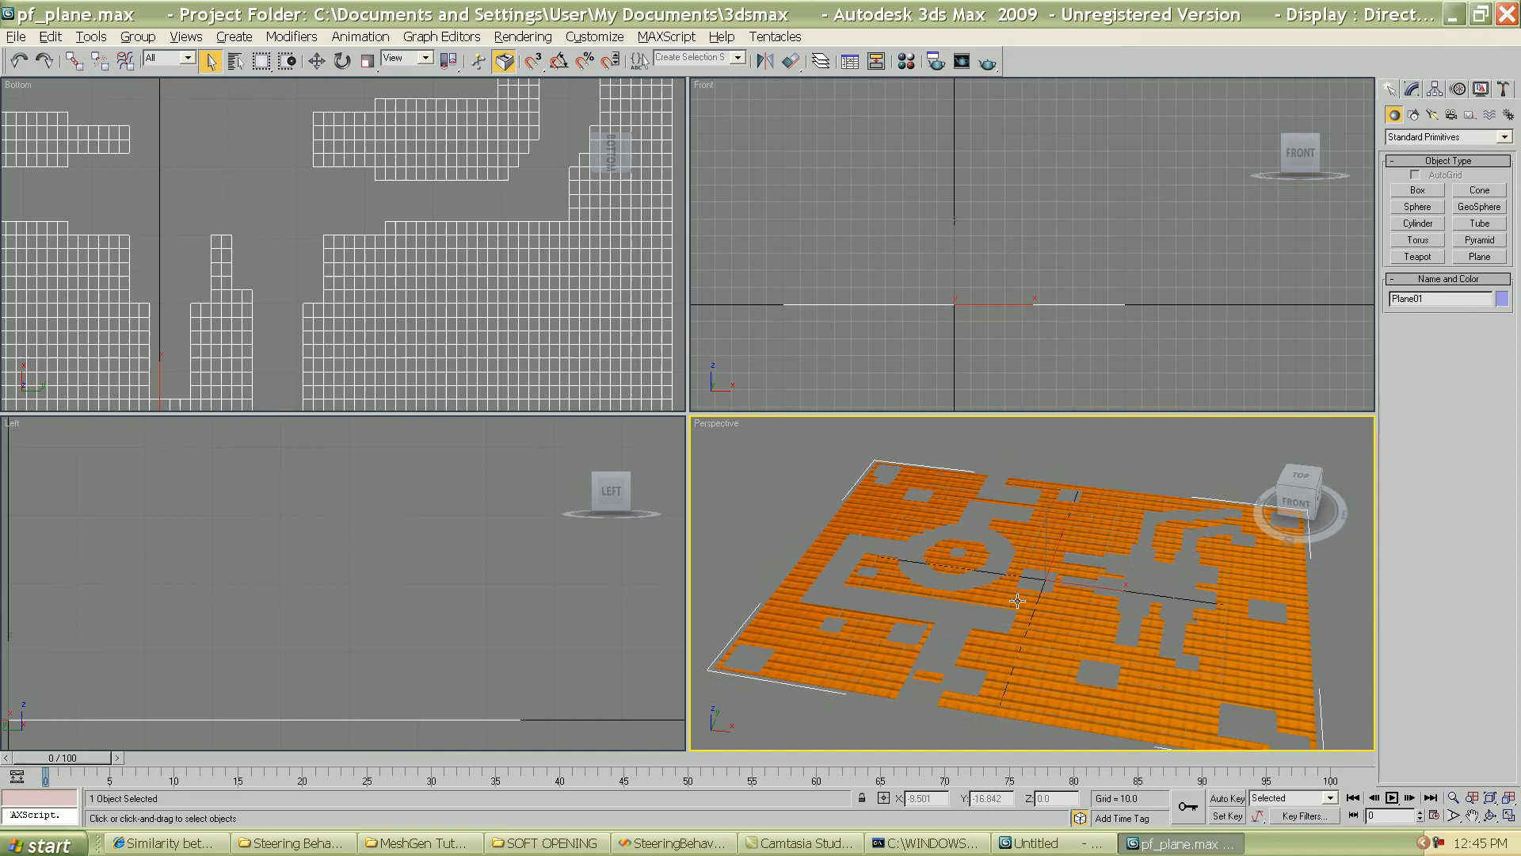
left_click_drag(1019, 600, 1087, 612)
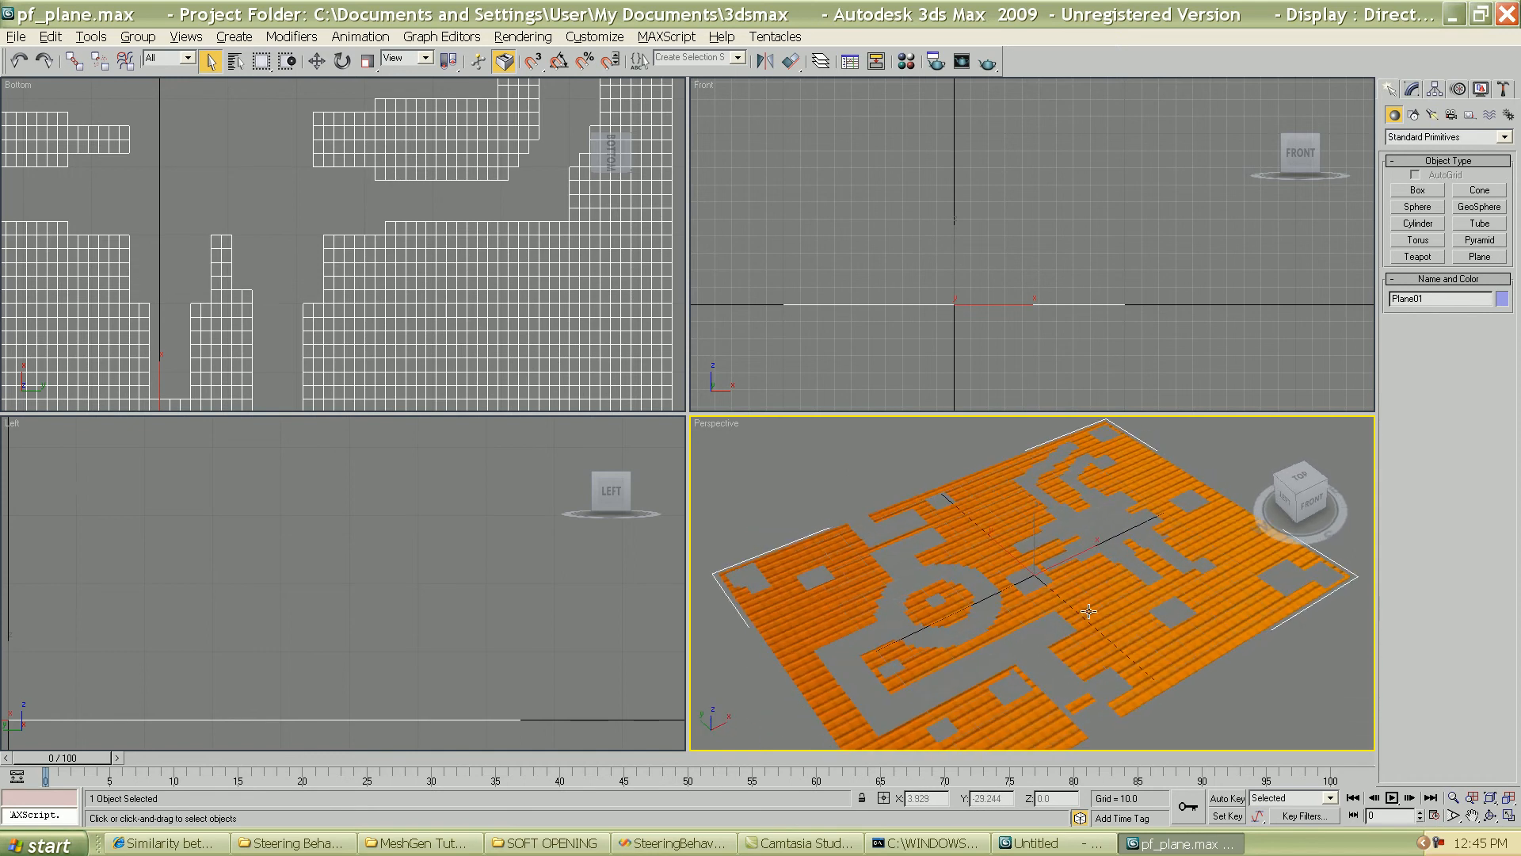
mouse_move(1078, 598)
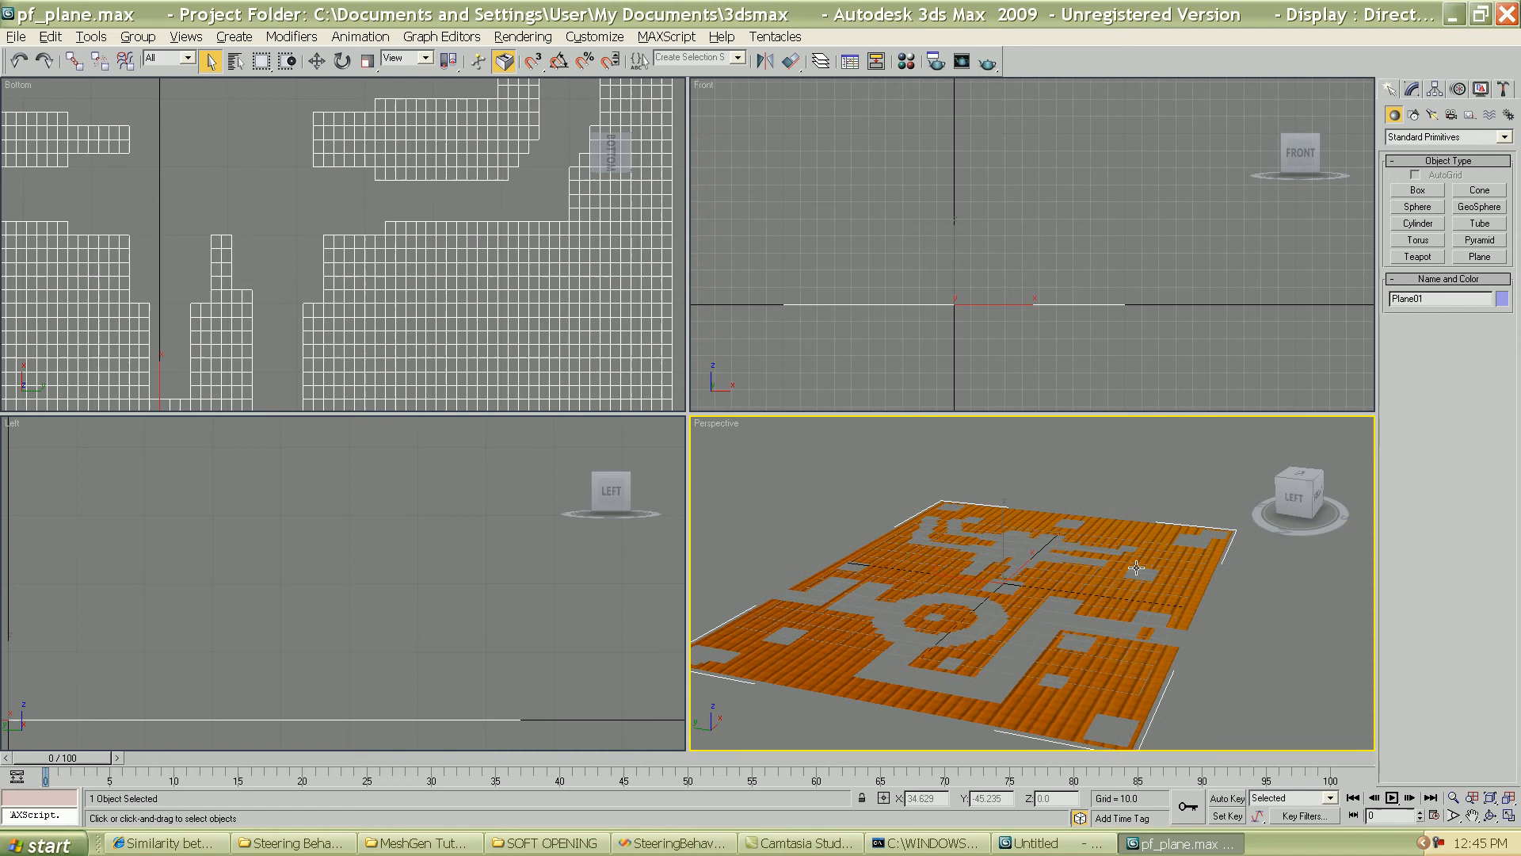
left_click_drag(1138, 569, 1062, 613)
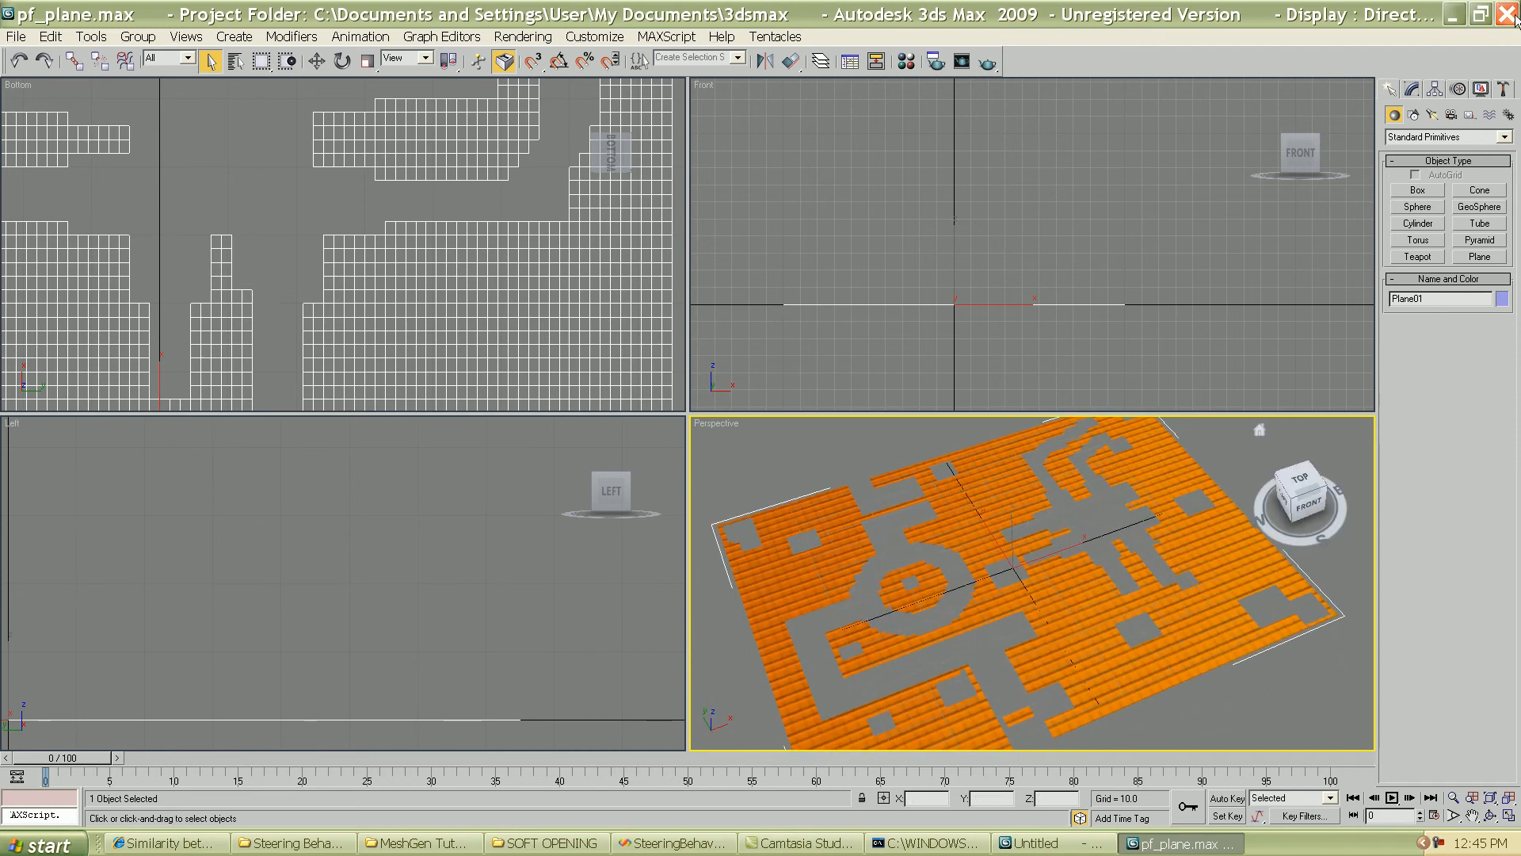
Close 3ds Max and bring the Panda3D EGG formats forum thread forward
left_click(544, 841)
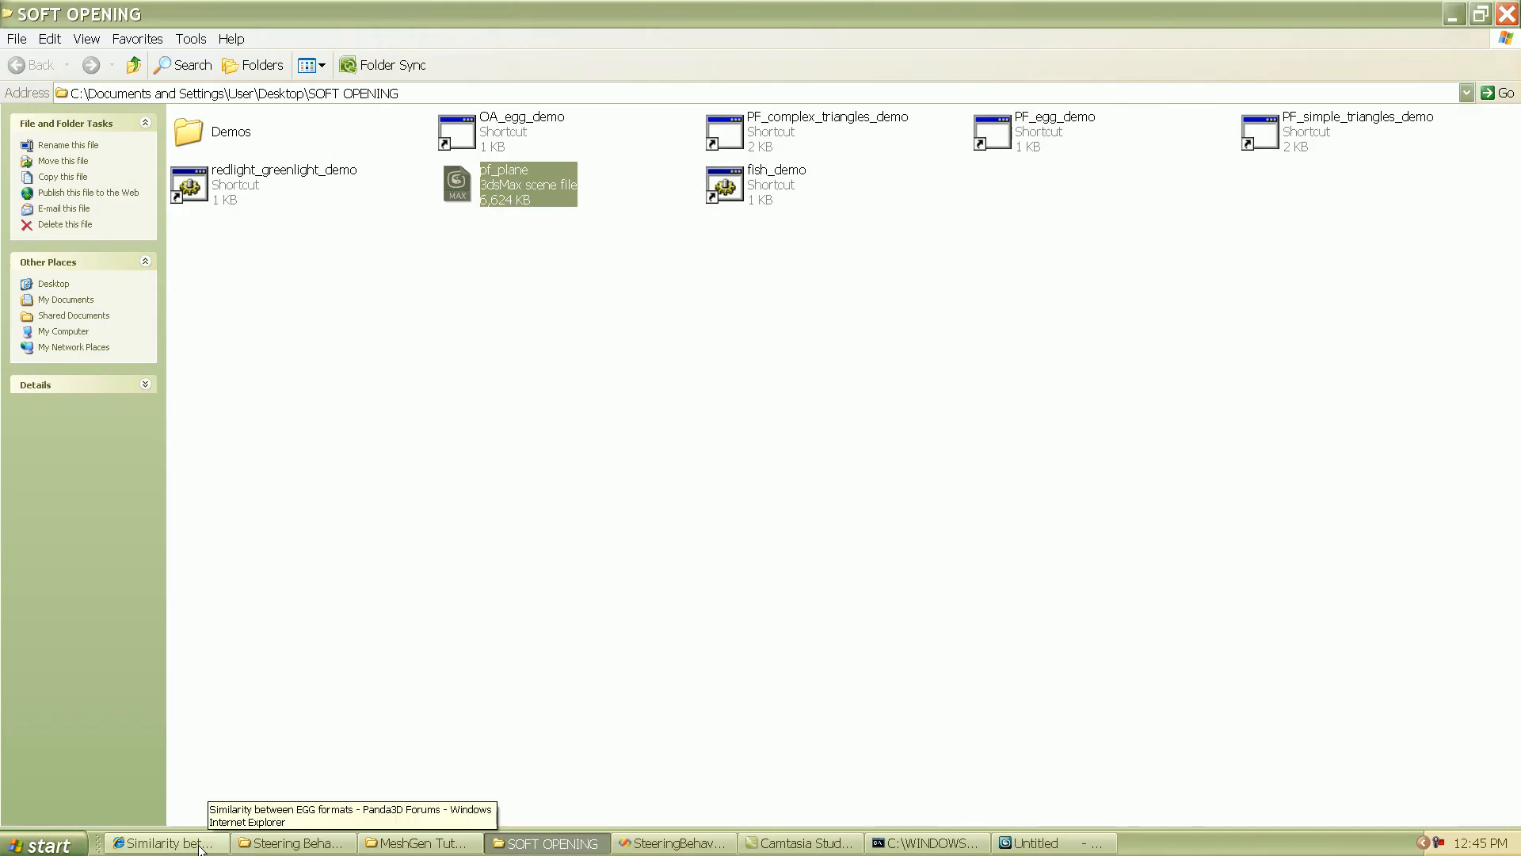
left_click(164, 842)
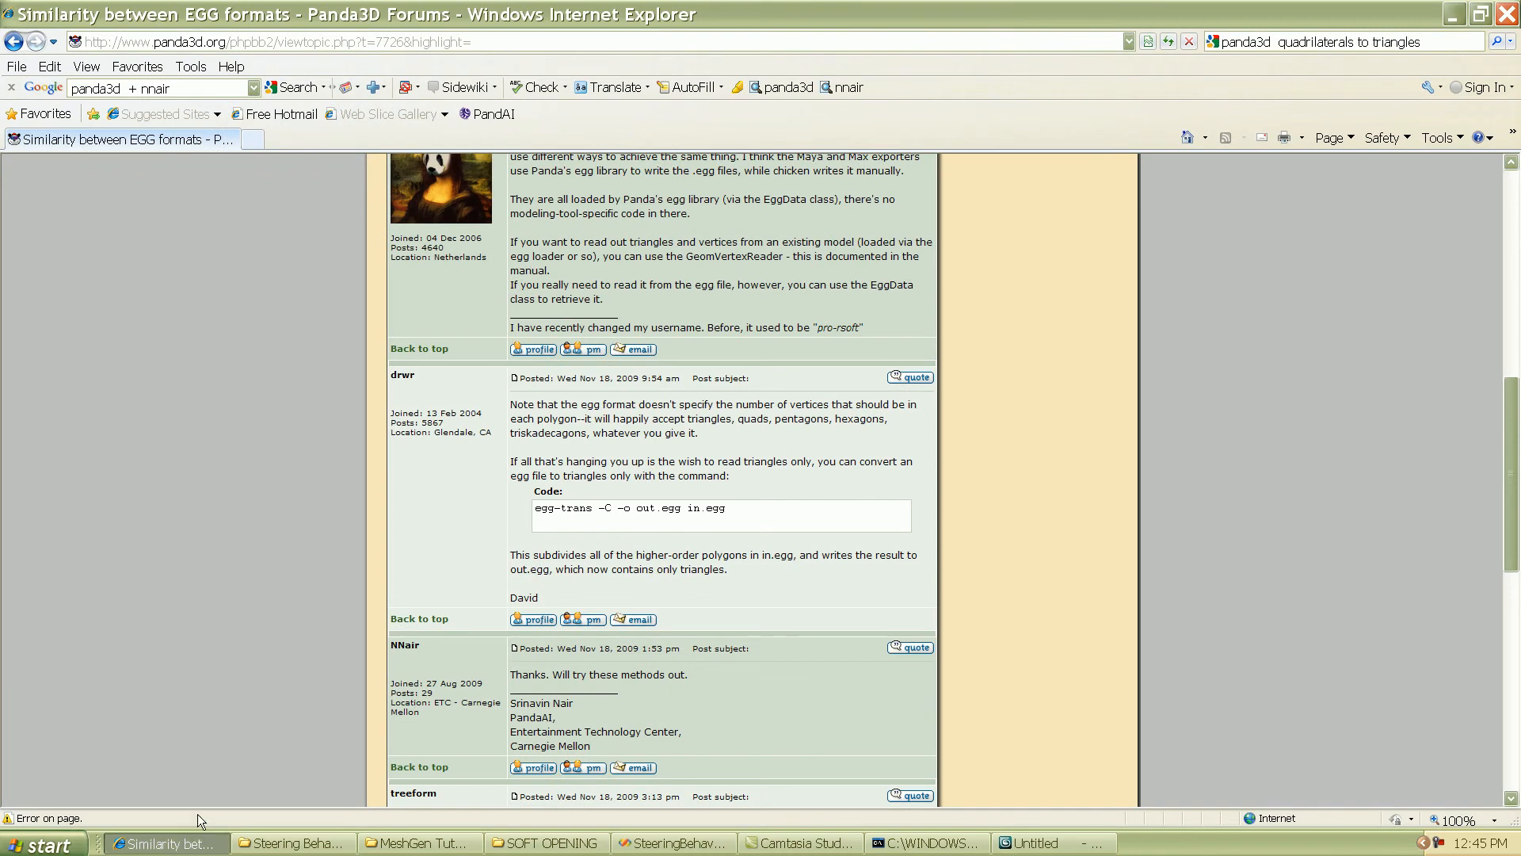
mouse_move(211, 813)
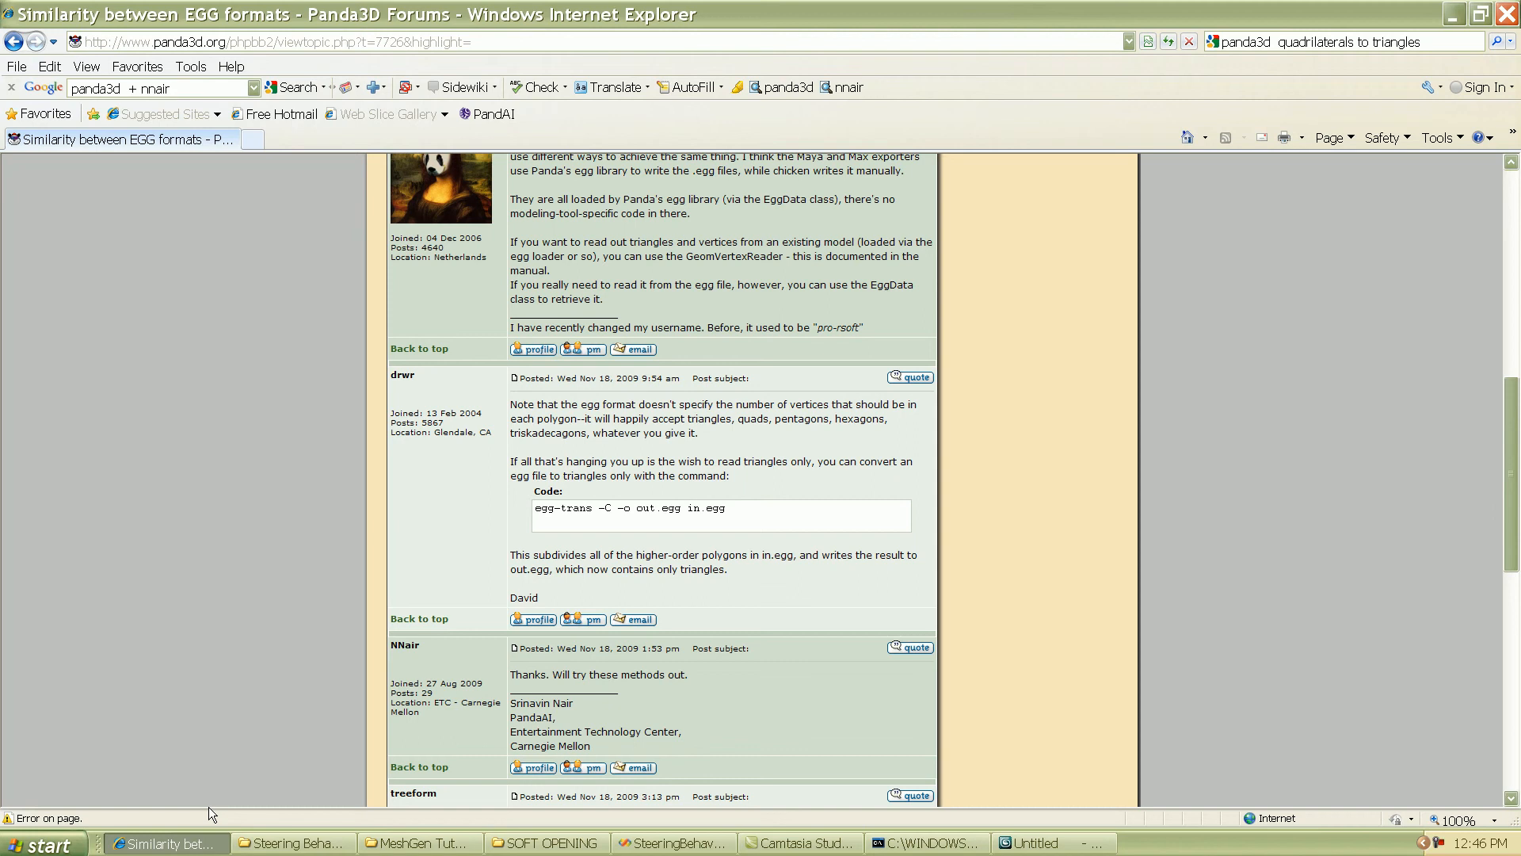
mouse_move(352, 647)
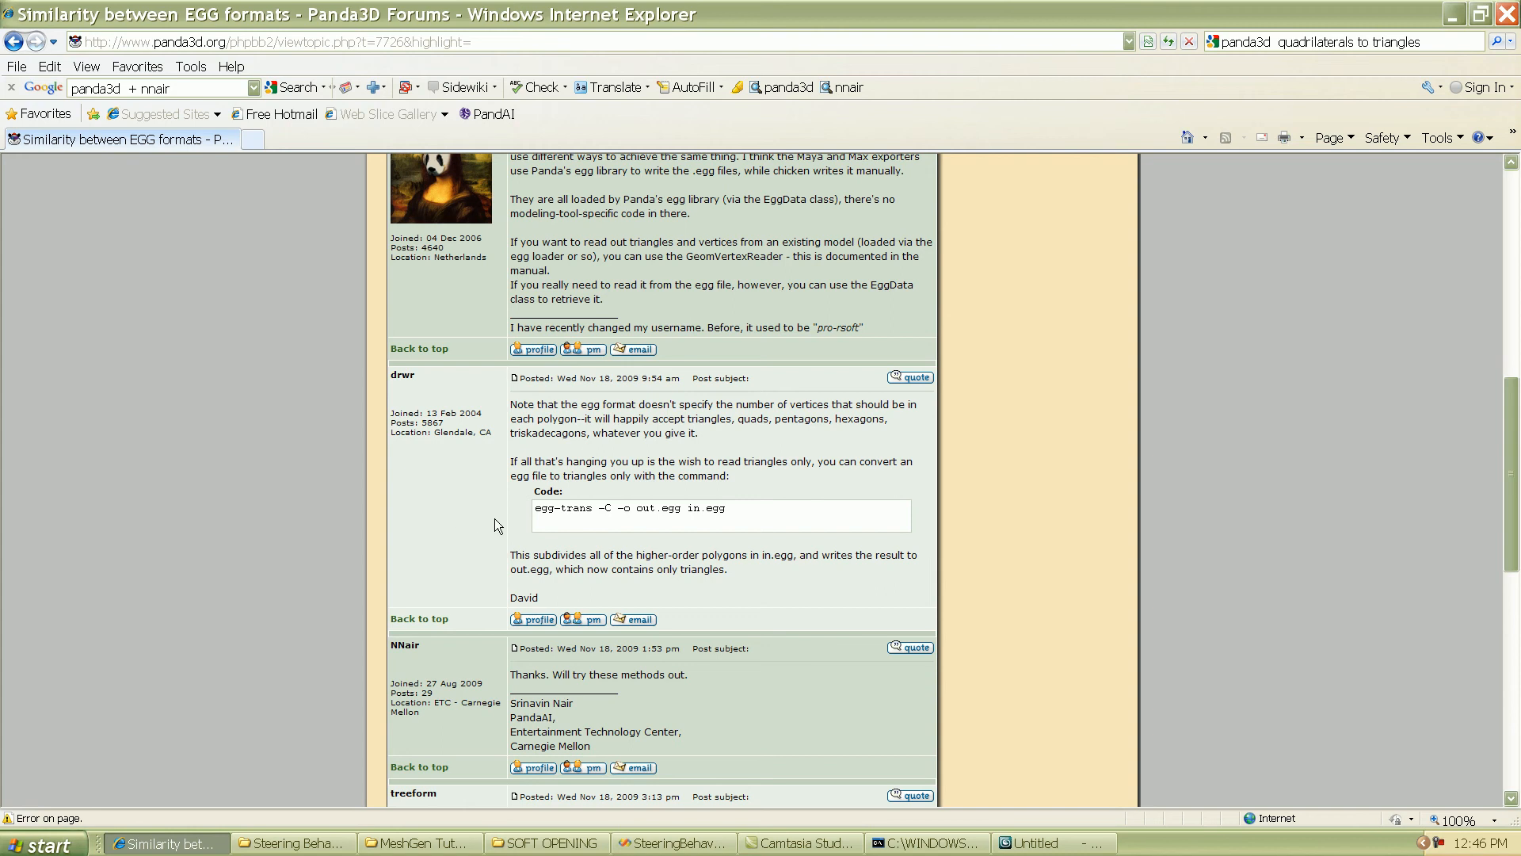
mouse_move(510, 518)
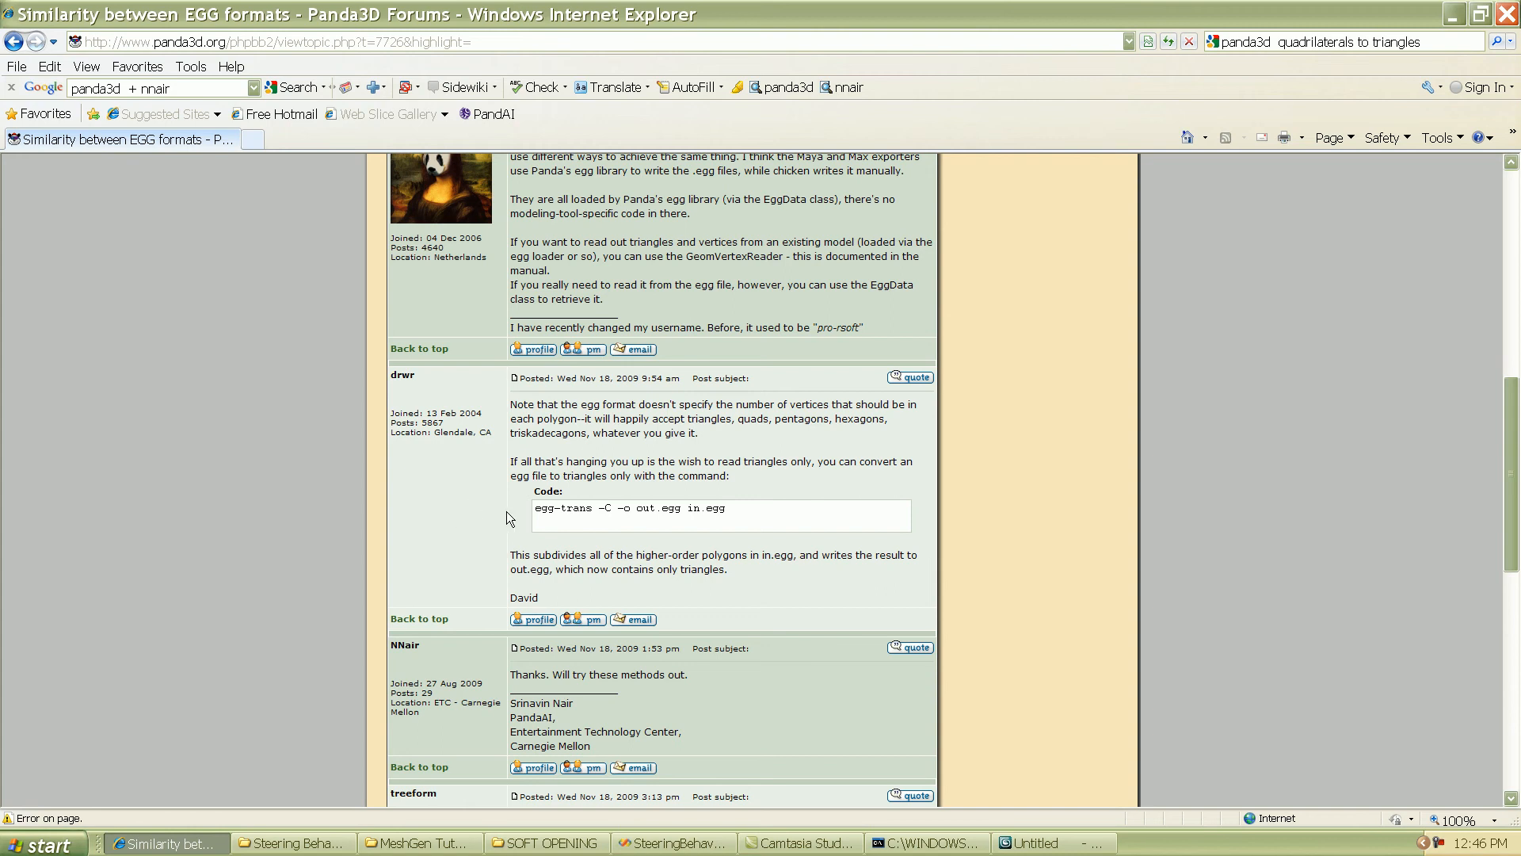
scroll("up", 3)
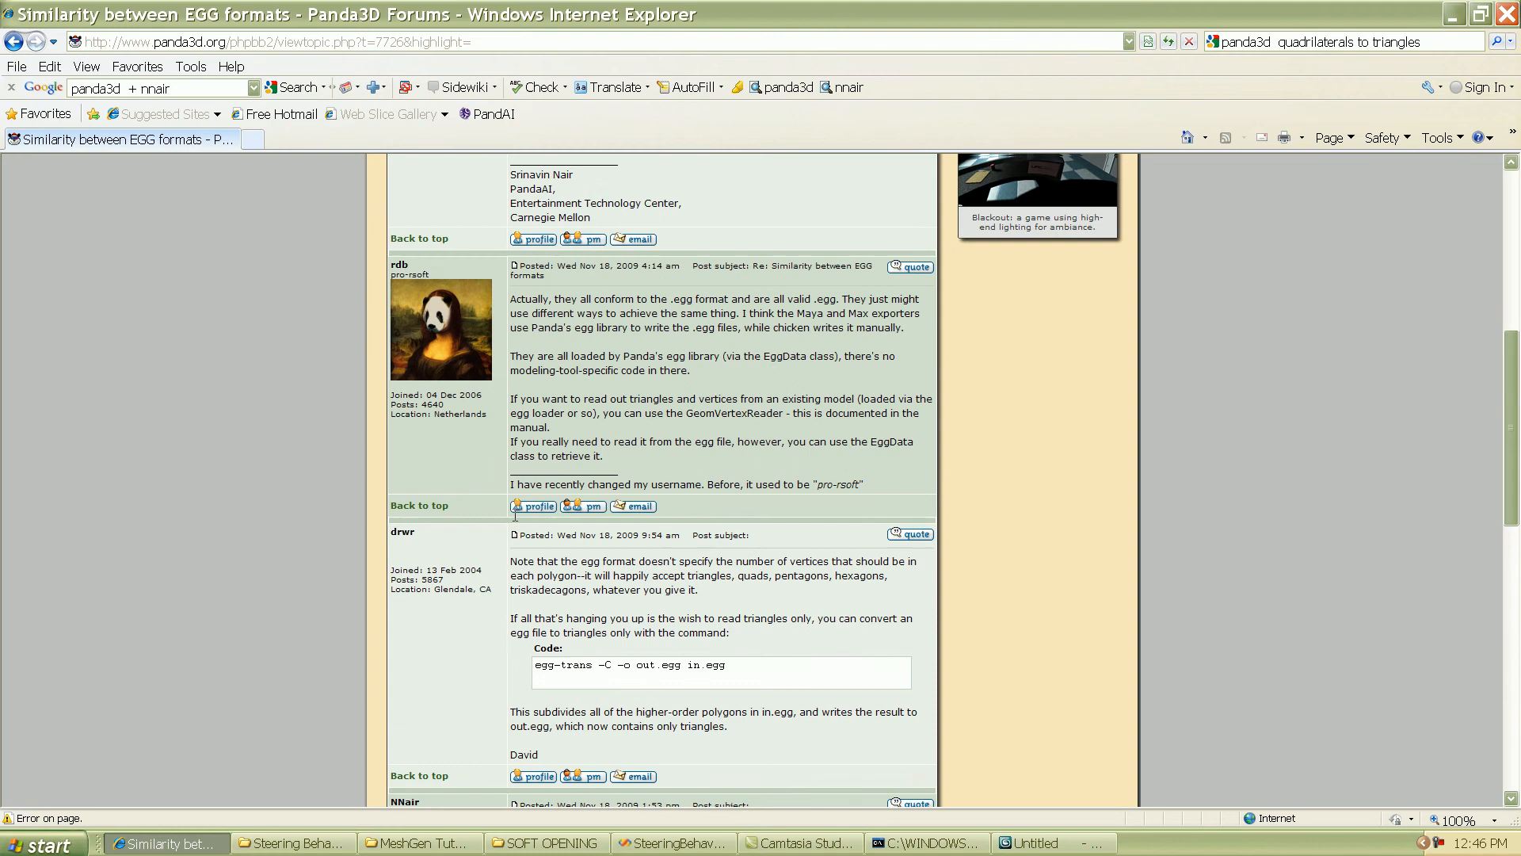
scroll("down", 3)
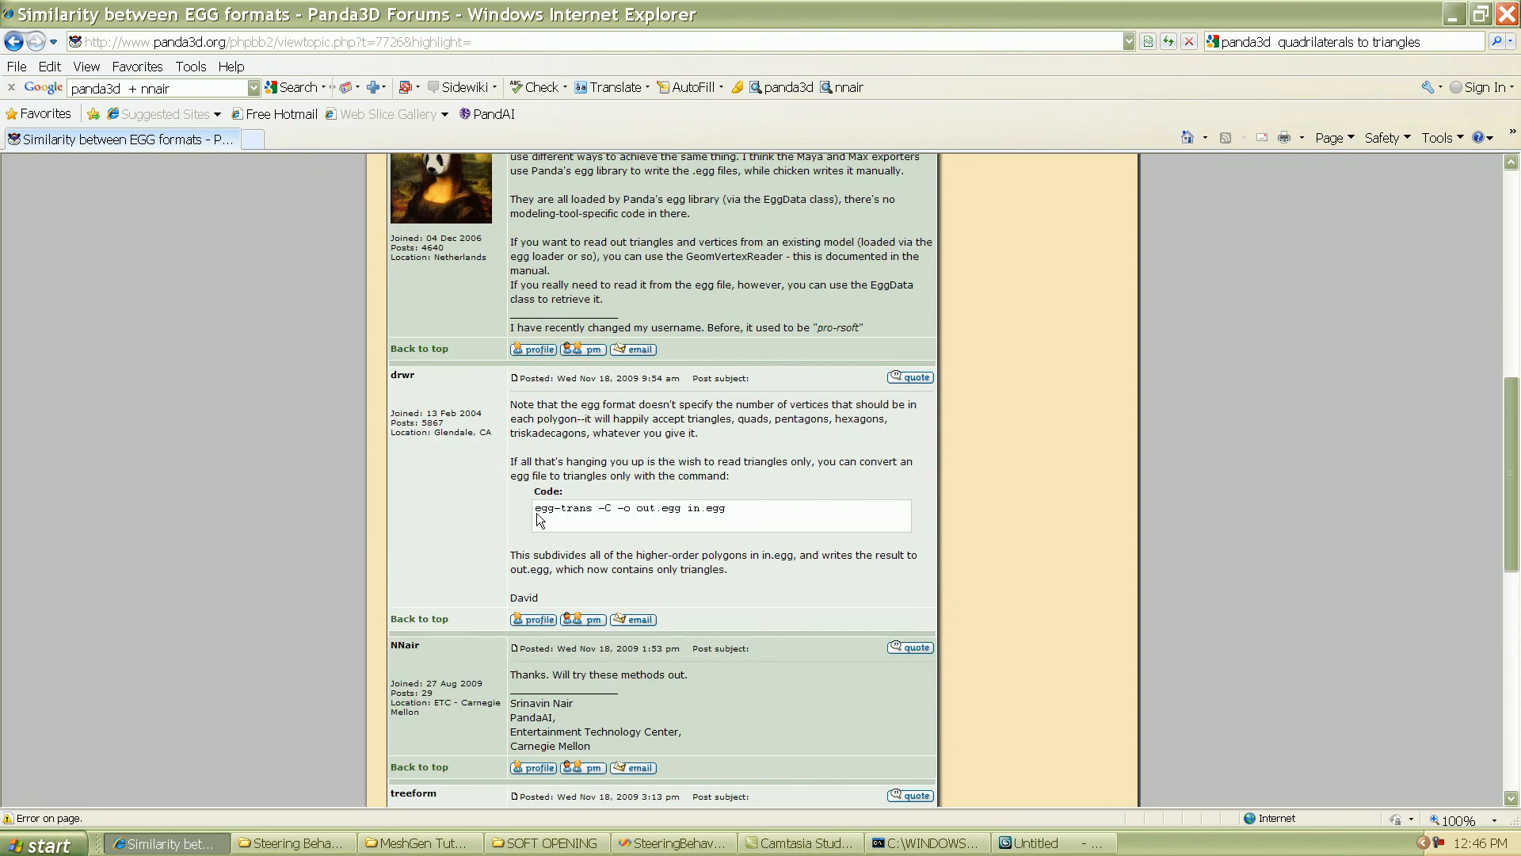
left_click_drag(536, 507, 699, 507)
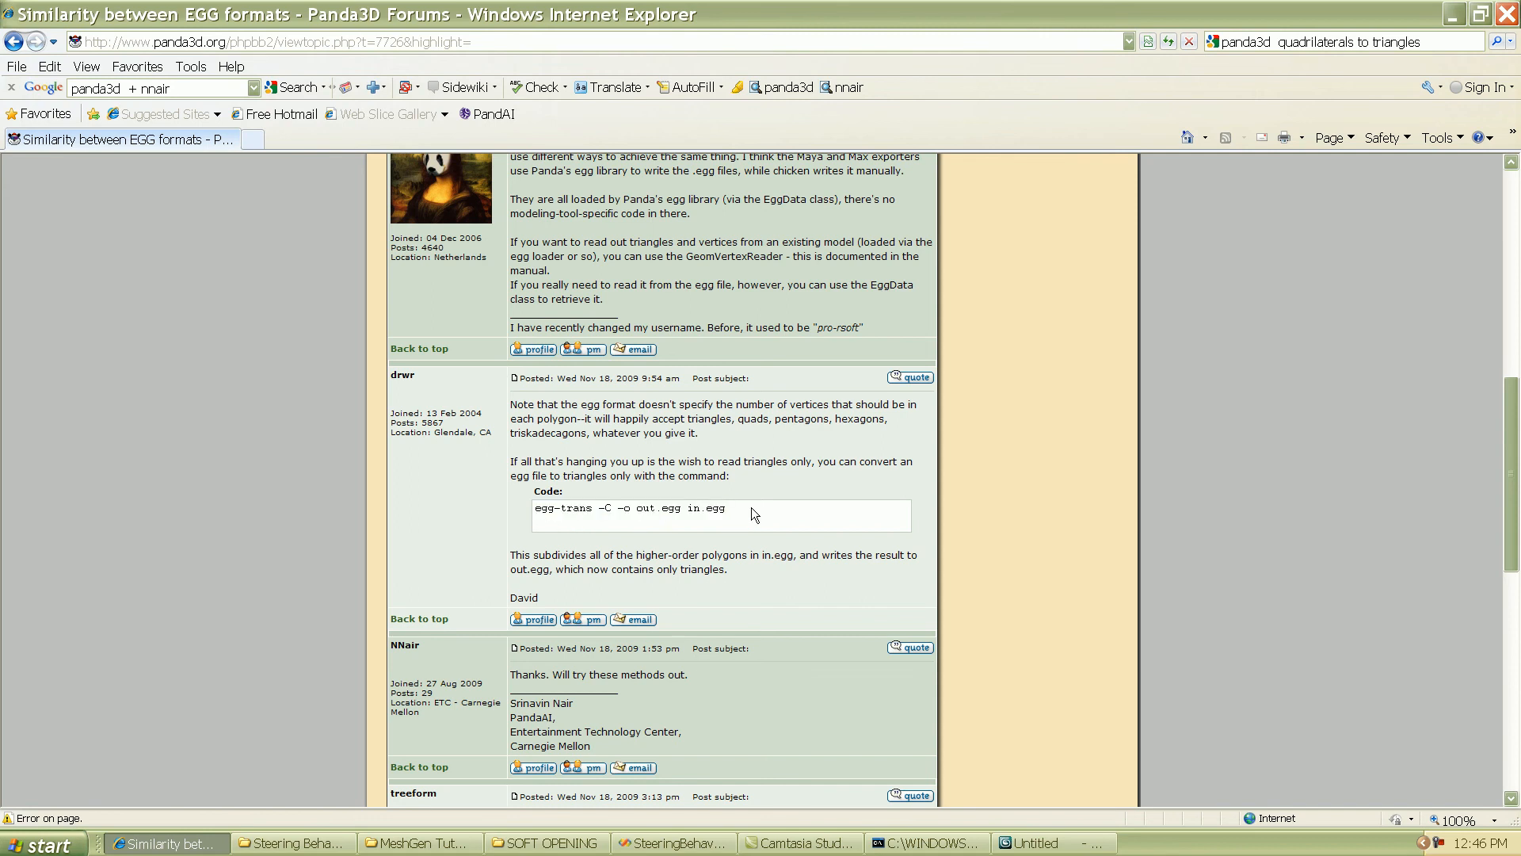
mouse_move(731, 597)
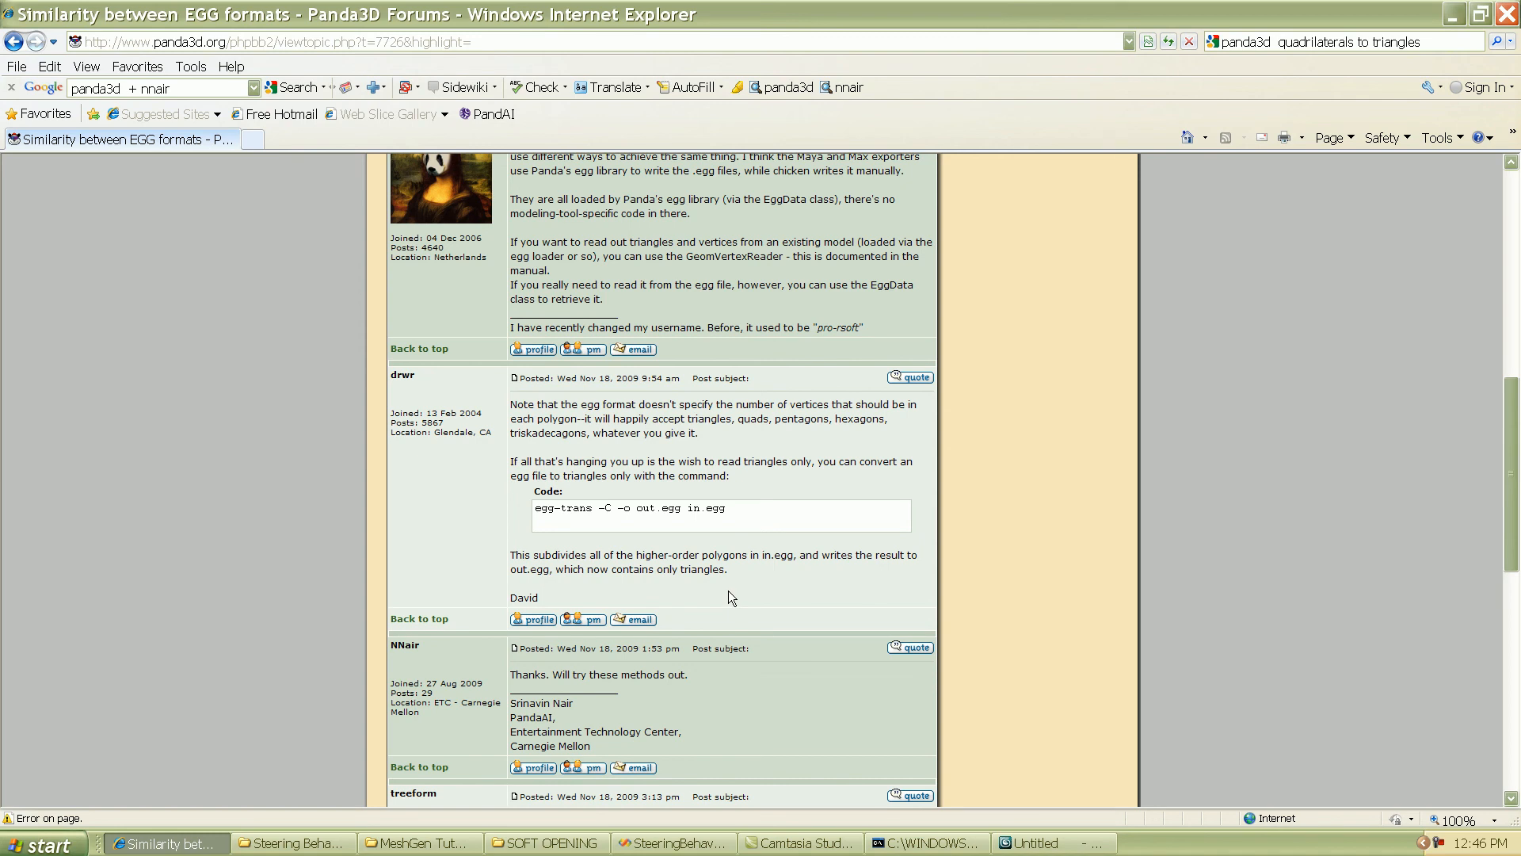
mouse_move(70, 285)
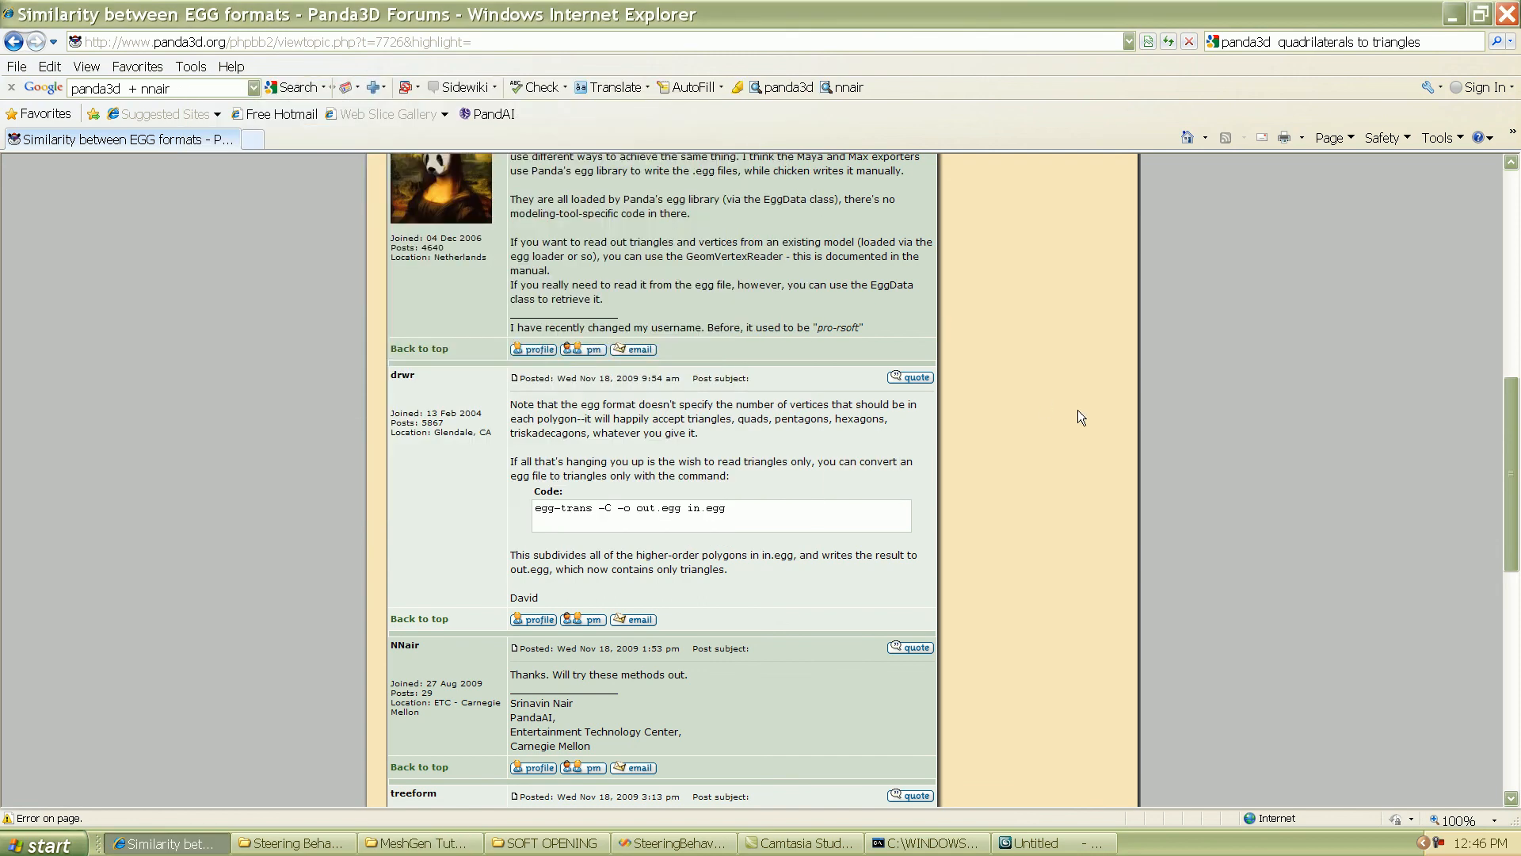
mouse_move(1094, 428)
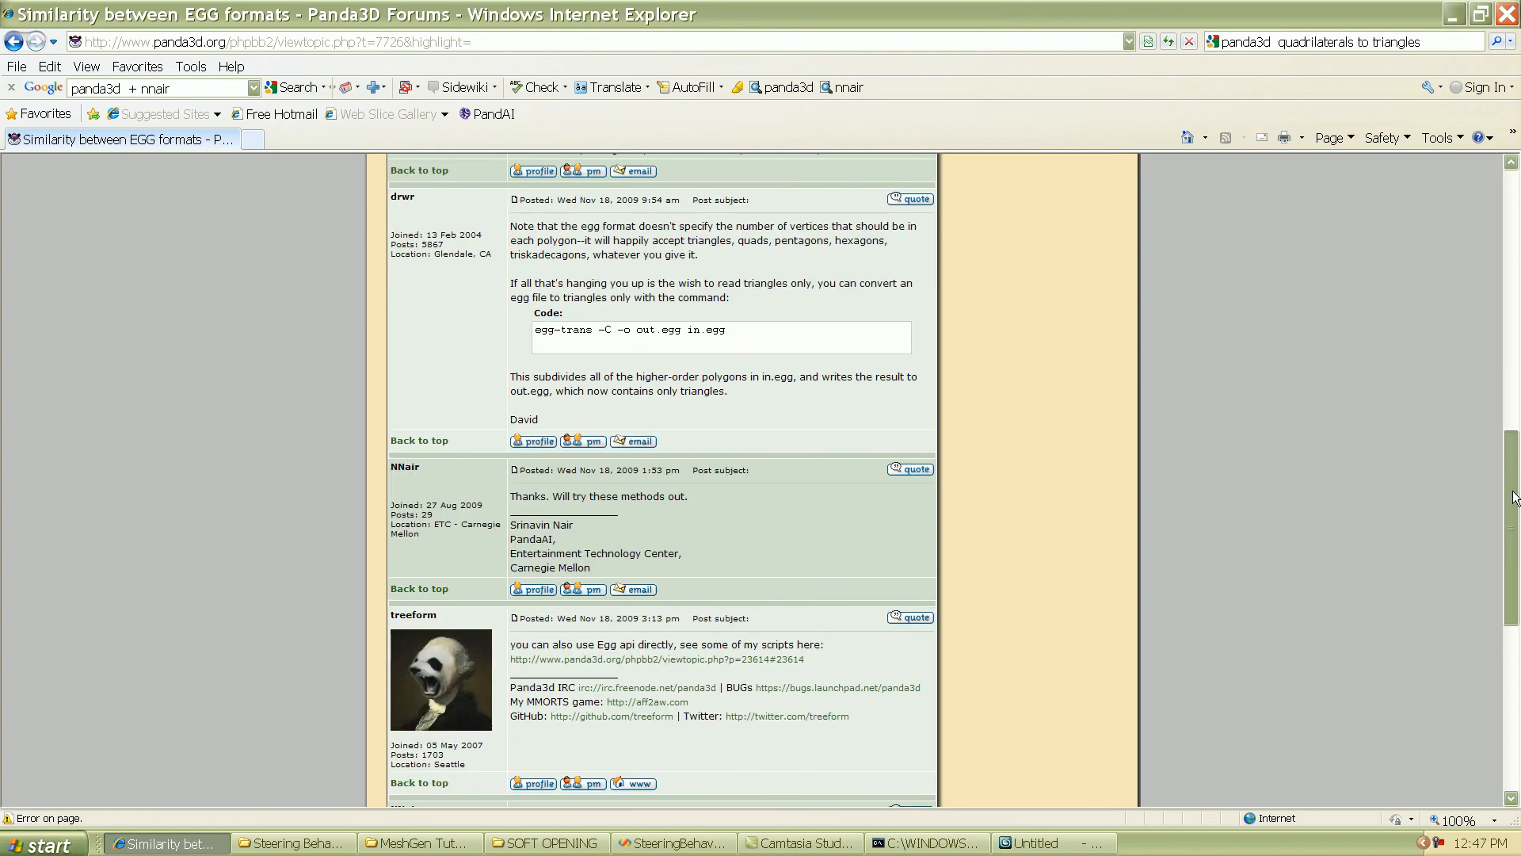
scroll("down", 3)
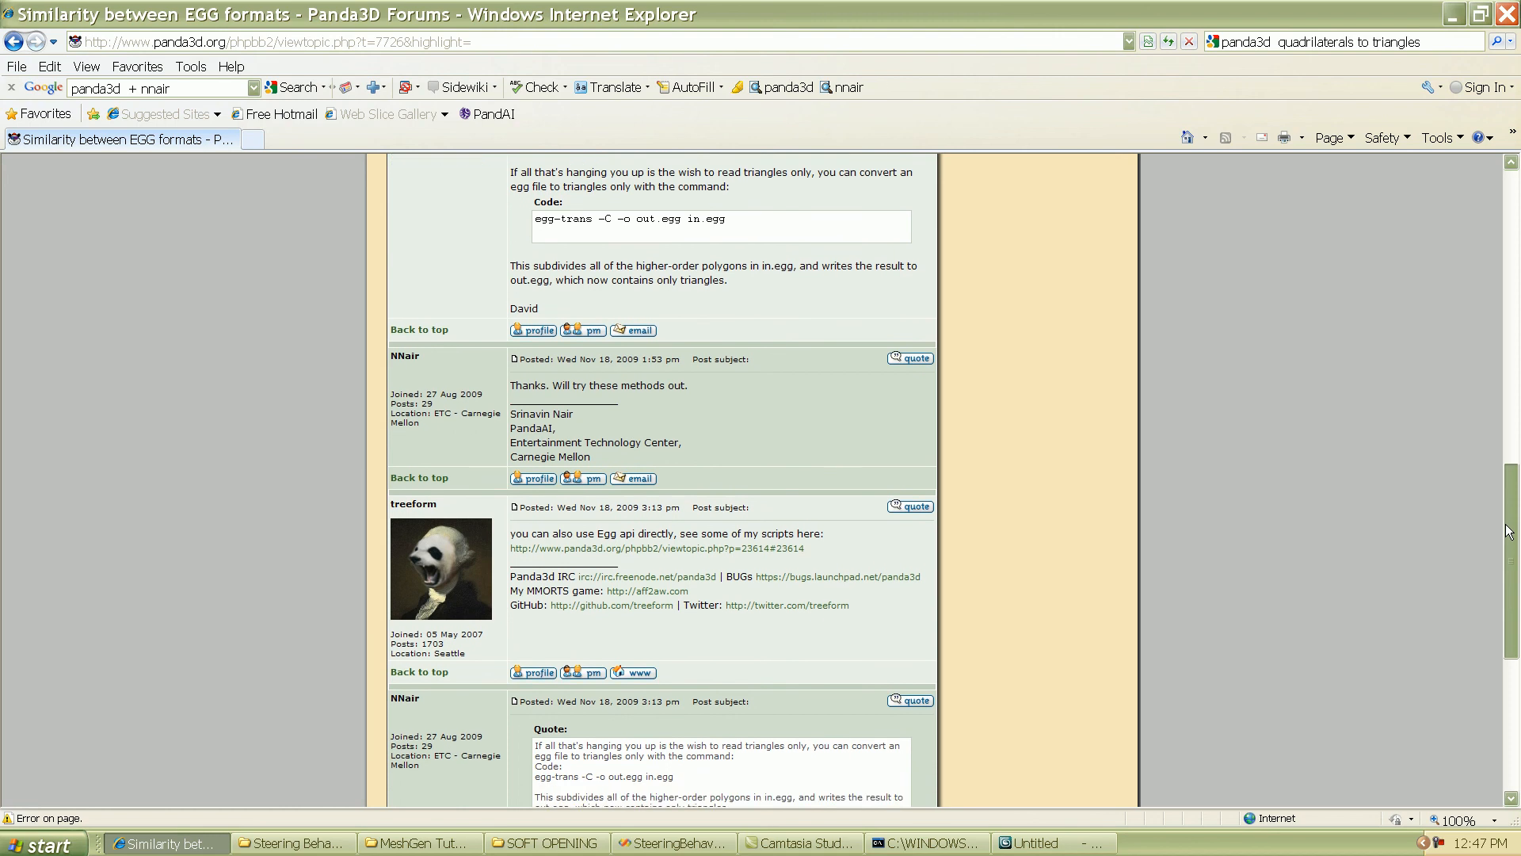
scroll("up", 3)
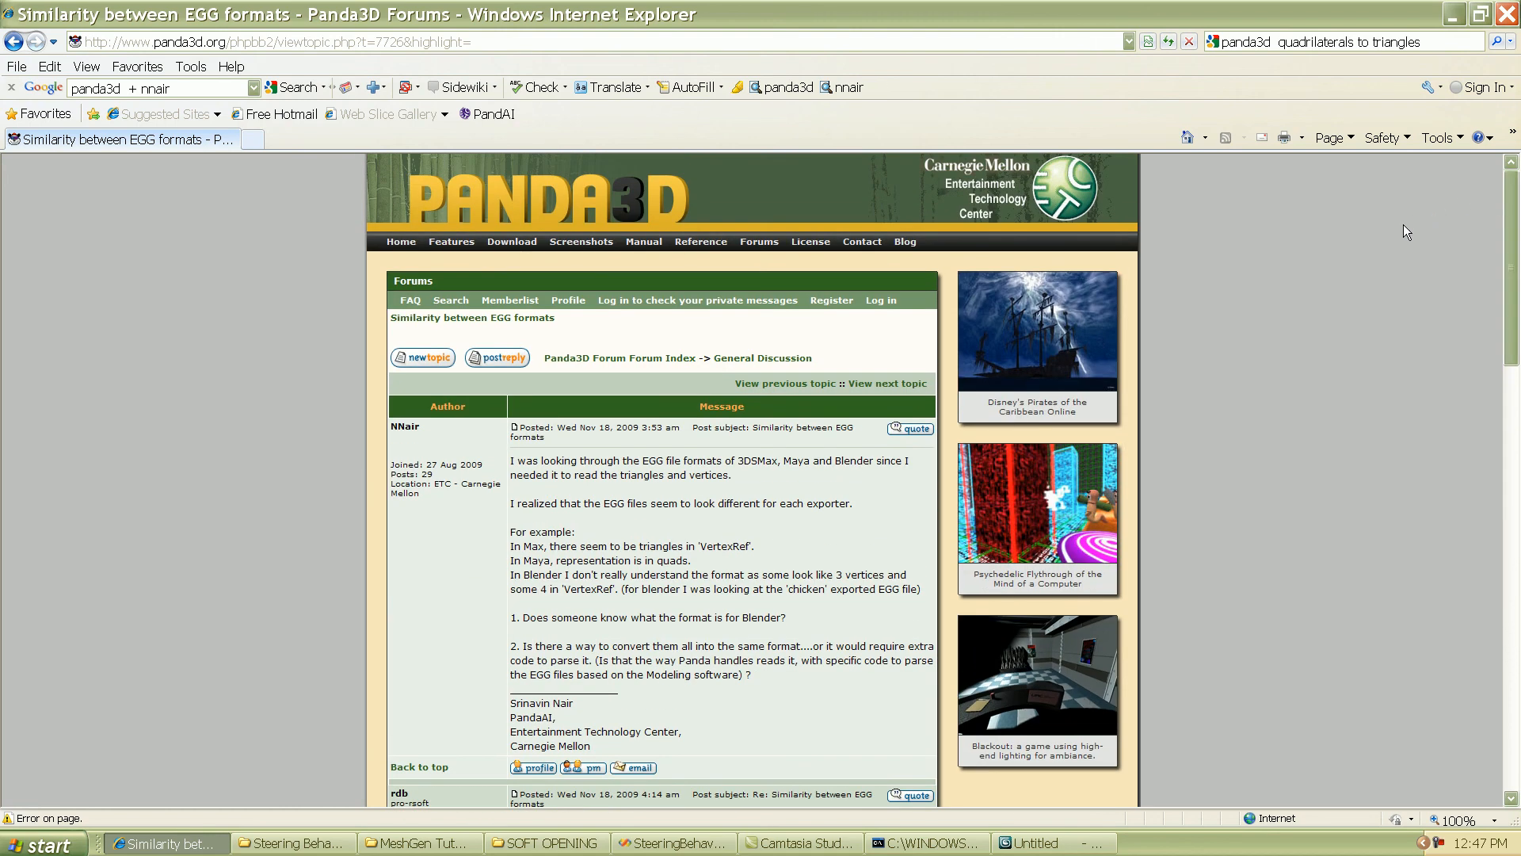
mouse_move(1405, 203)
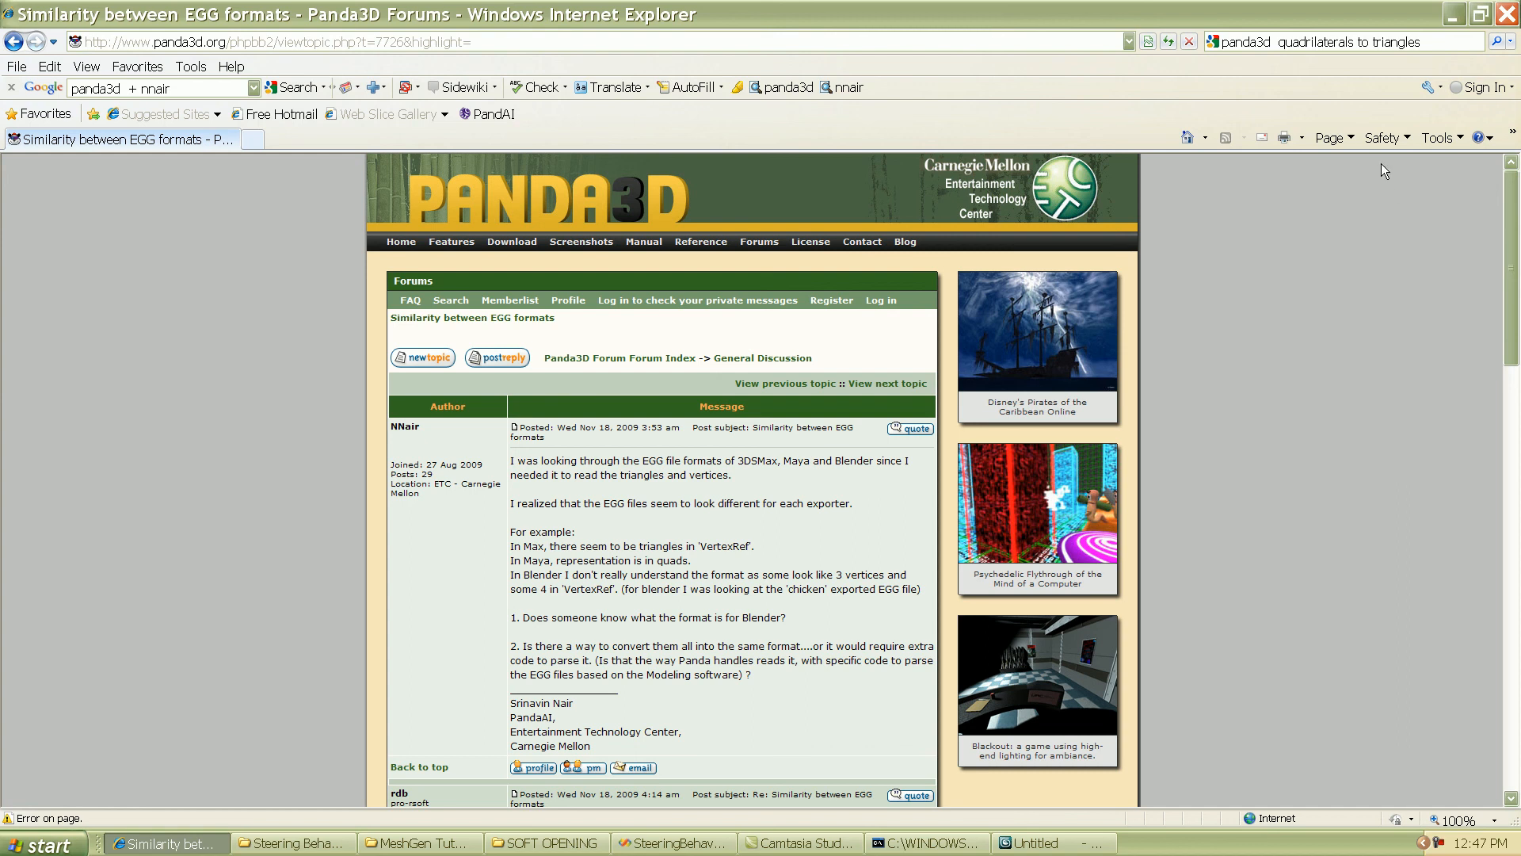
mouse_move(1453, 14)
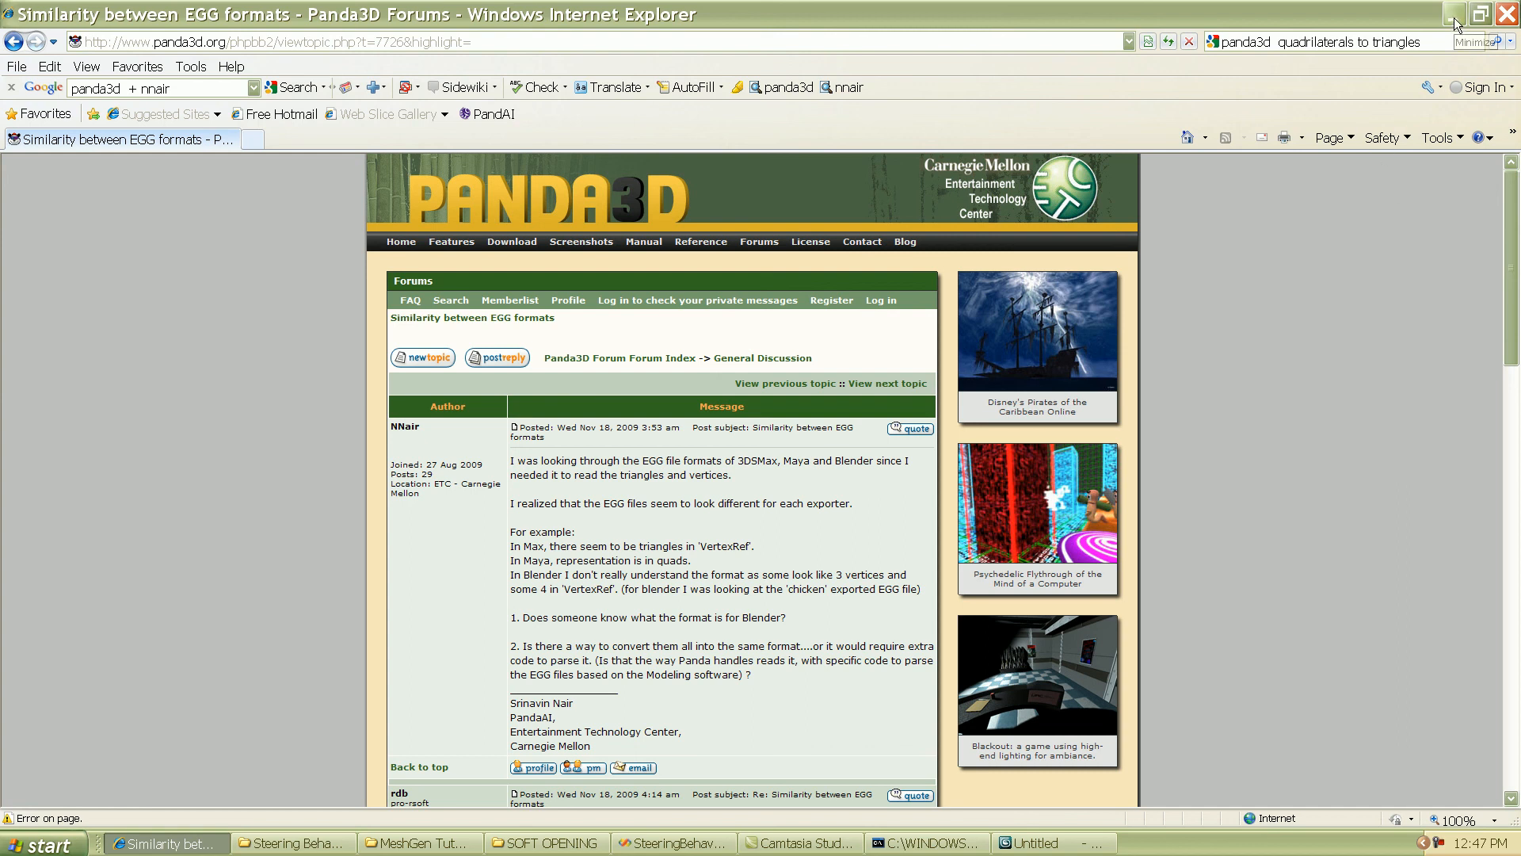